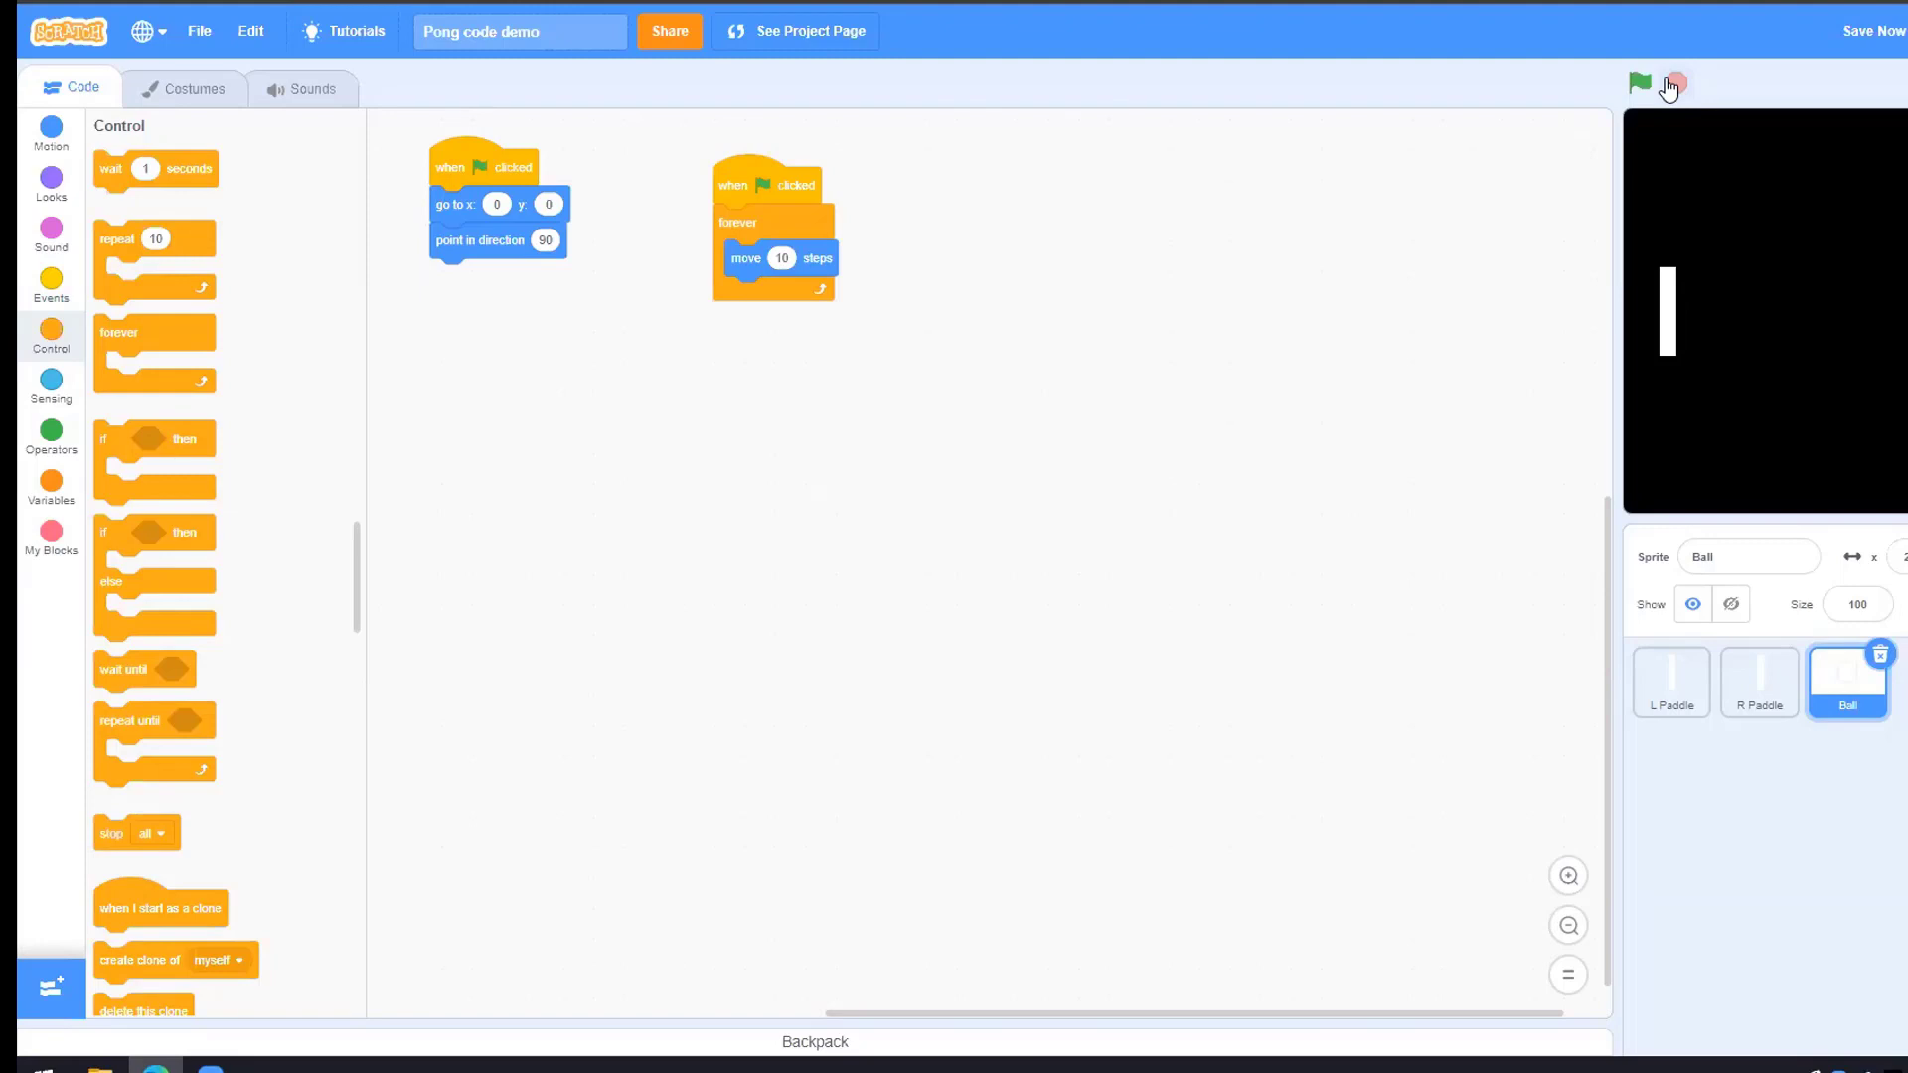
left_click(1874, 30)
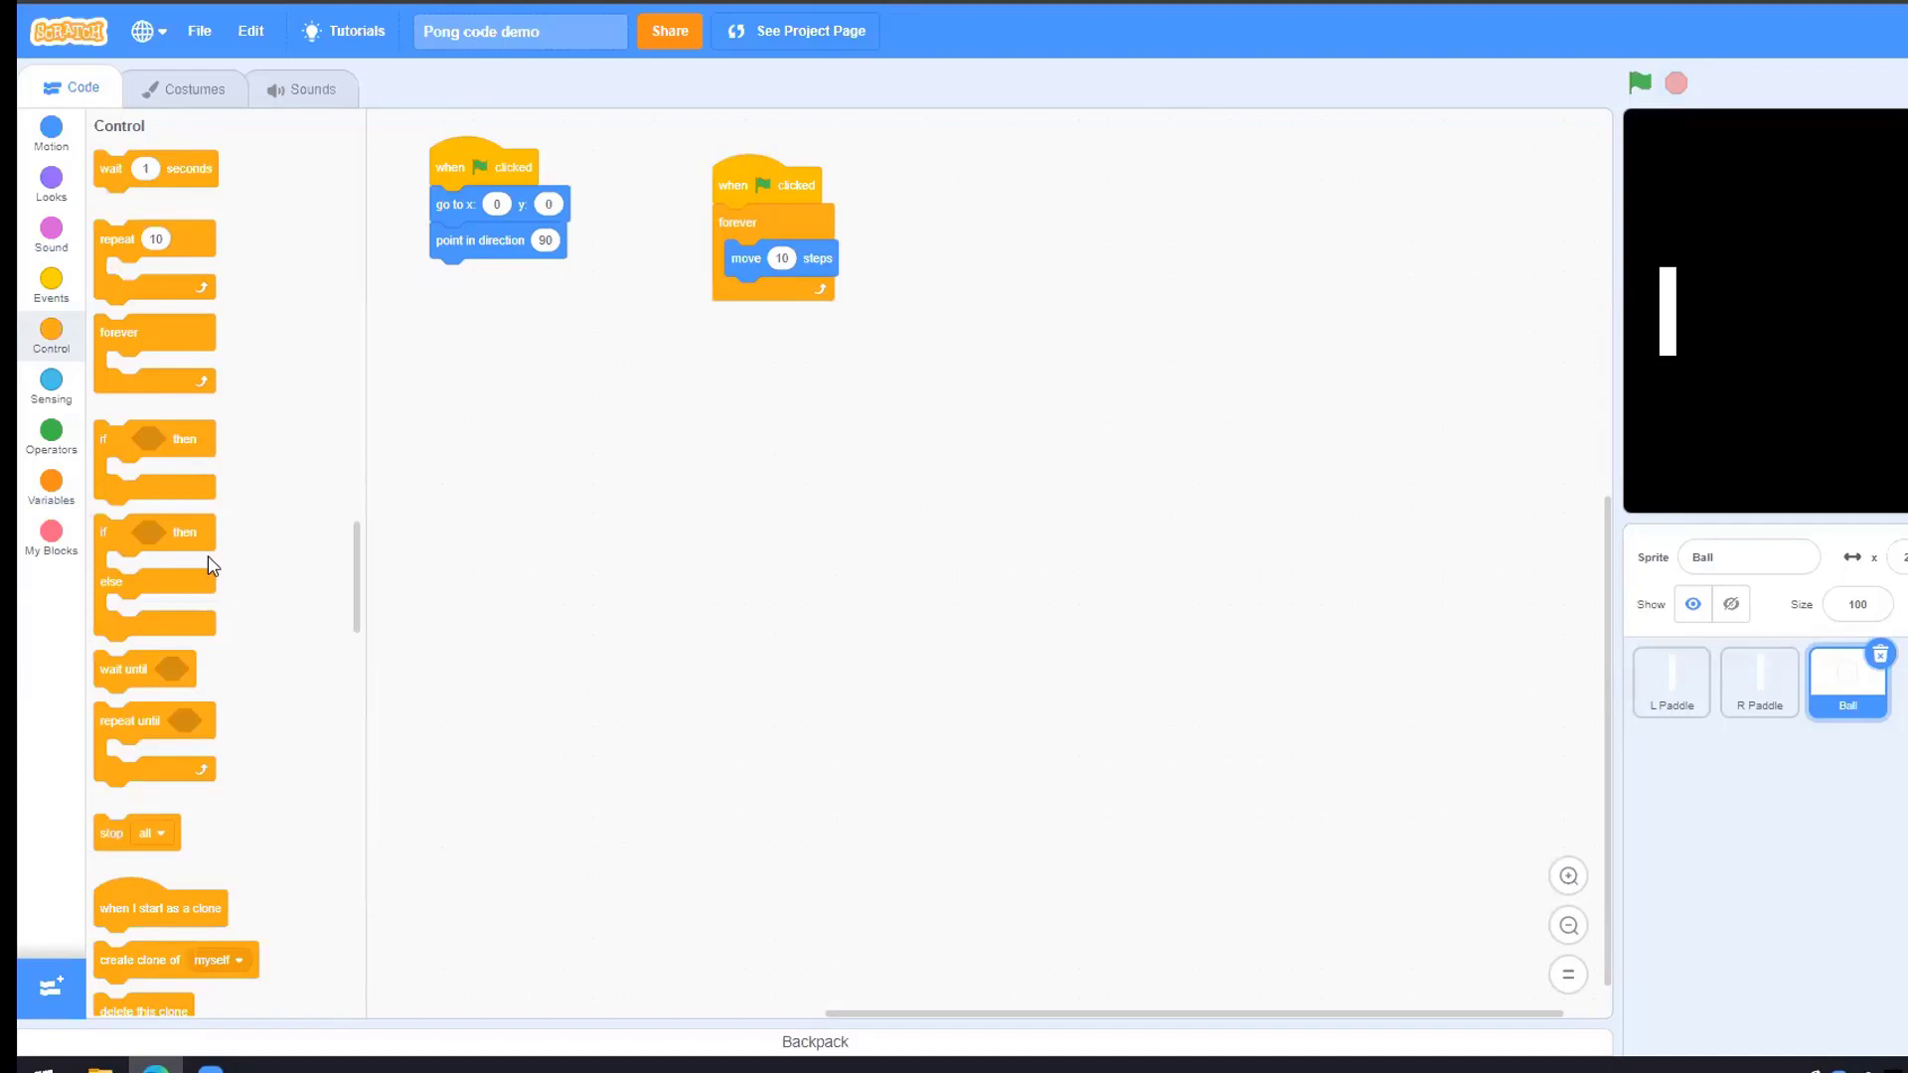
left_click_drag(155, 463, 992, 384)
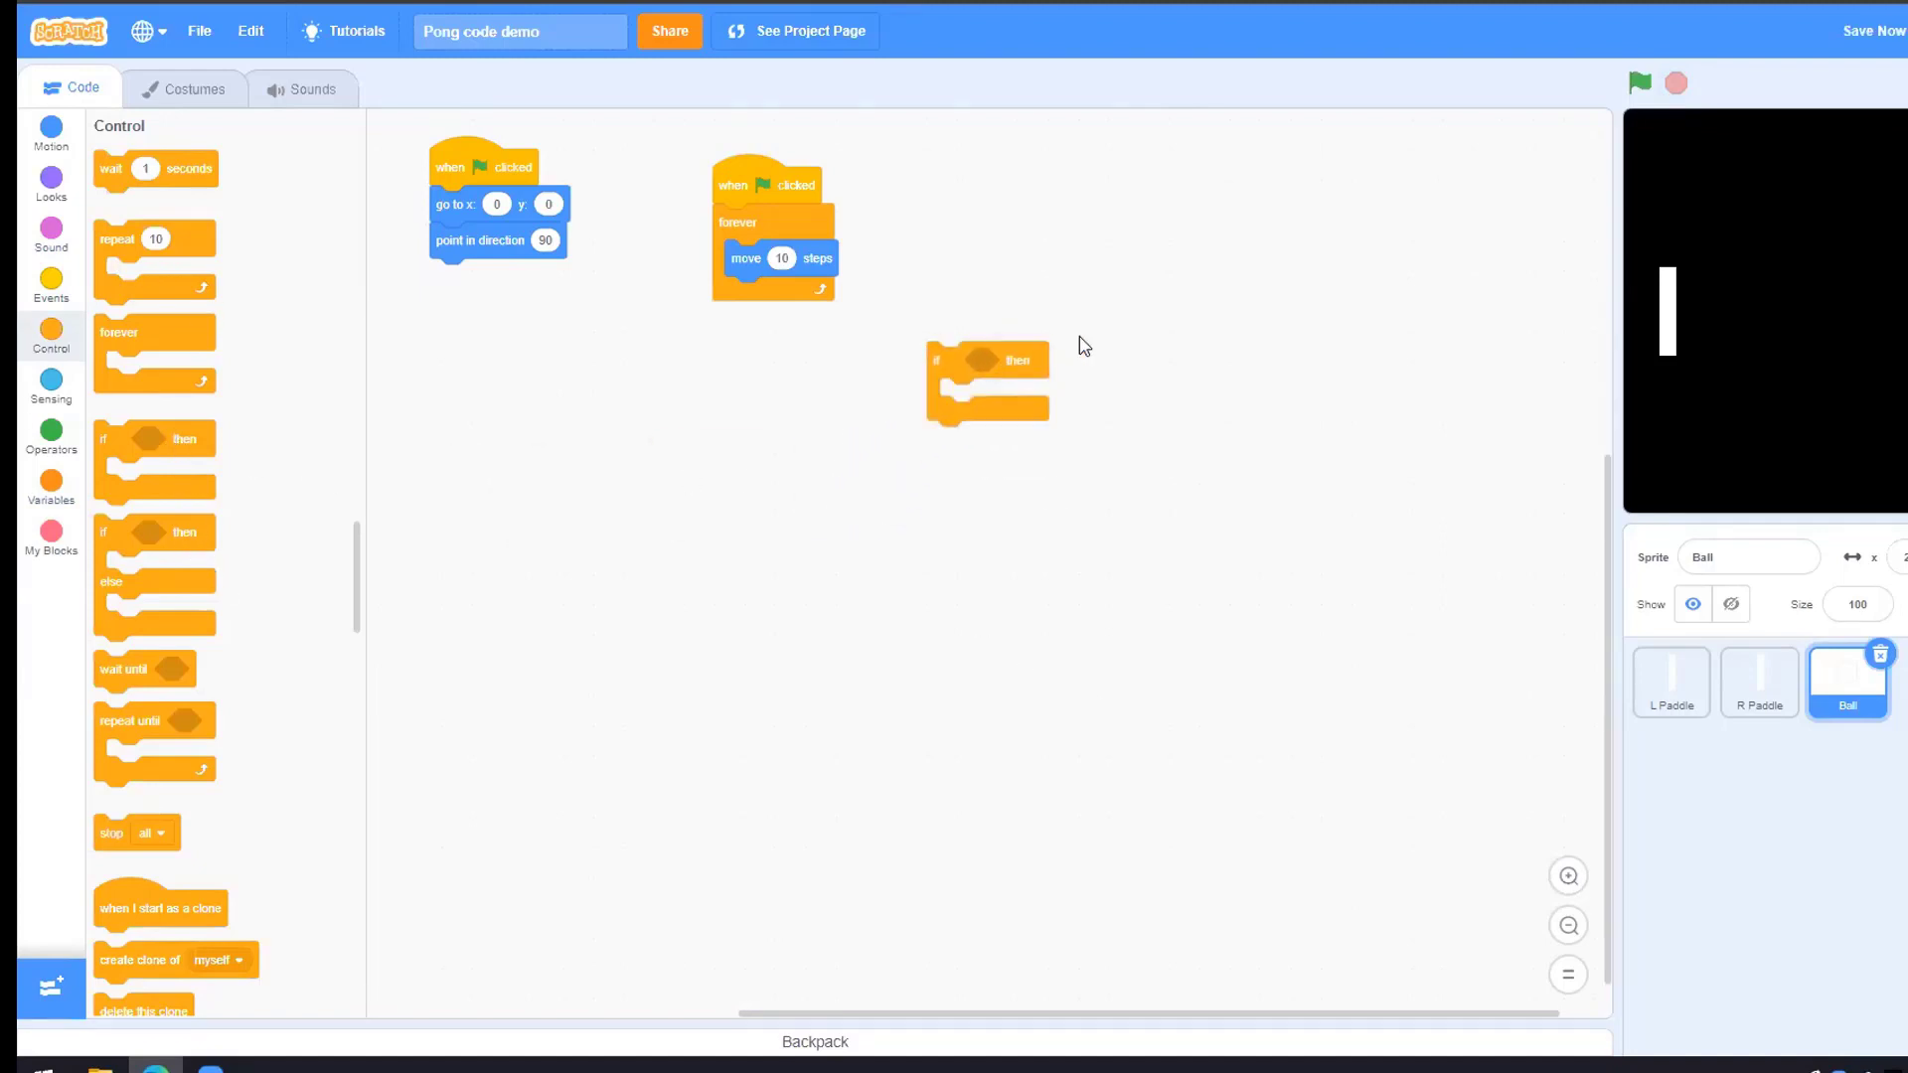
mouse_move(1580, 865)
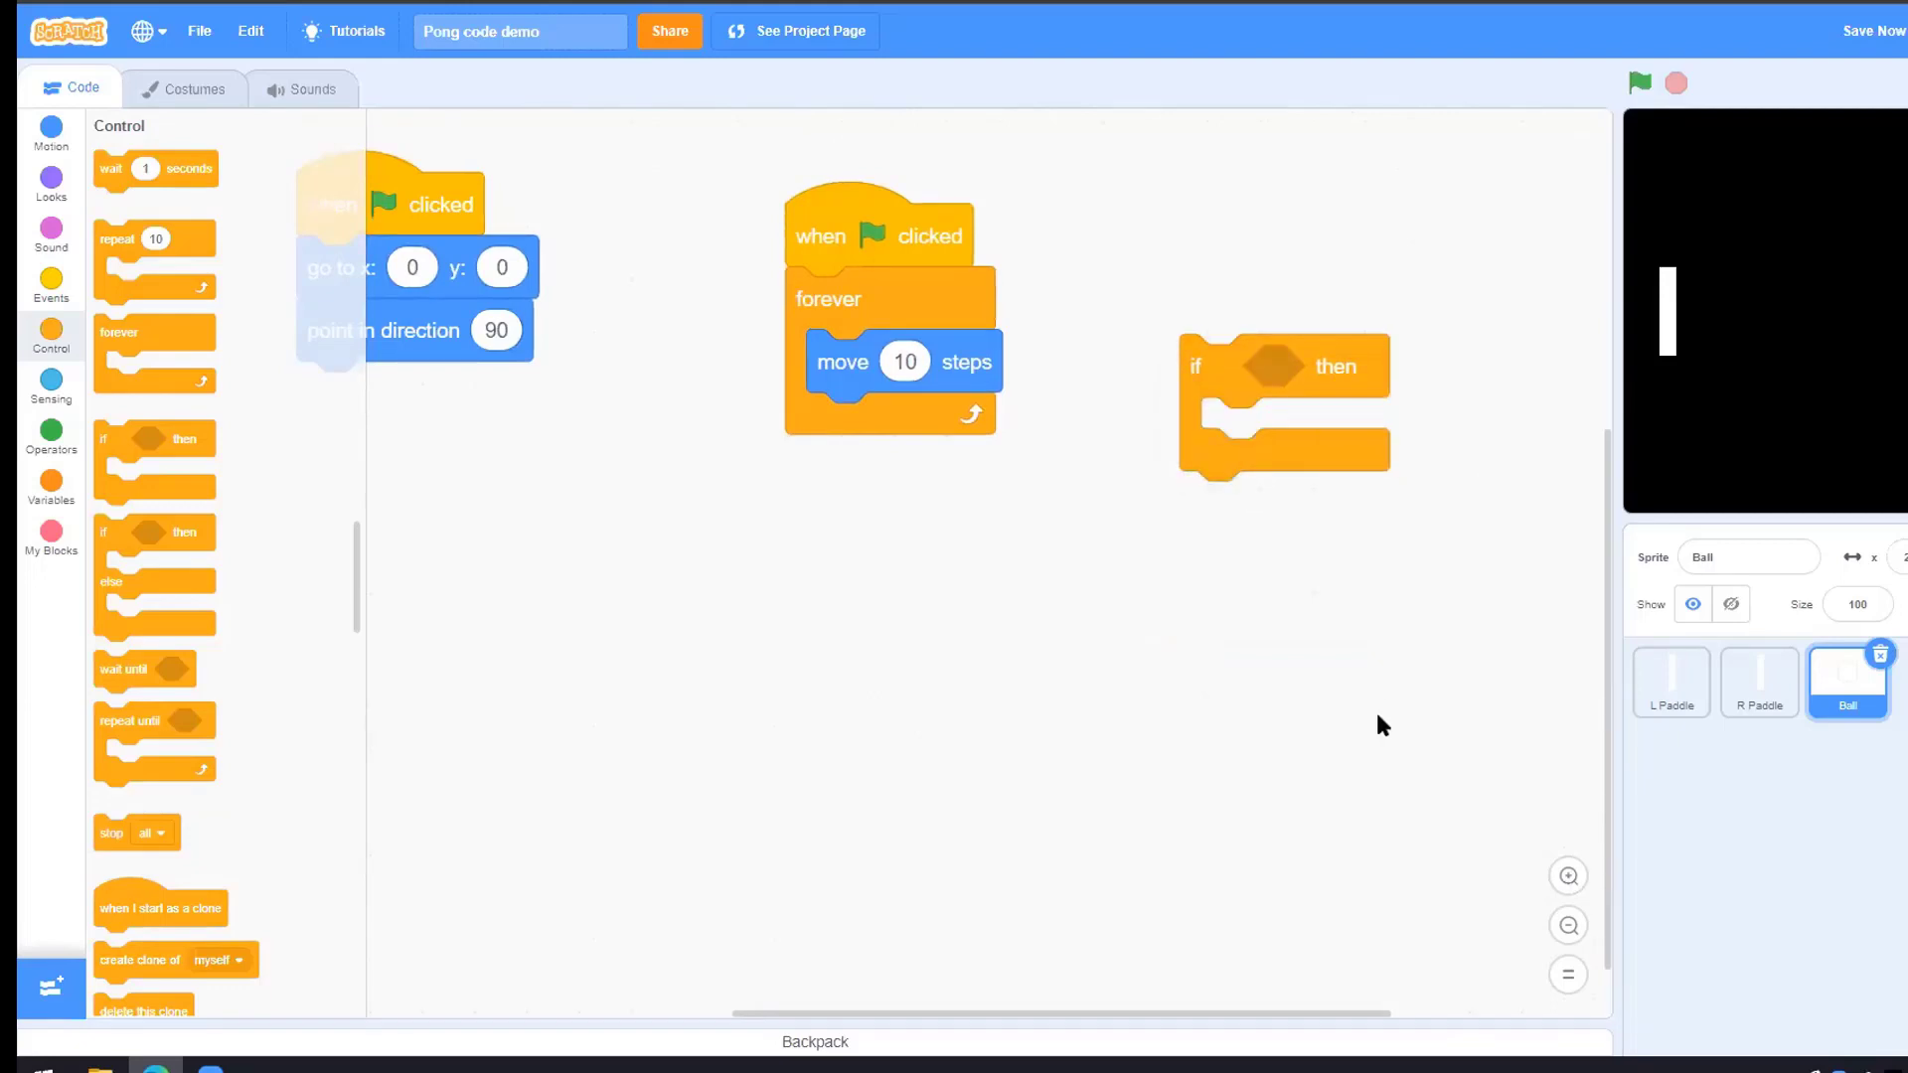
mouse_move(1234, 388)
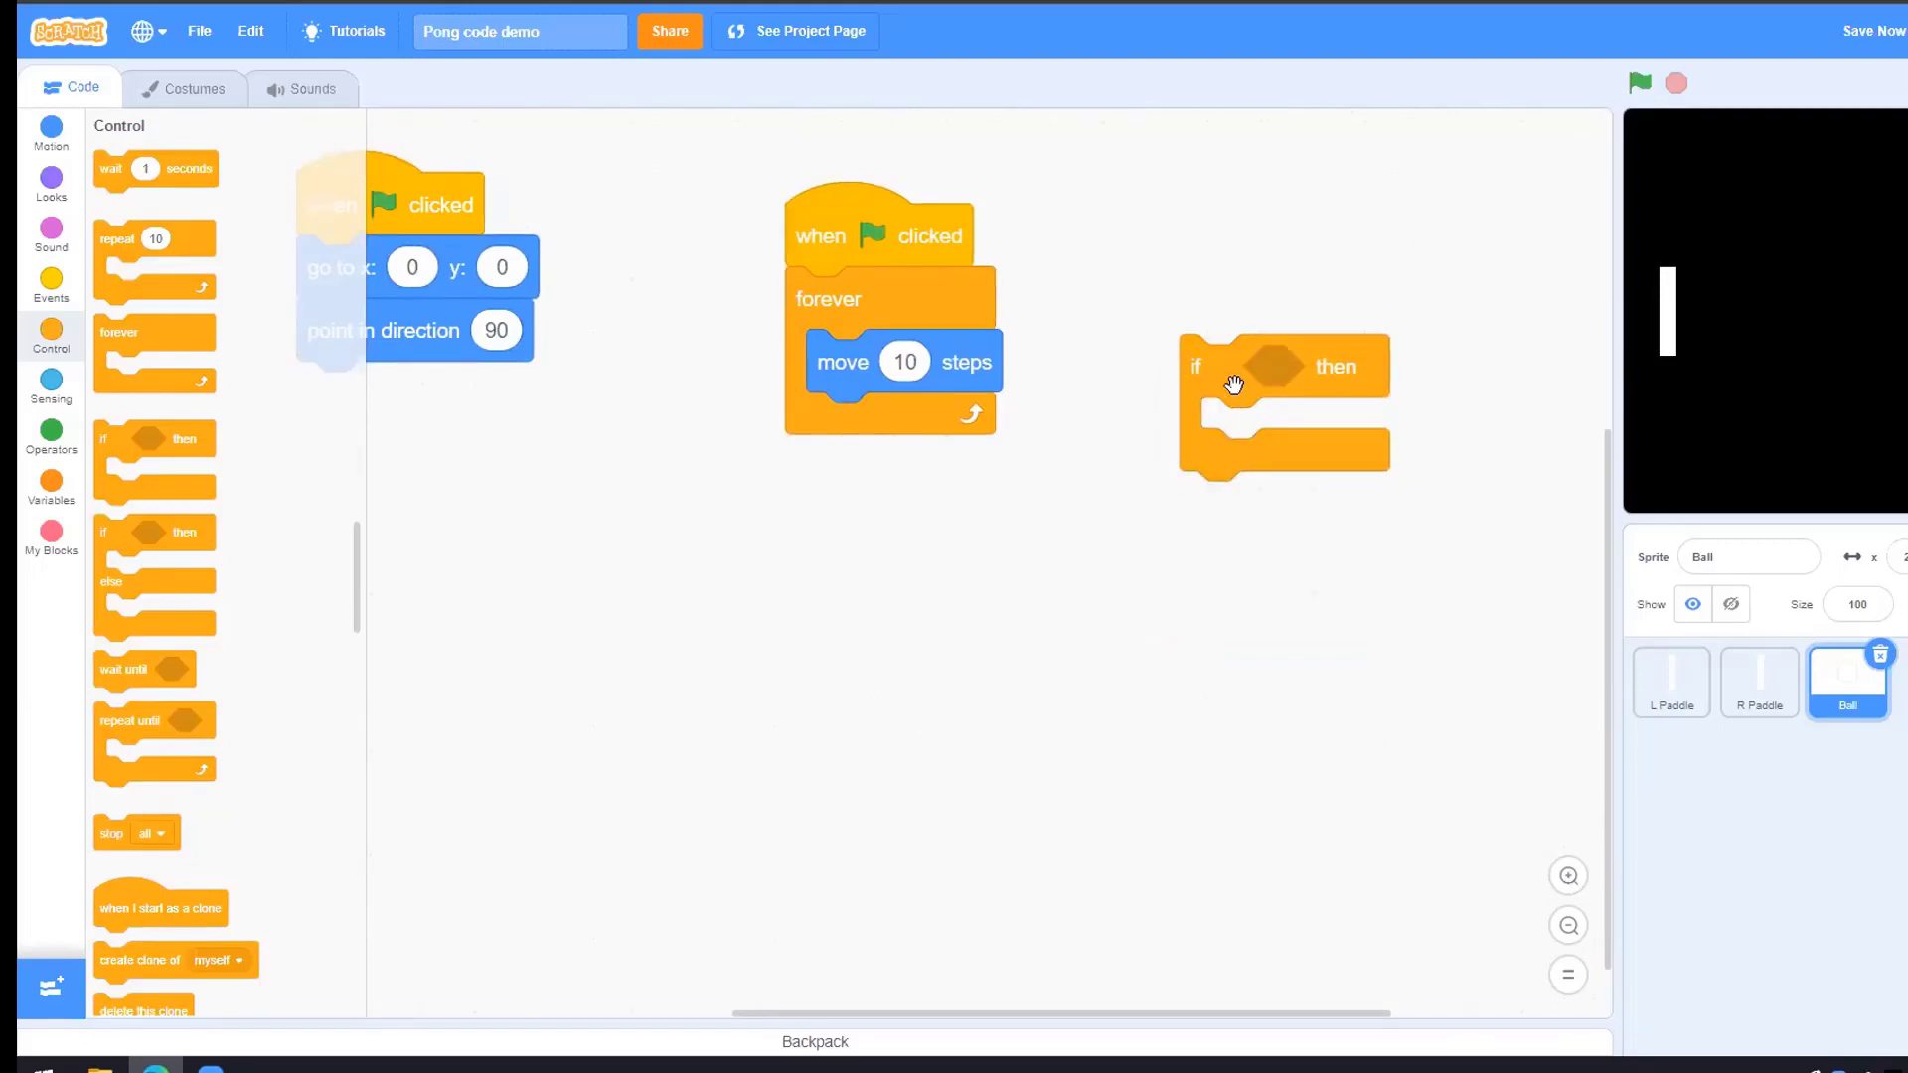
mouse_move(1372, 355)
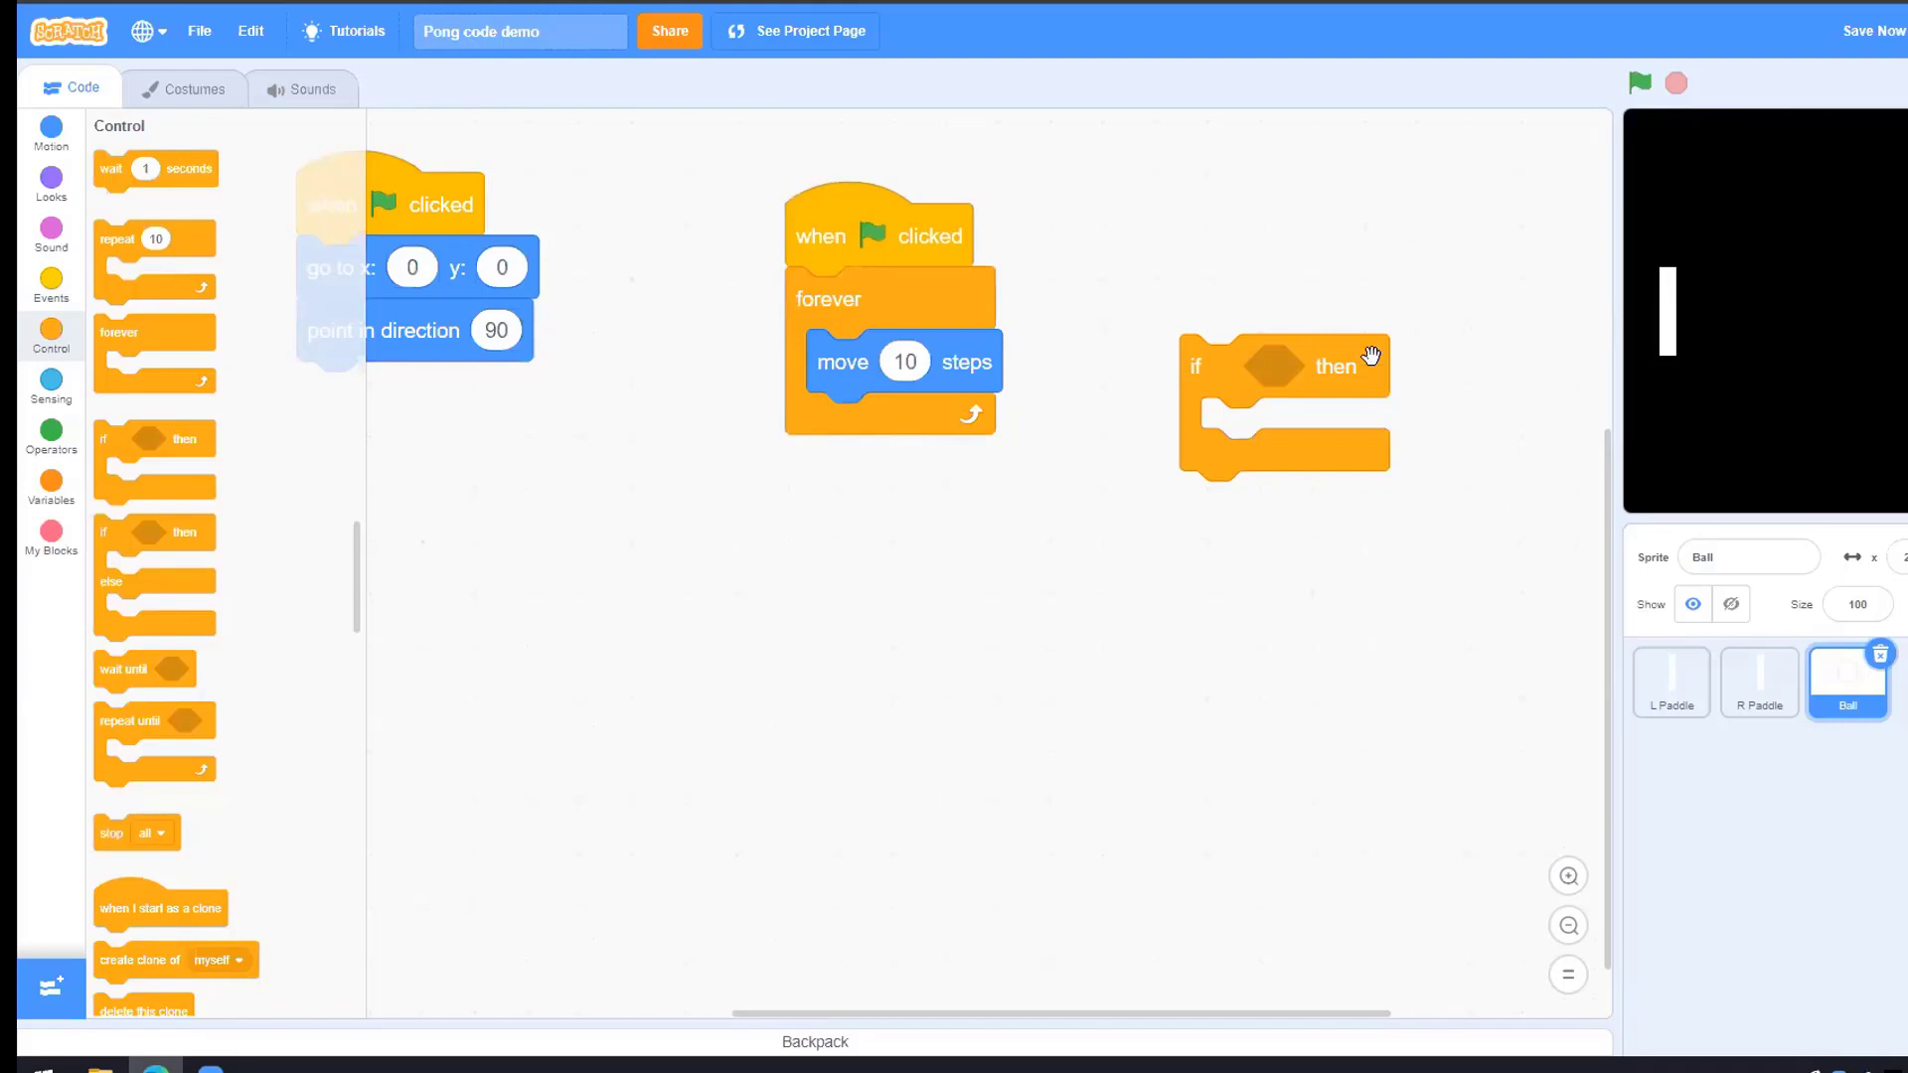
mouse_move(1511, 477)
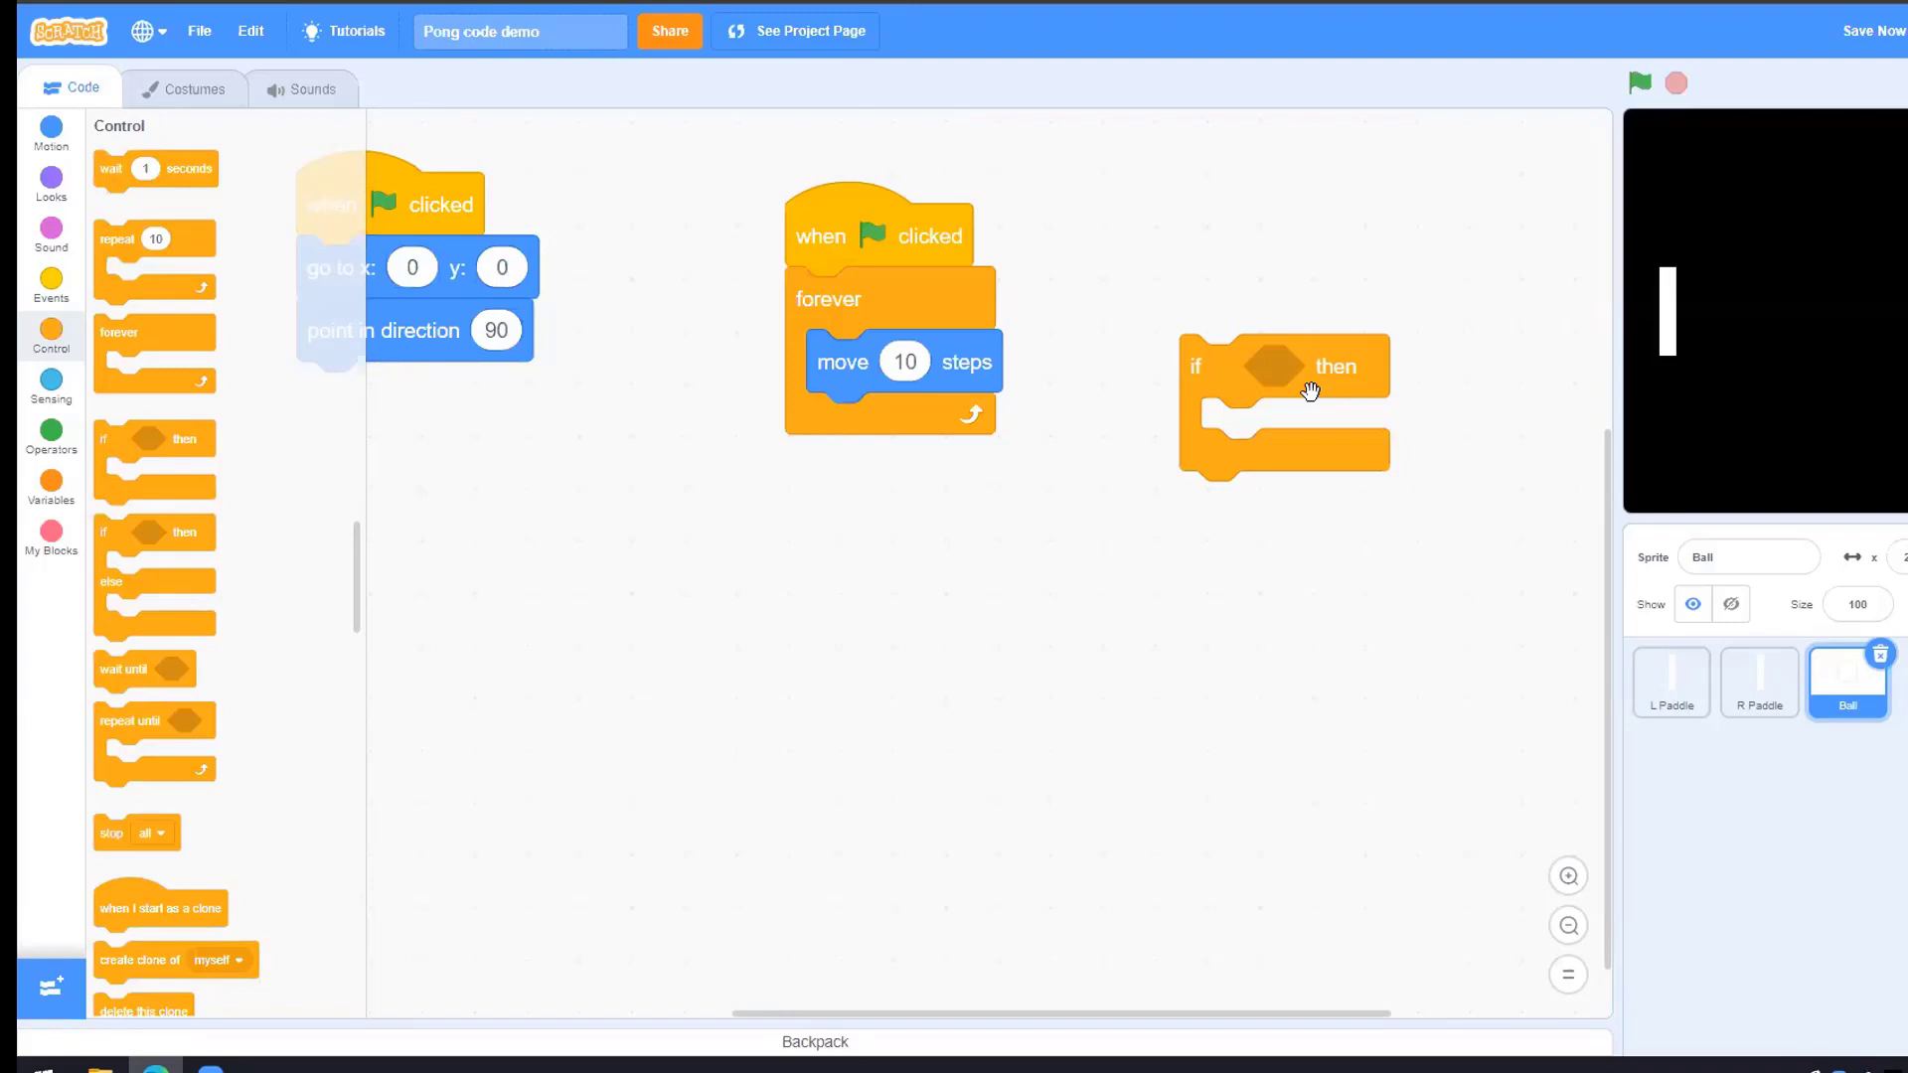
mouse_move(1366, 354)
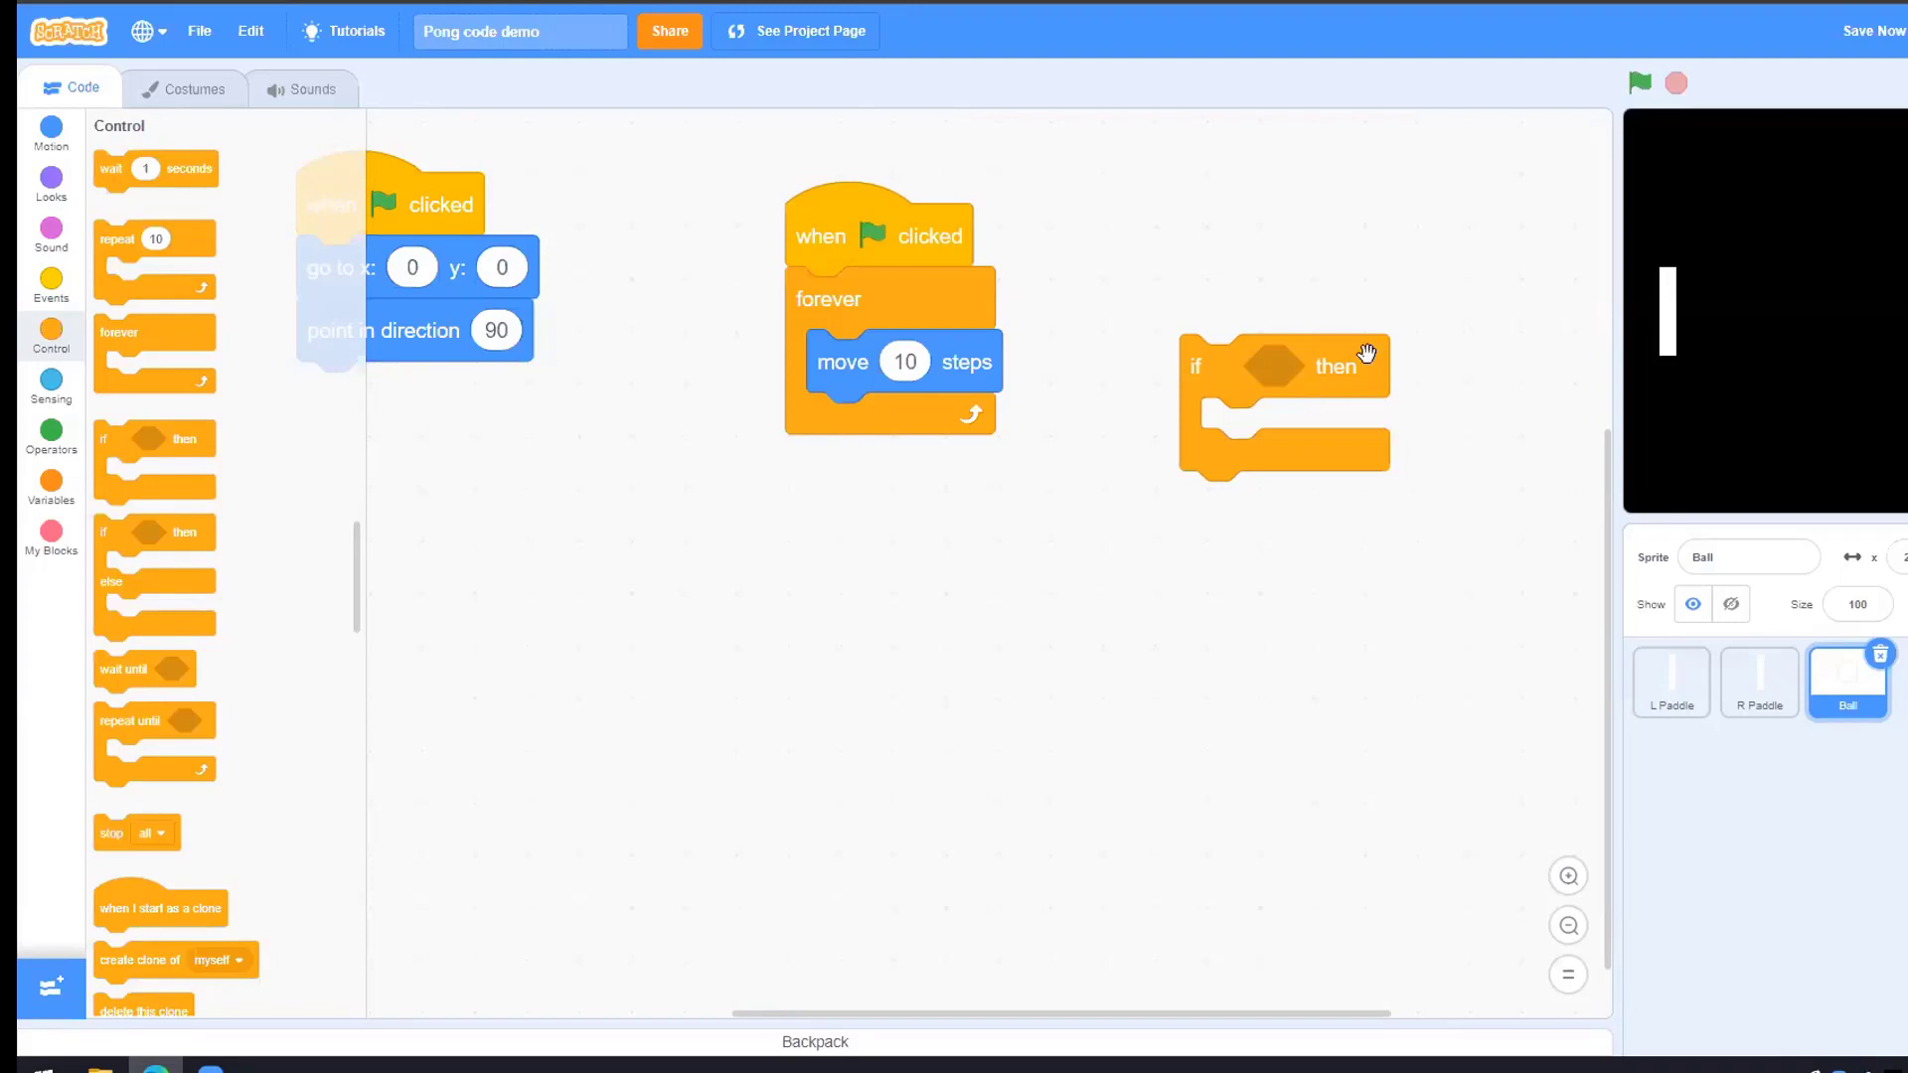
Switch to Sensing and preview the touching block's list of detectable targets
left_click(52, 389)
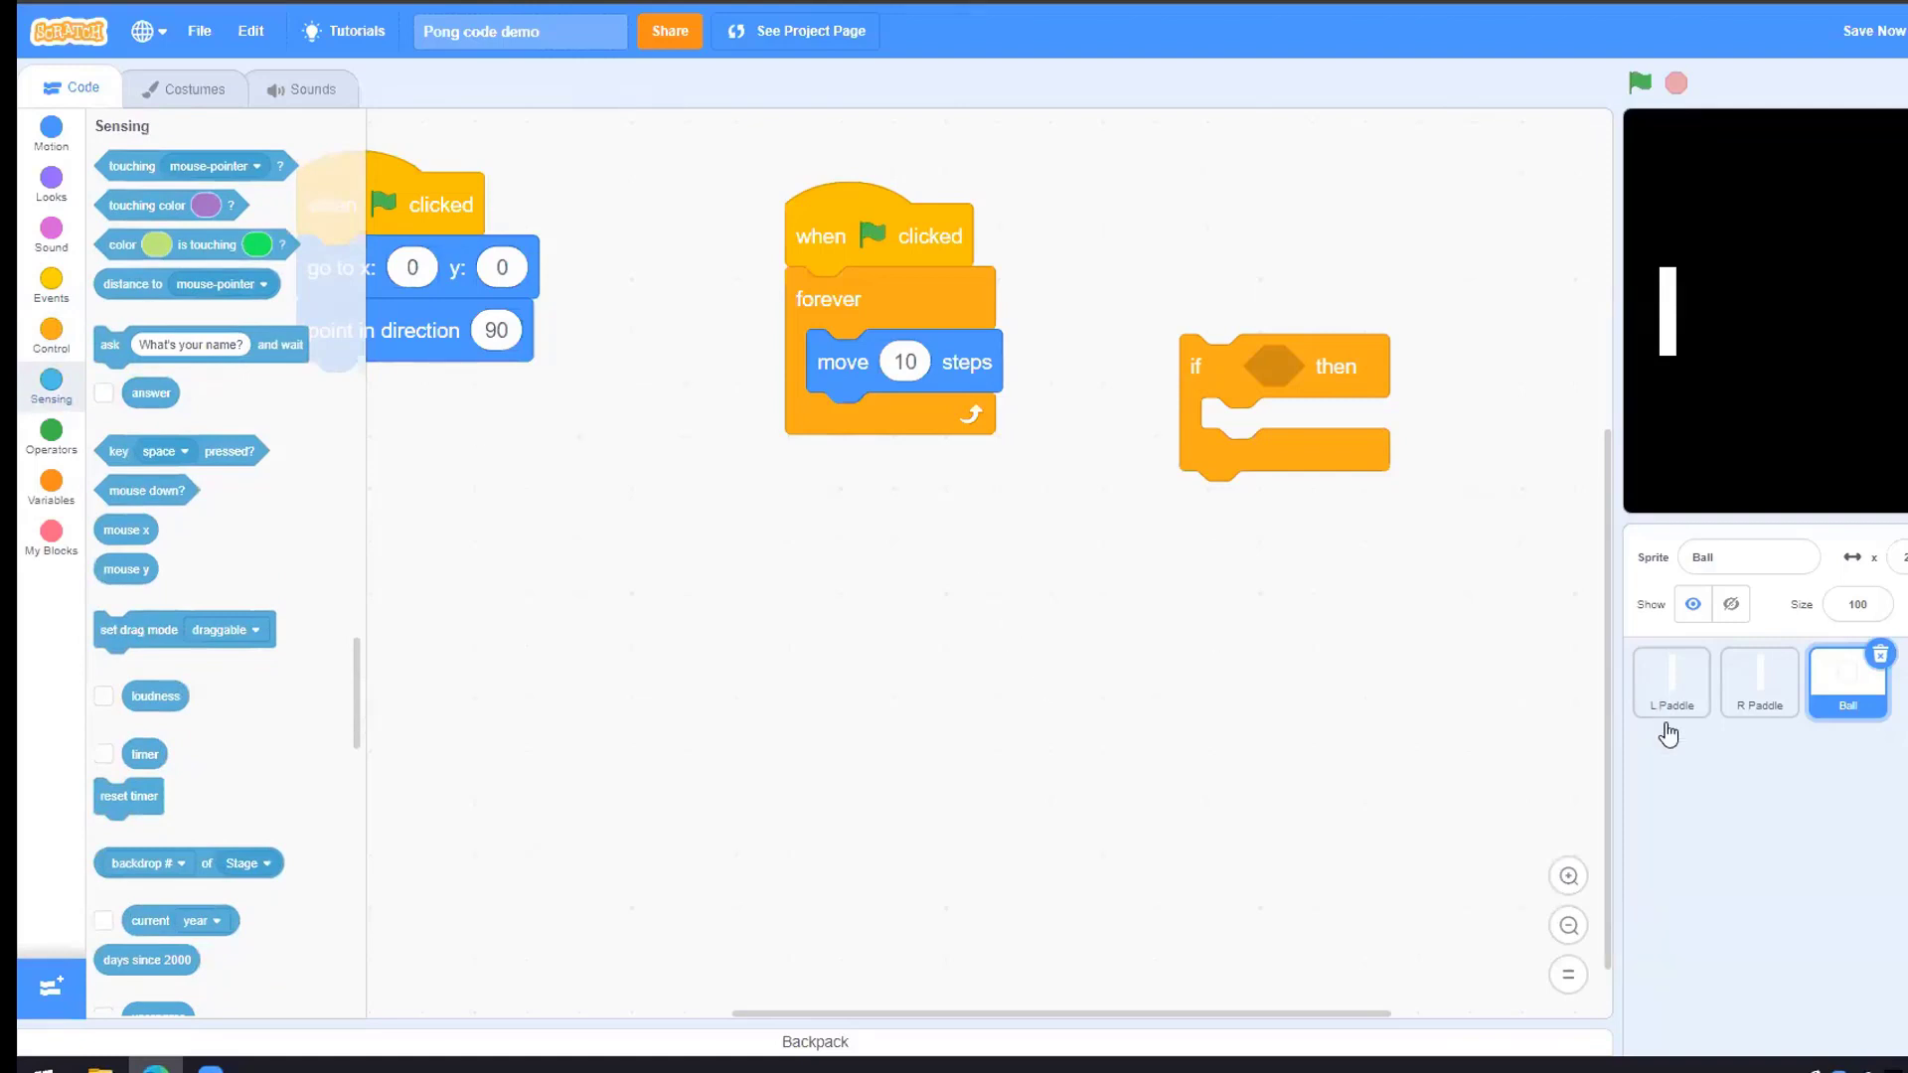
mouse_move(1668, 576)
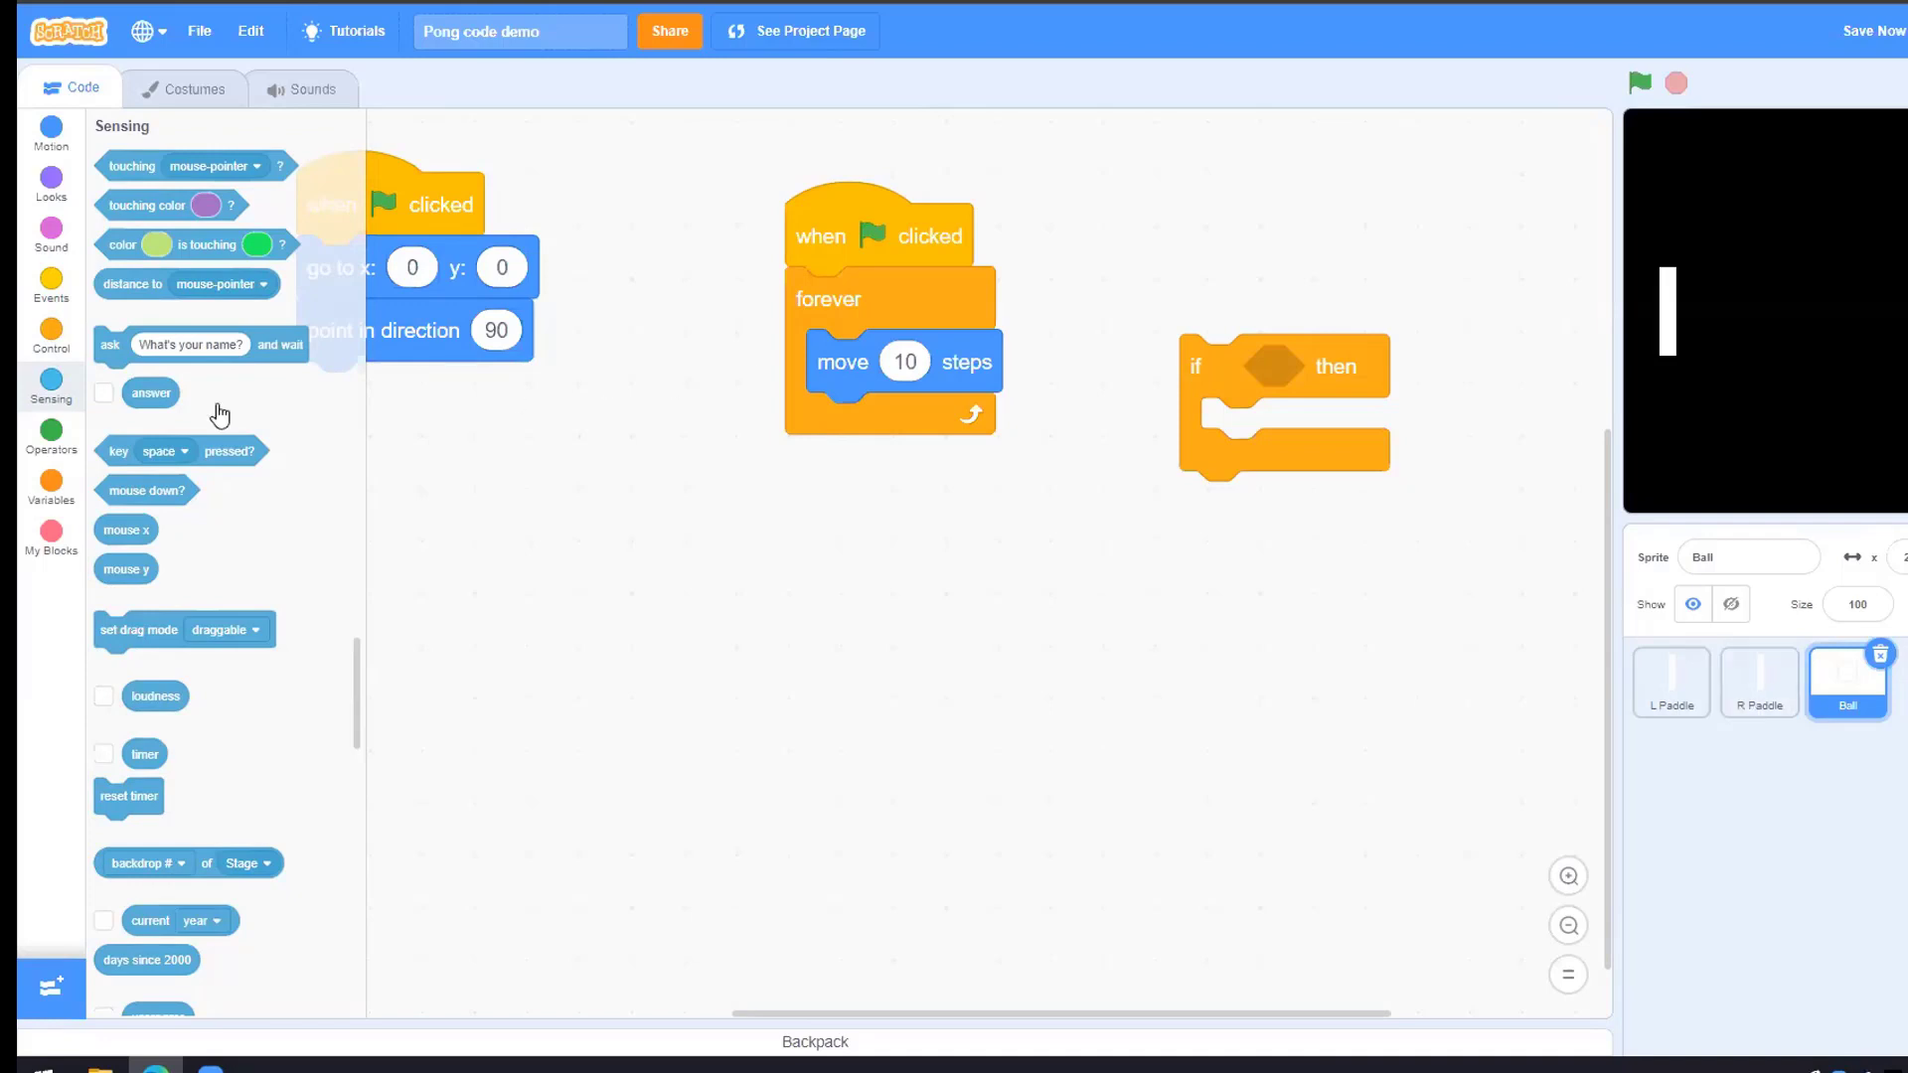
mouse_move(115, 207)
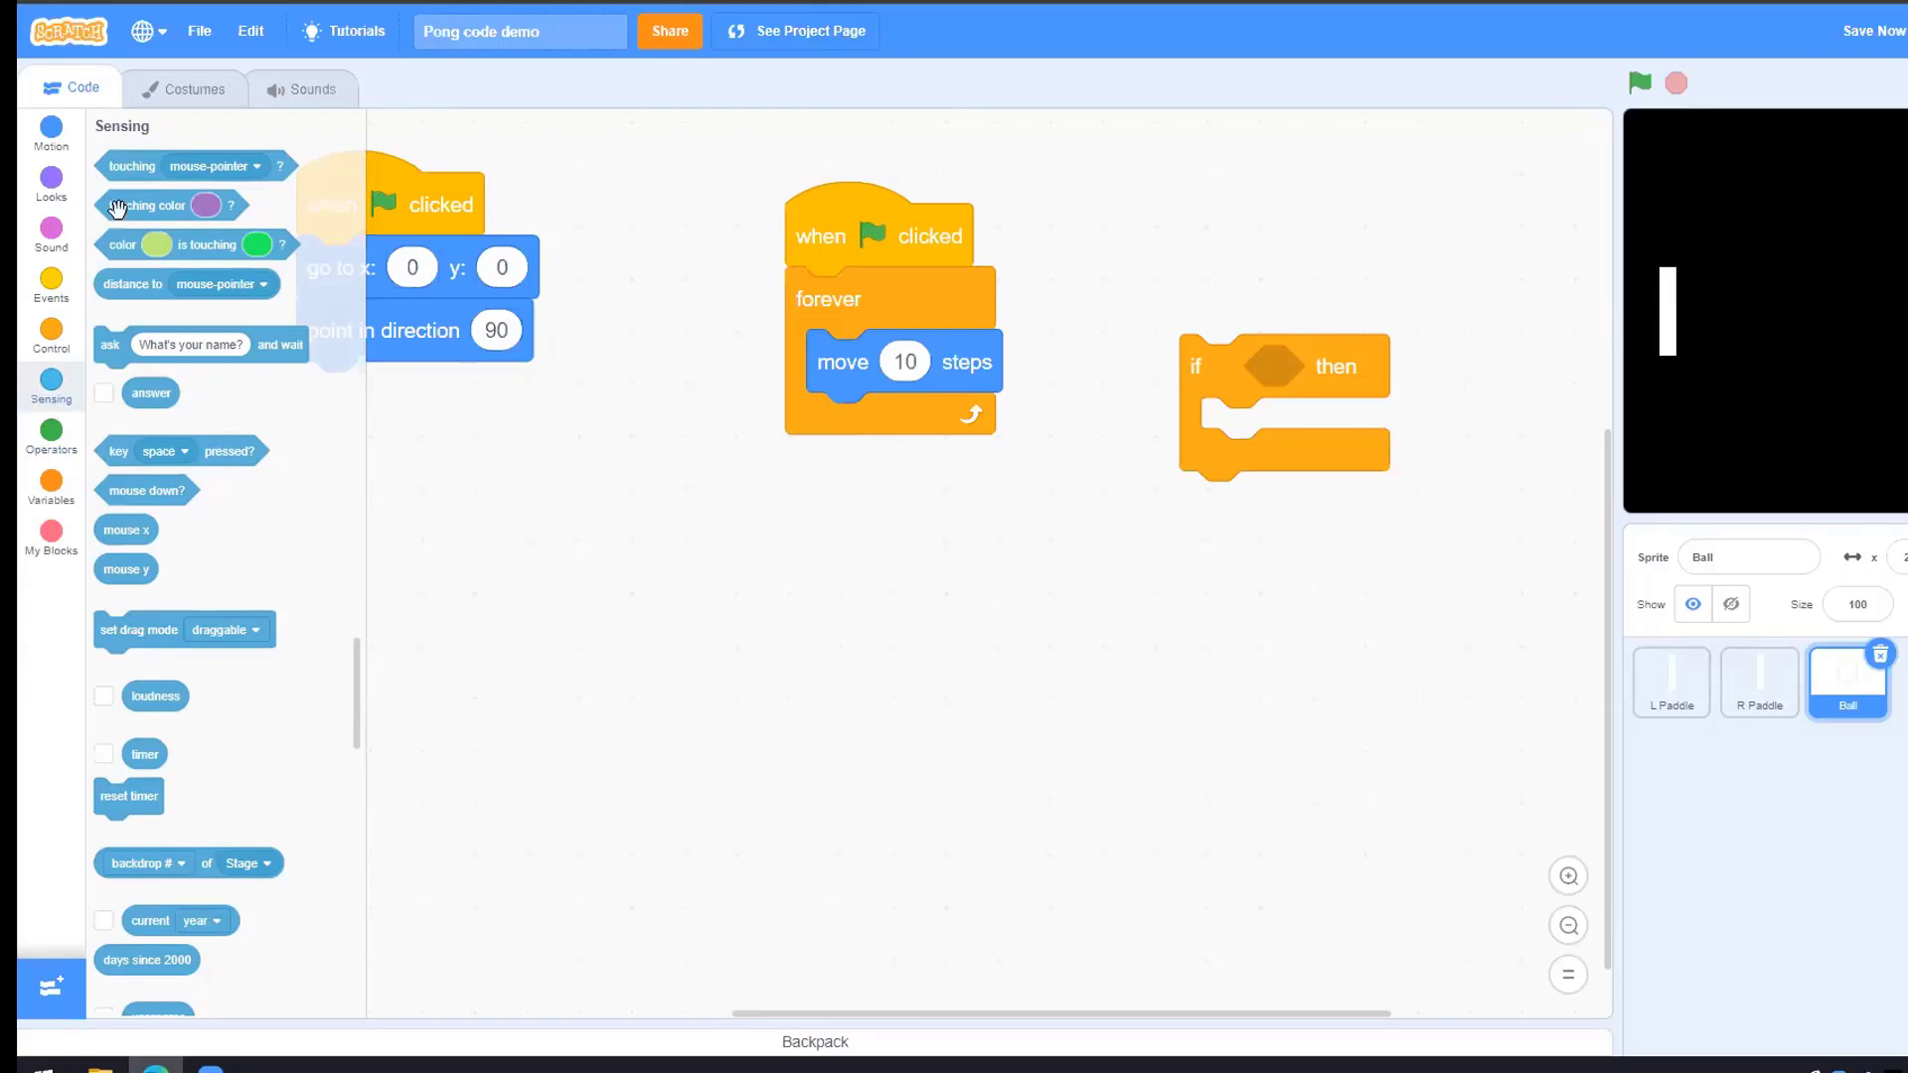
mouse_move(1616, 104)
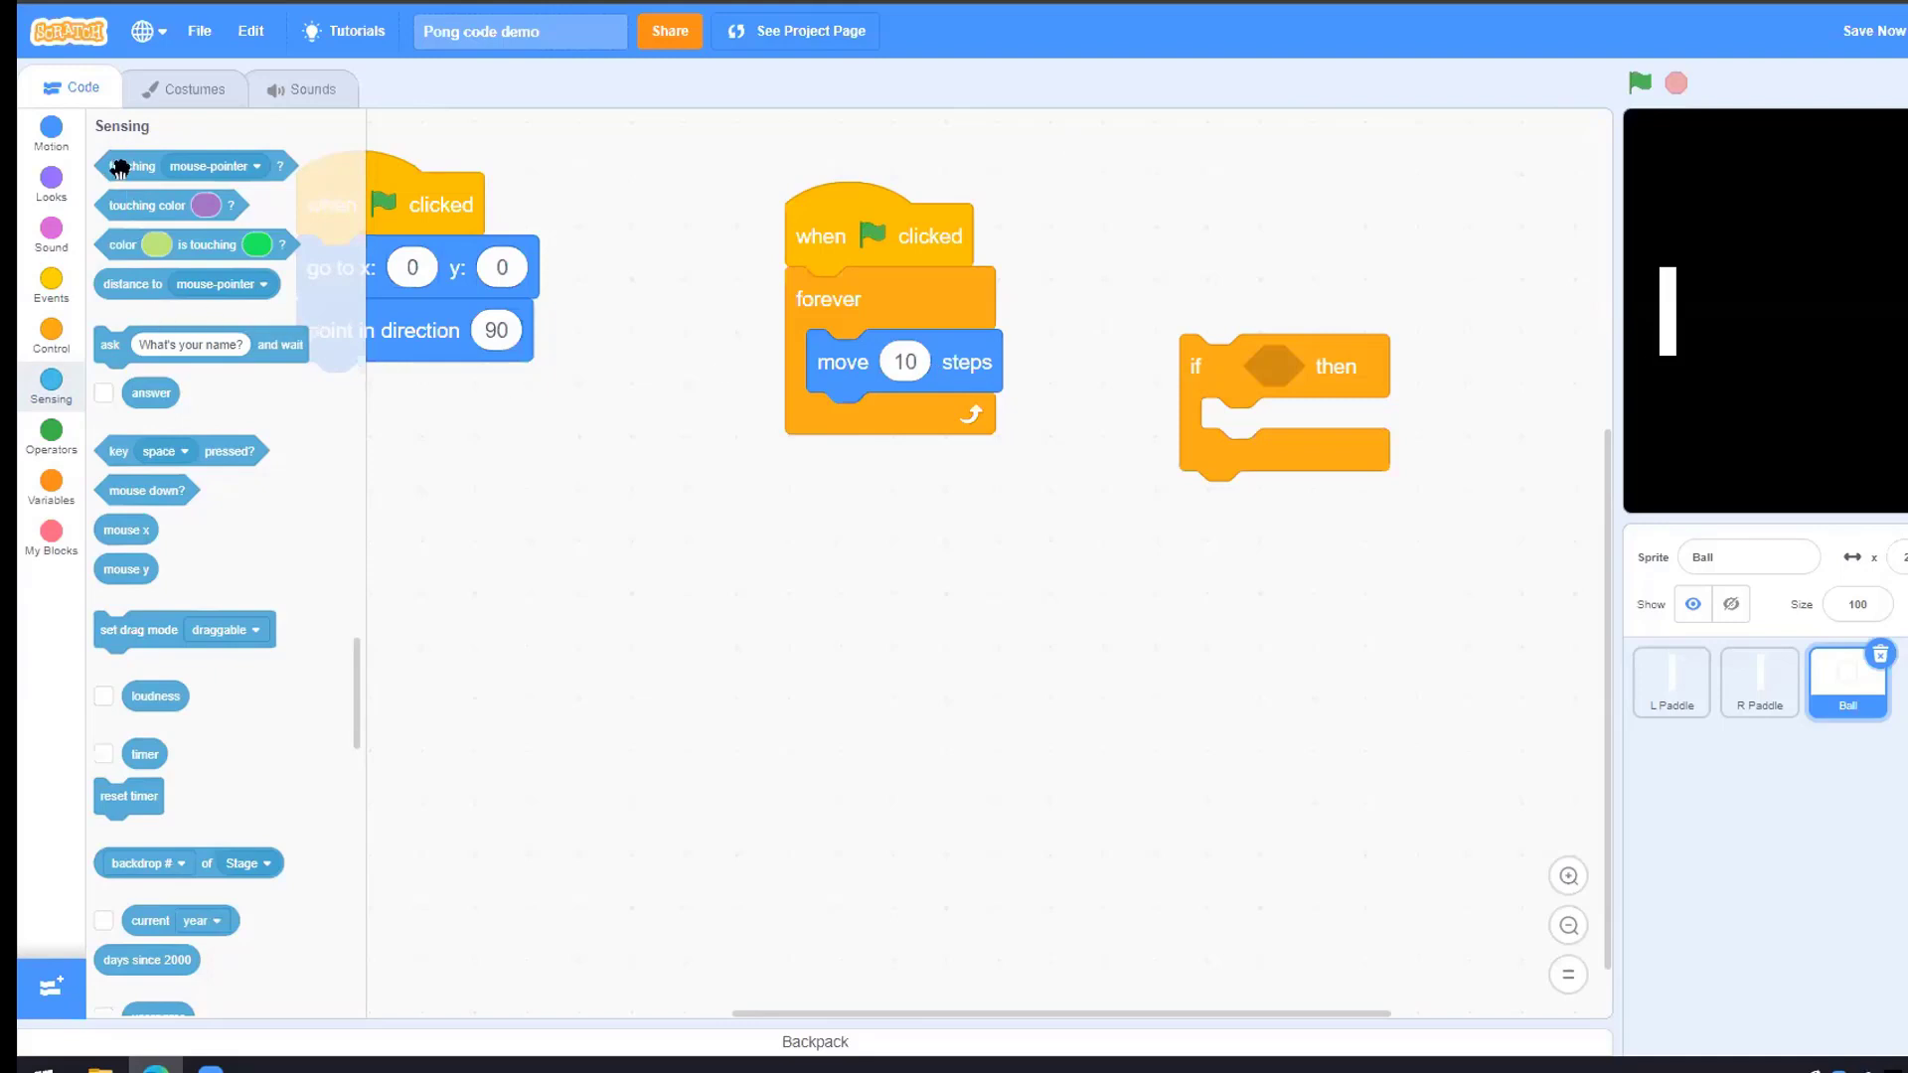
mouse_move(131, 195)
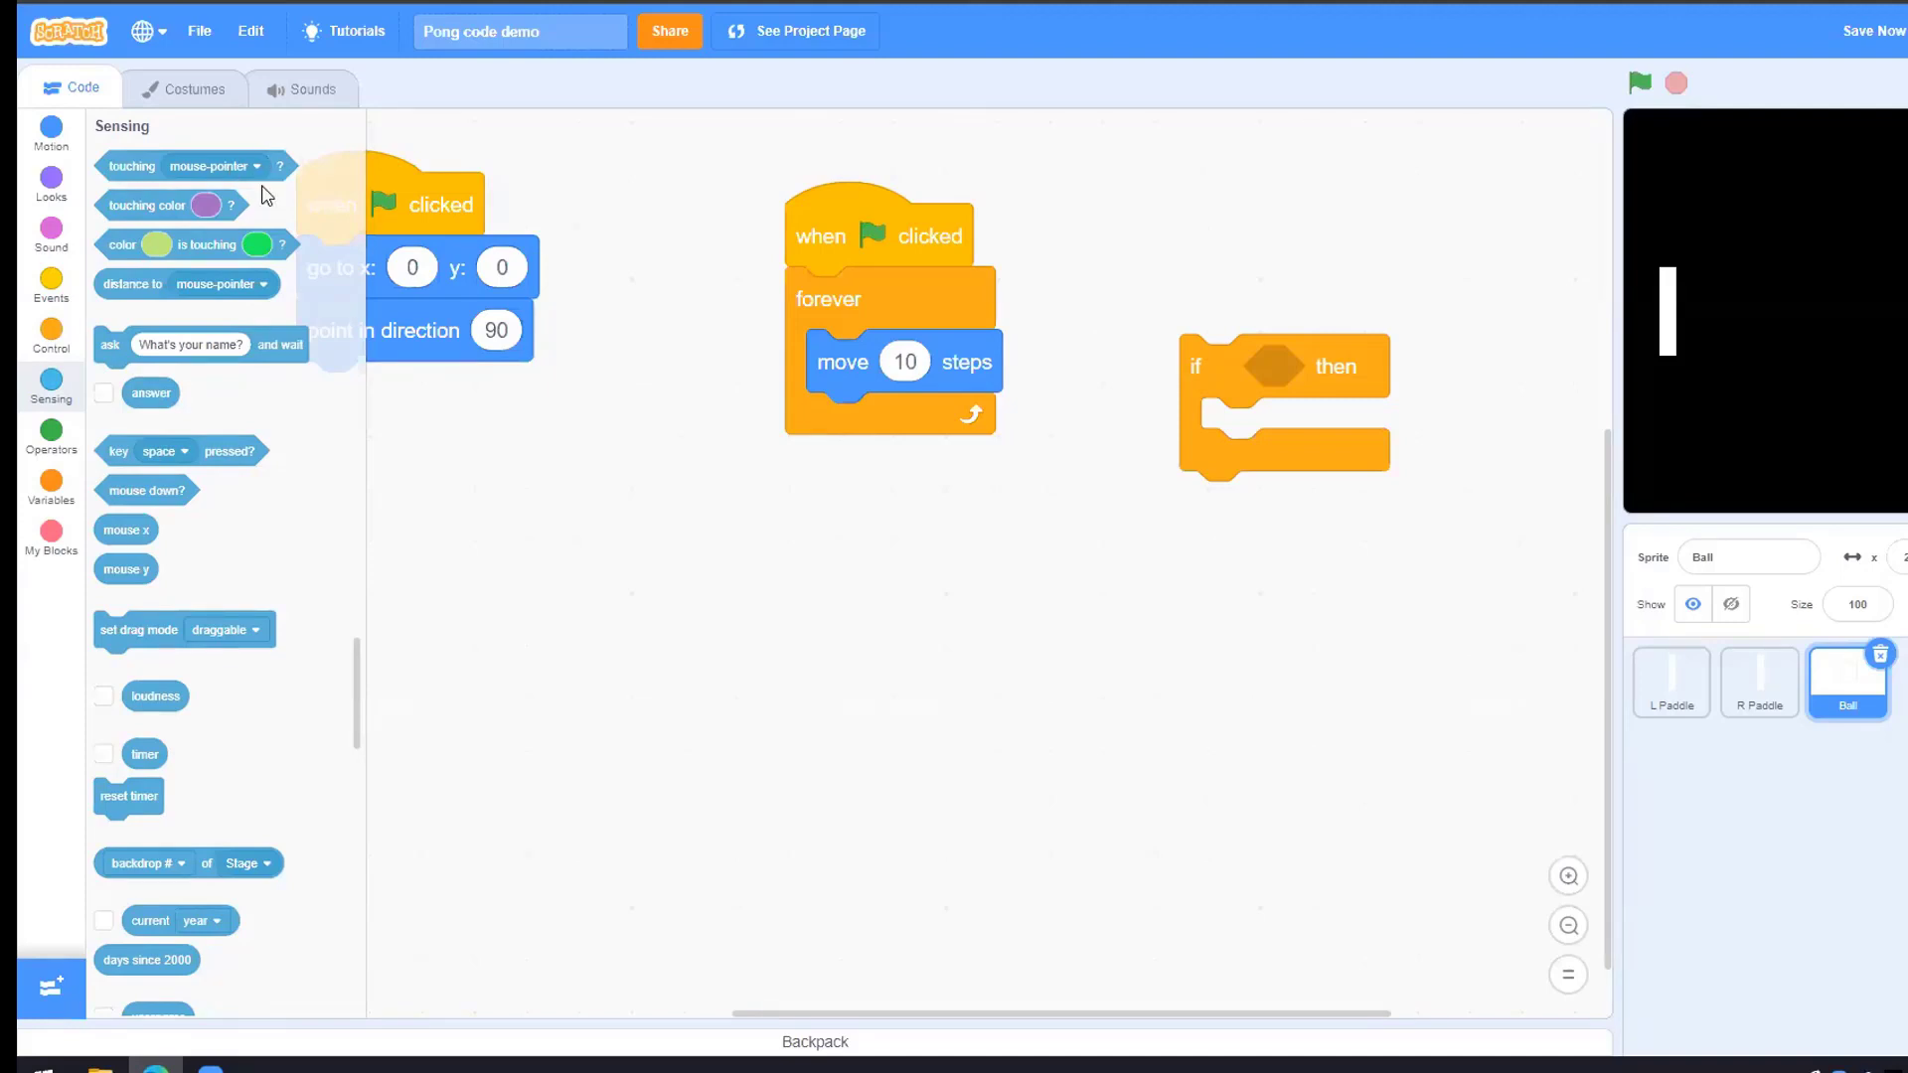
left_click(212, 165)
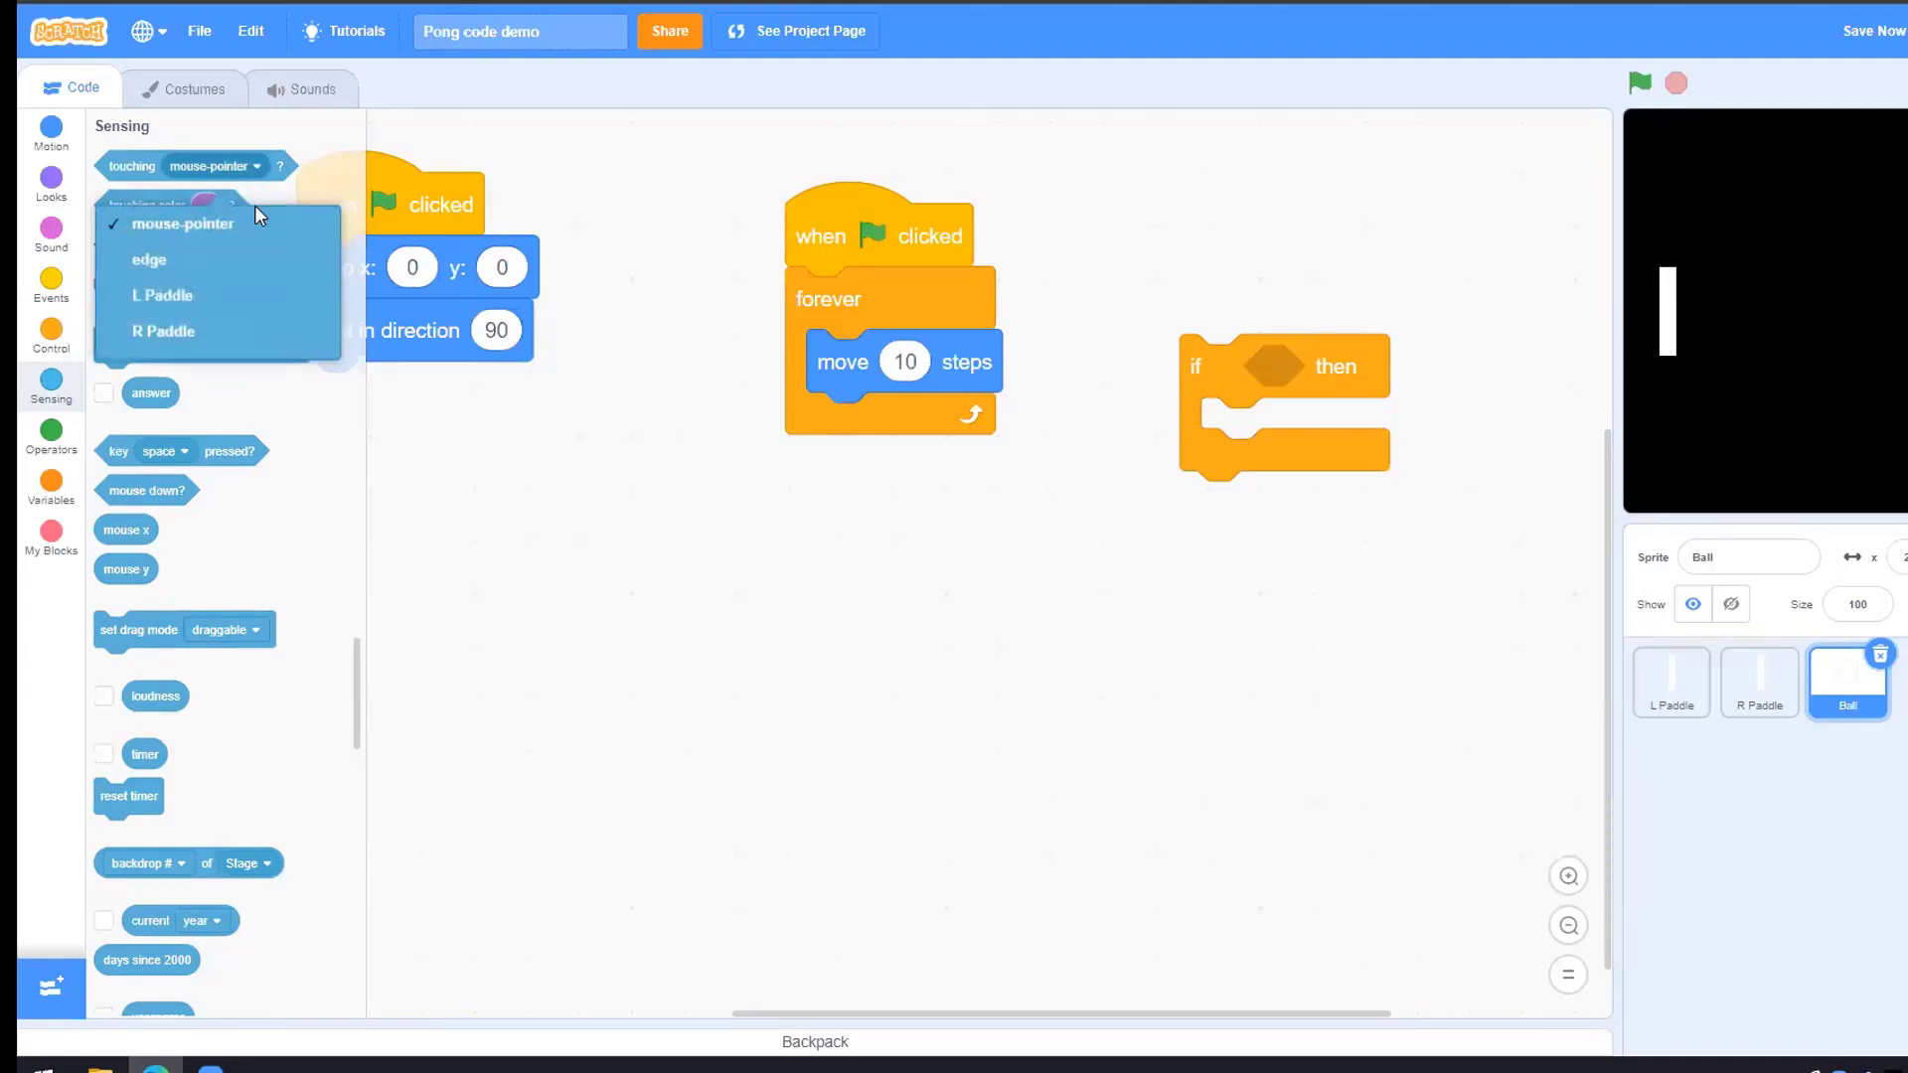
mouse_move(161, 296)
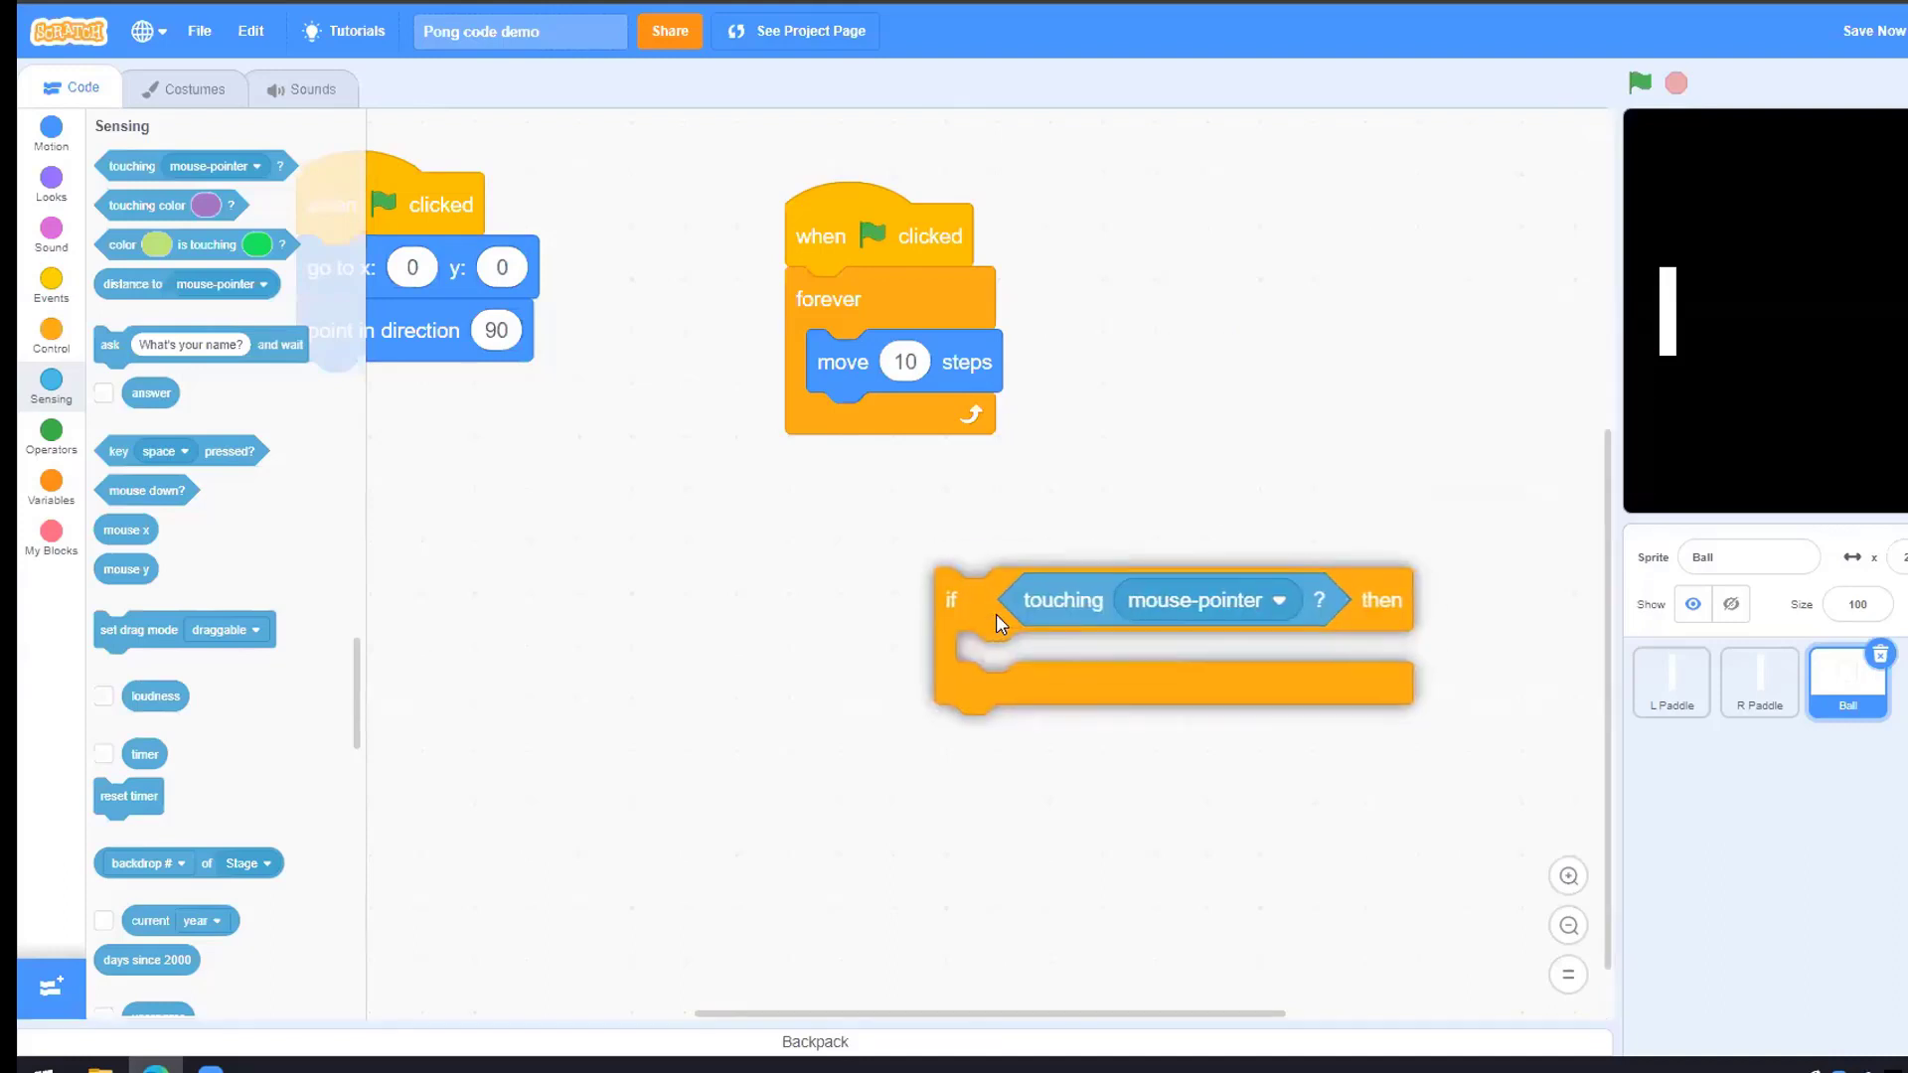
Set the if condition to touching R Paddle and move the if block under the forever script
left_click(1278, 598)
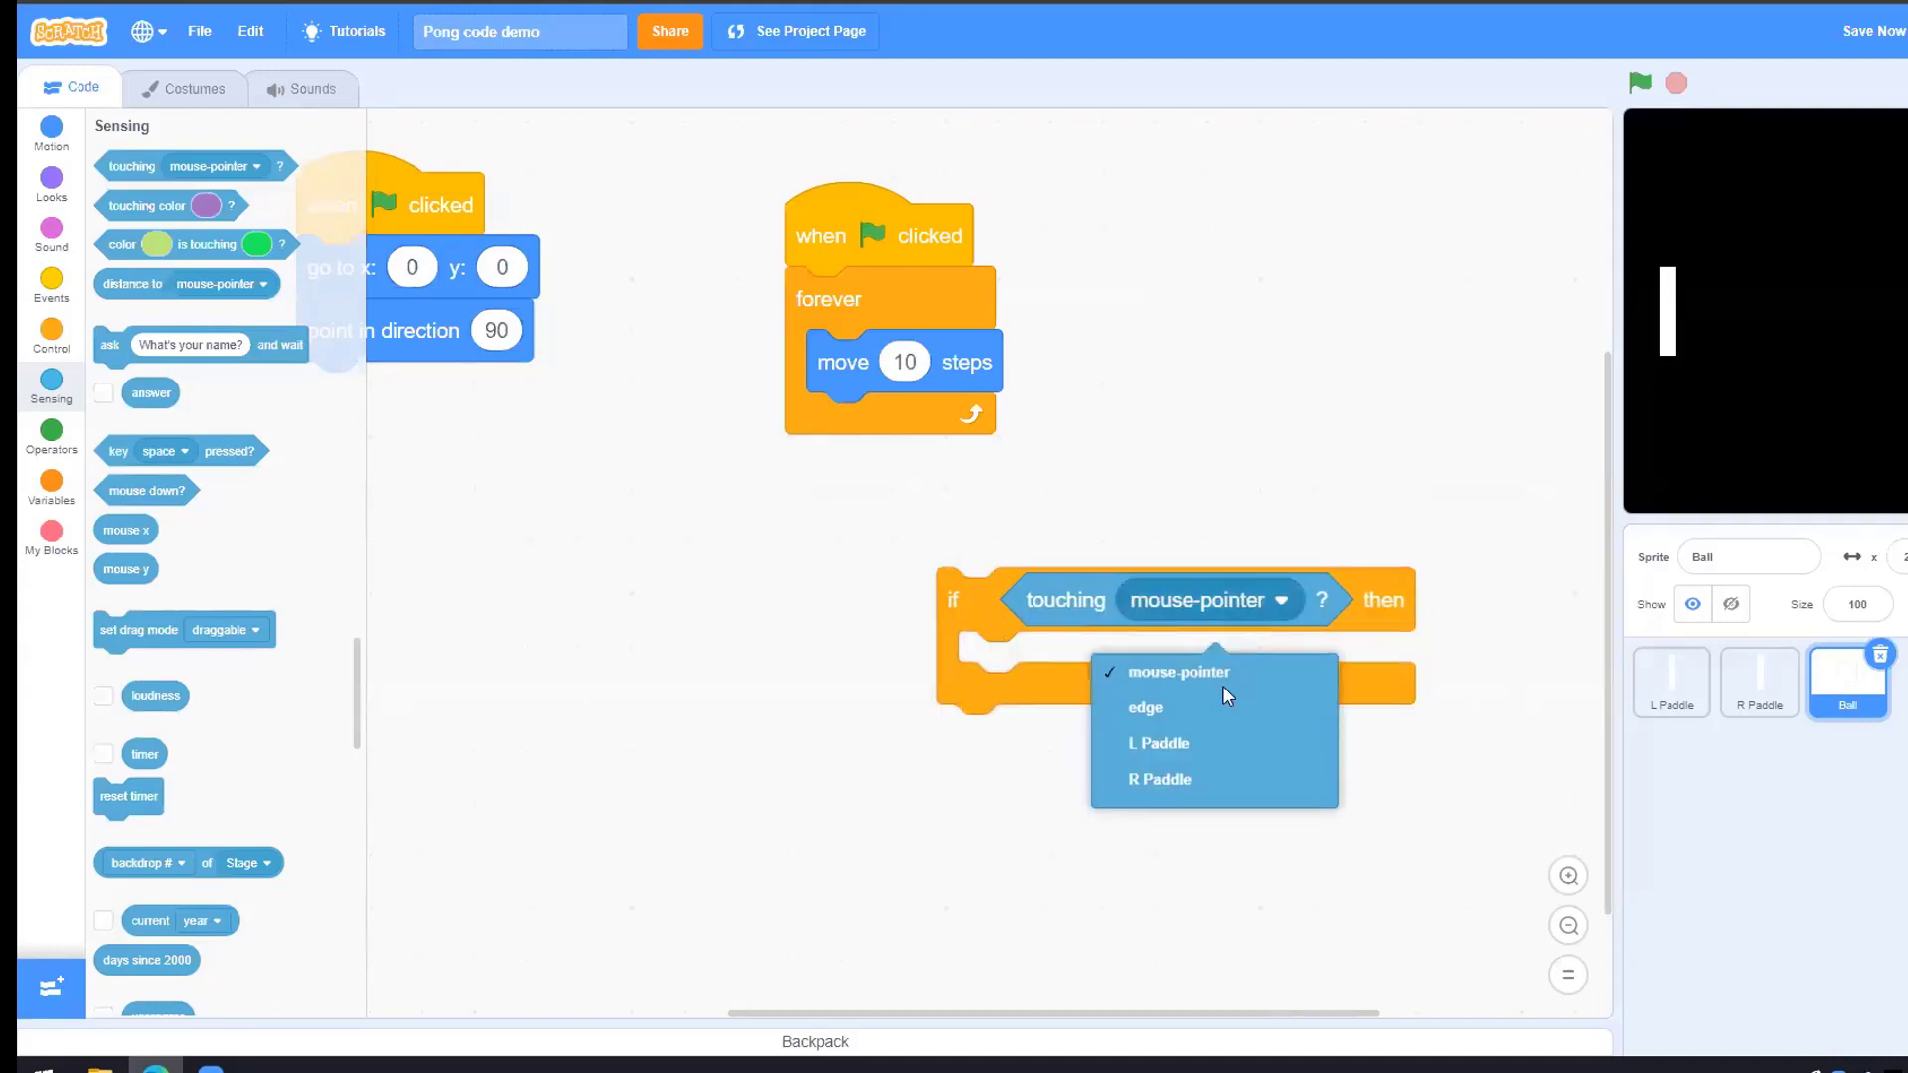
left_click(1158, 780)
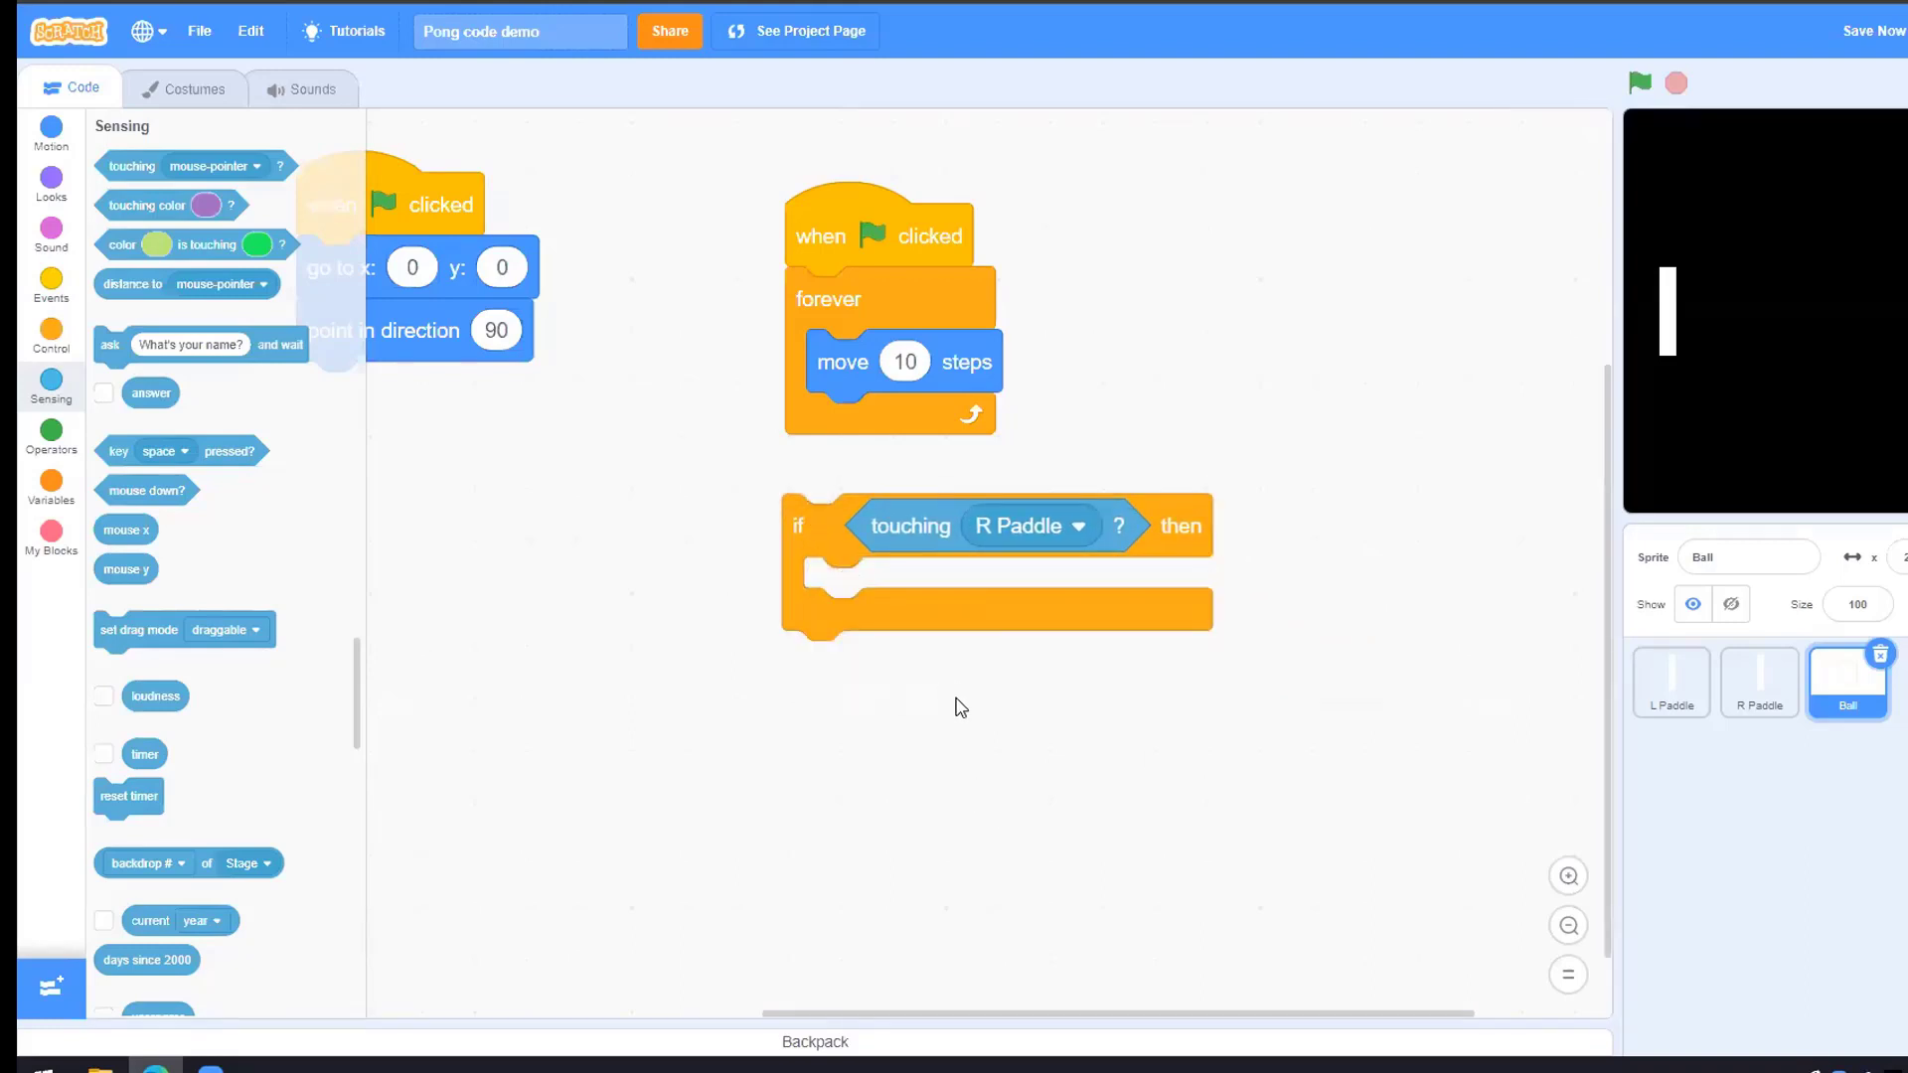
left_click_drag(799, 525, 819, 551)
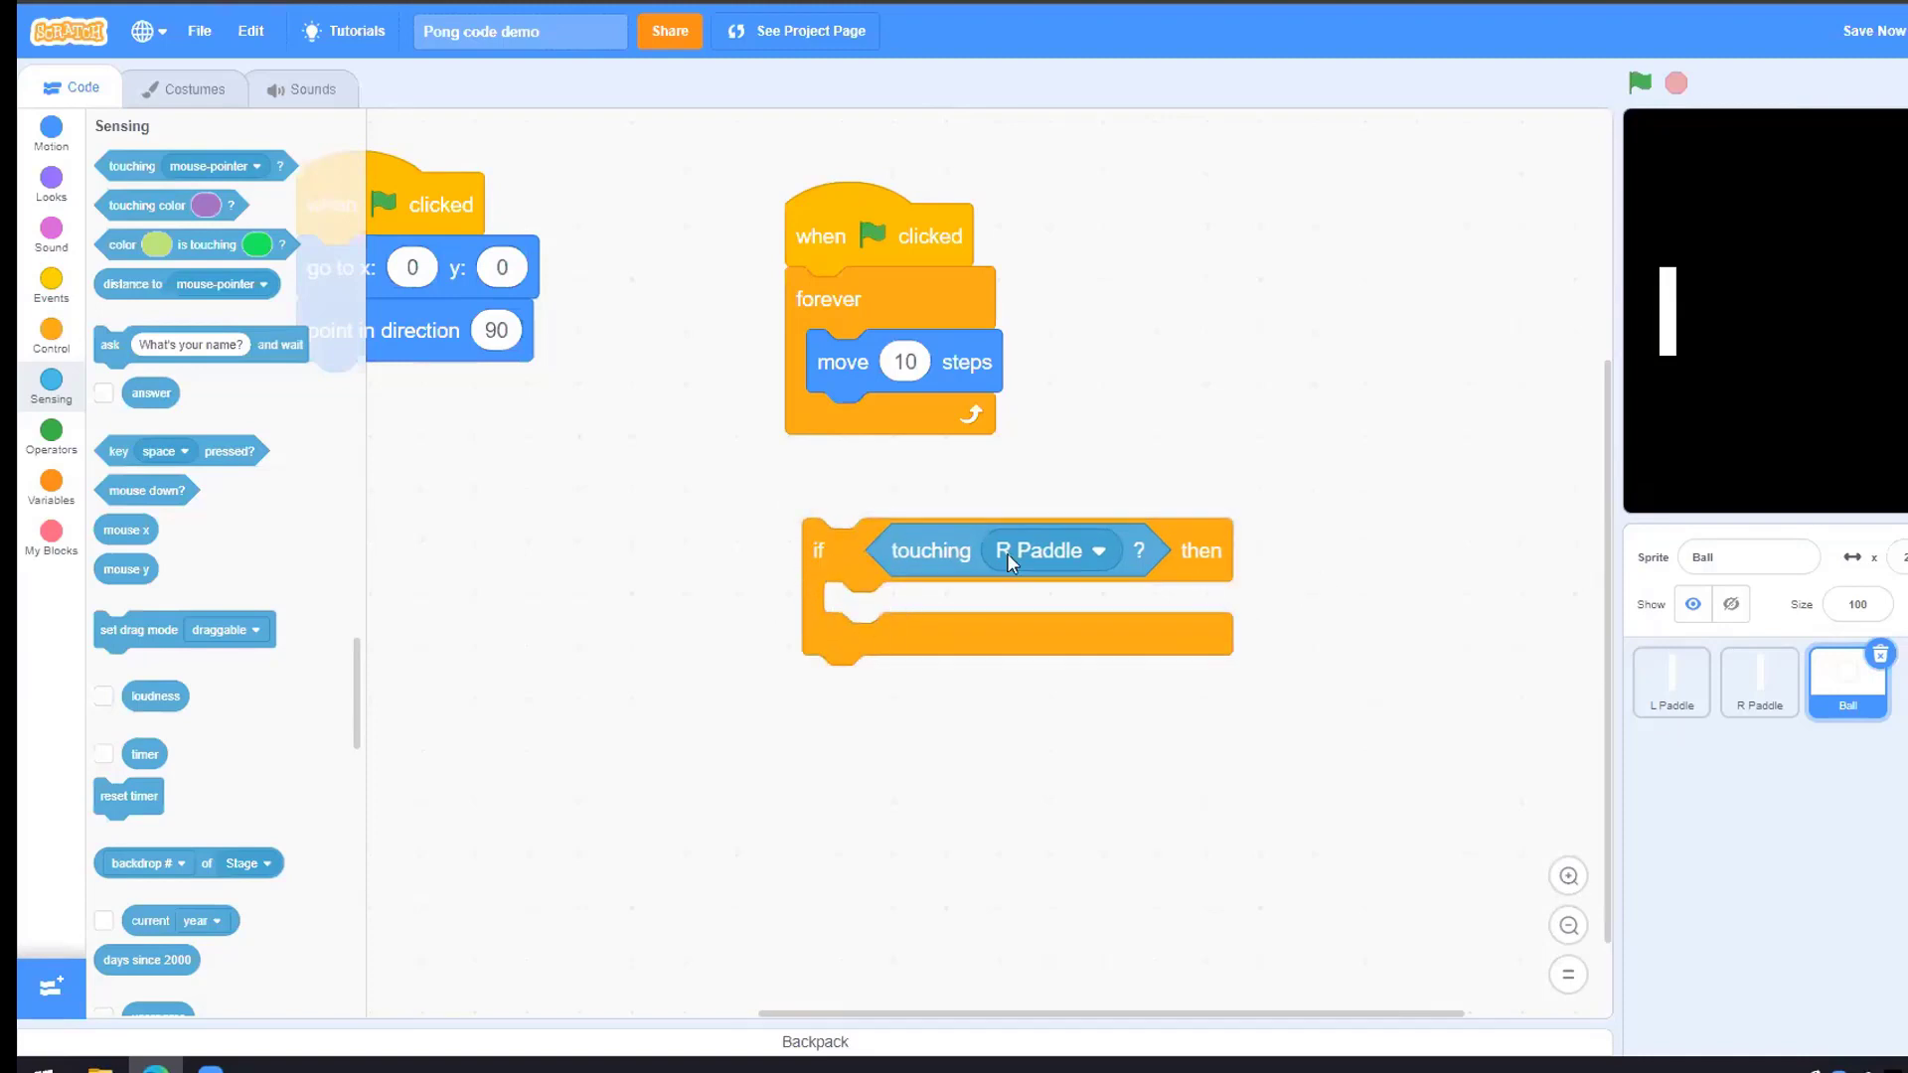
mouse_move(829, 642)
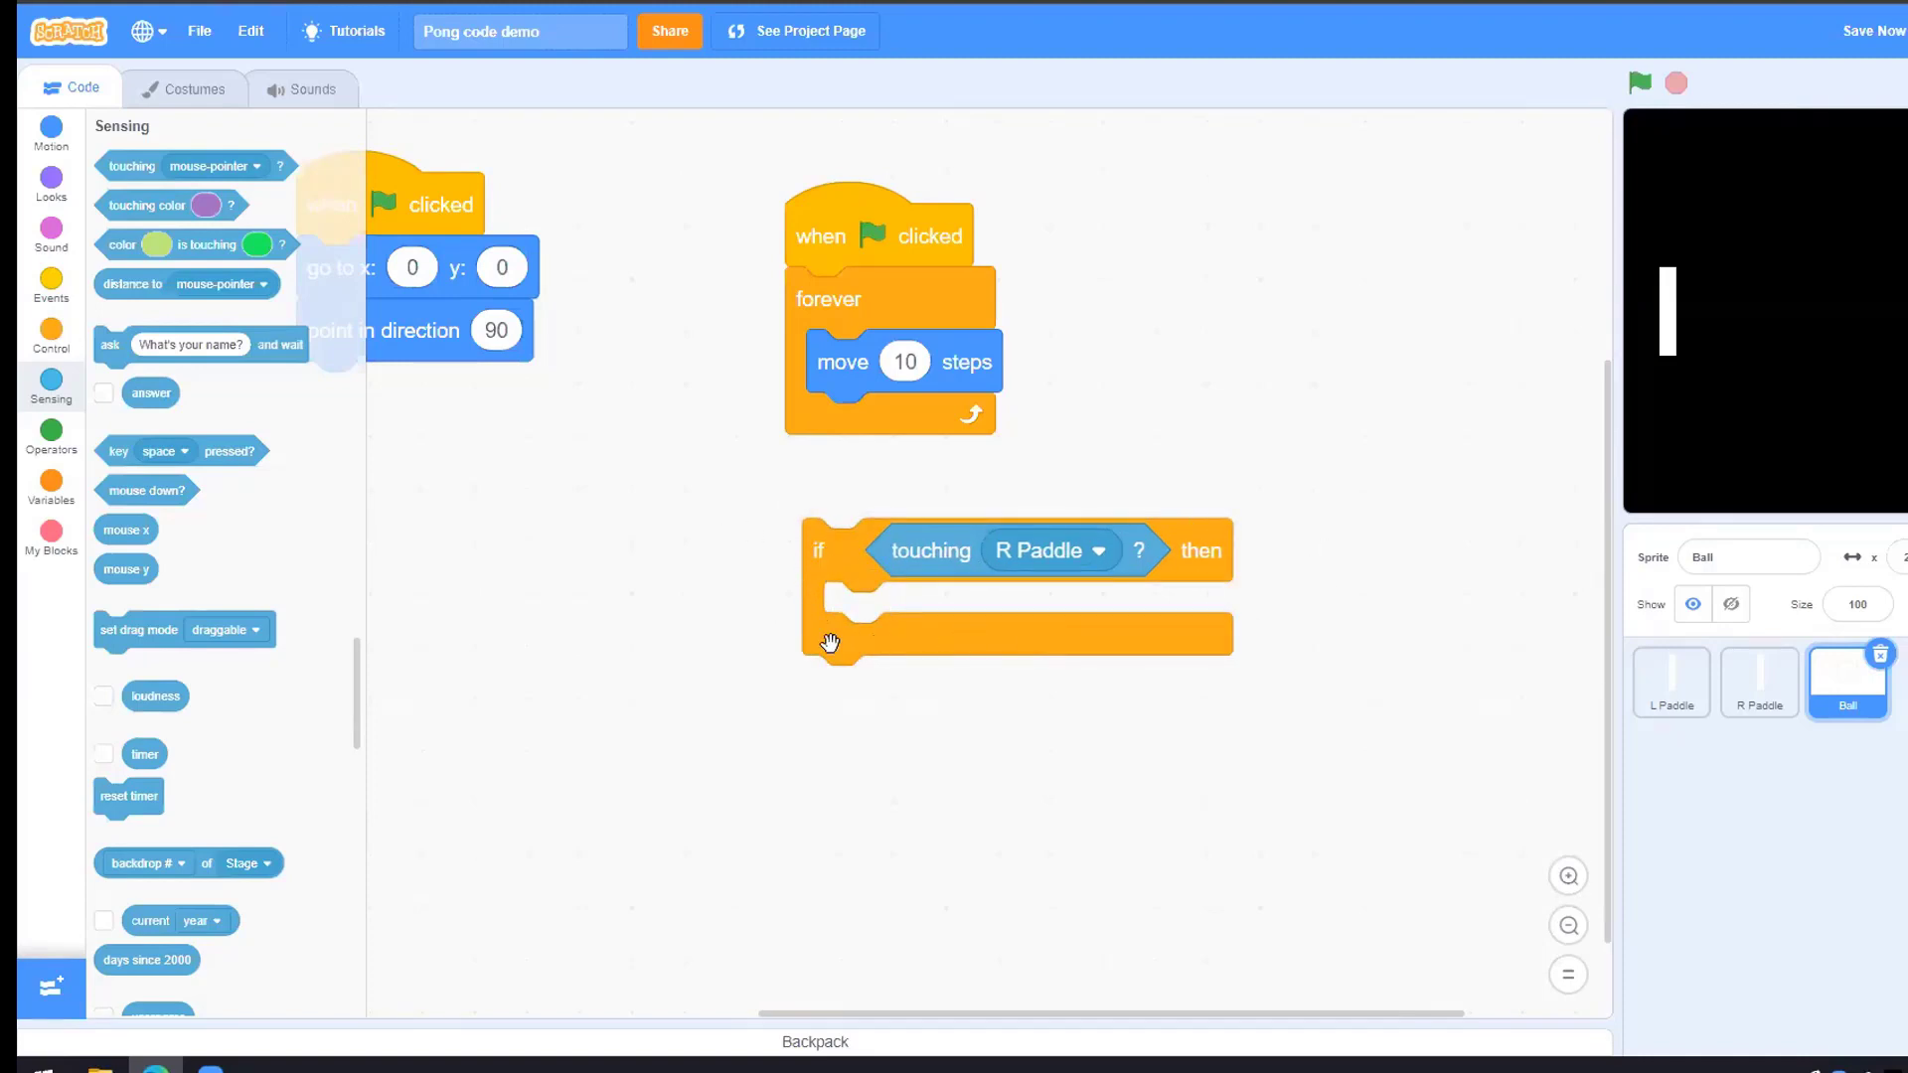
mouse_move(1381, 589)
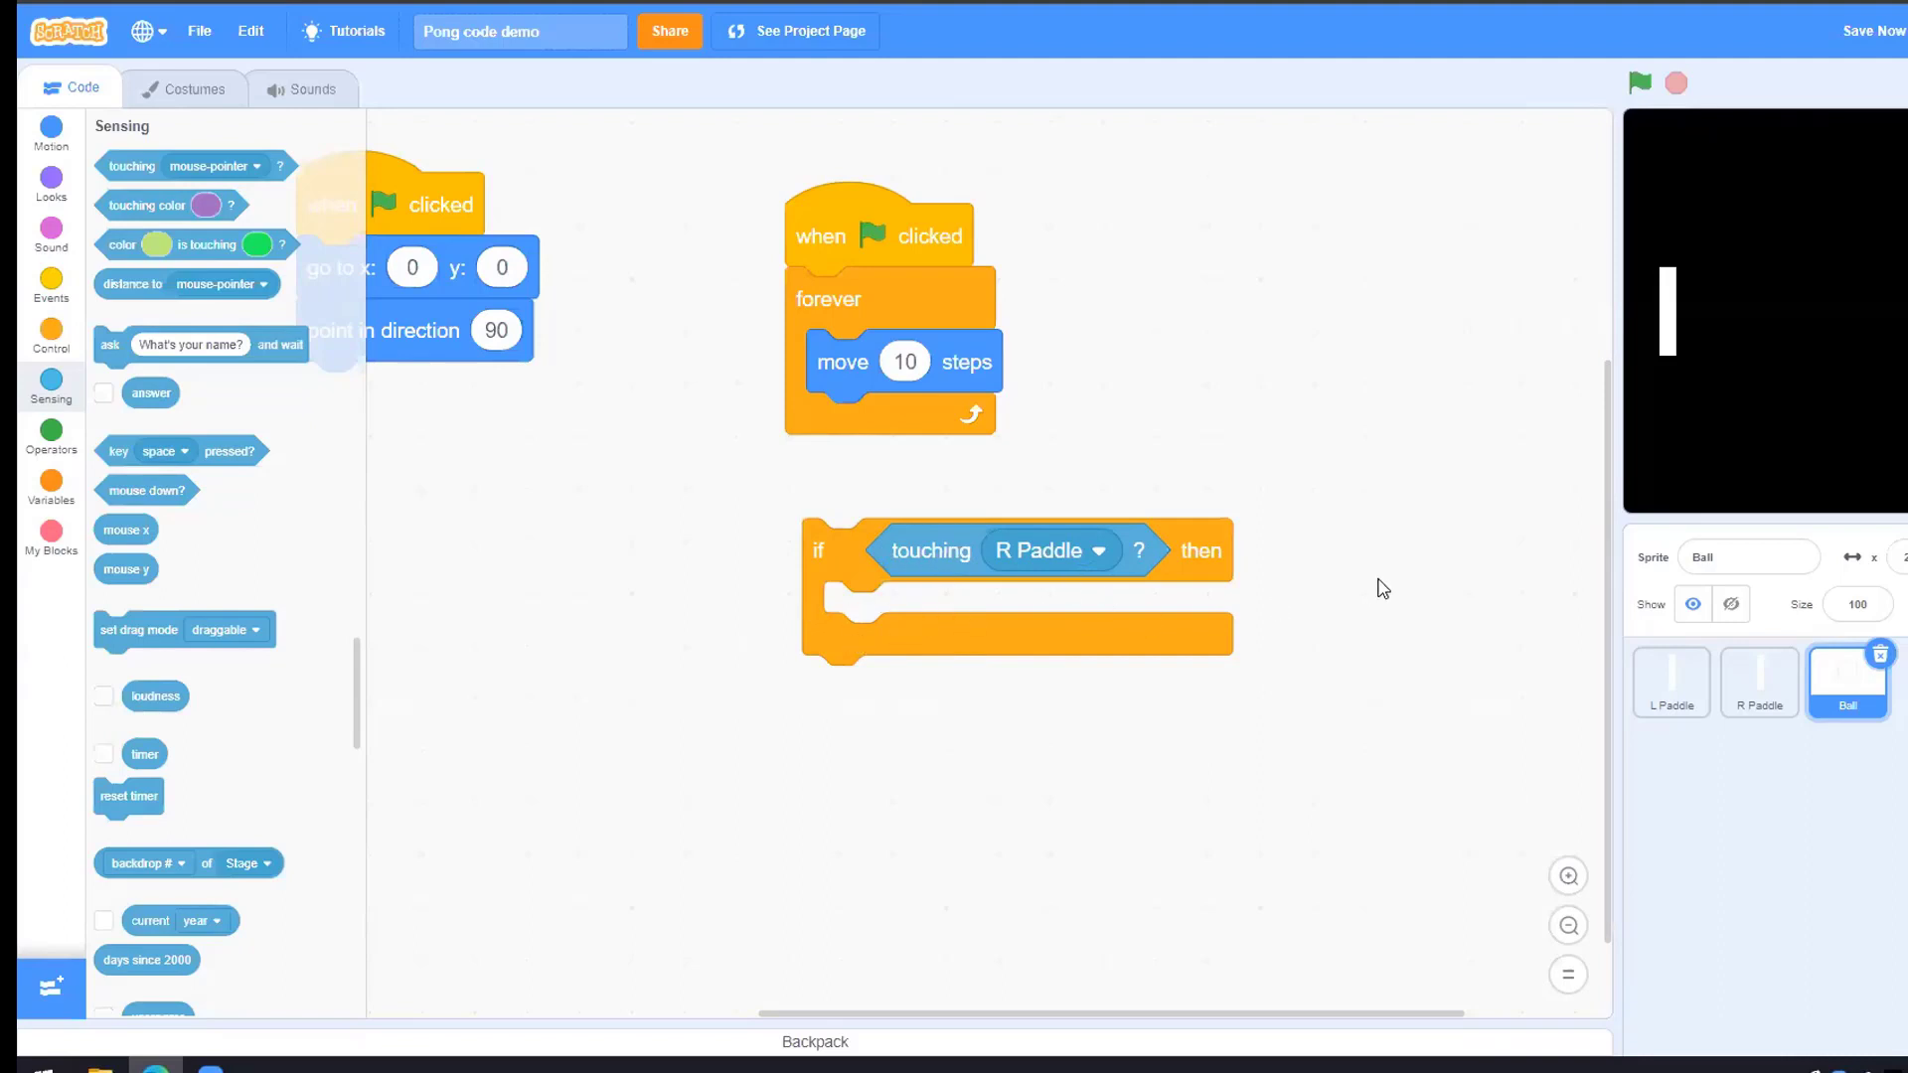
mouse_move(1131, 610)
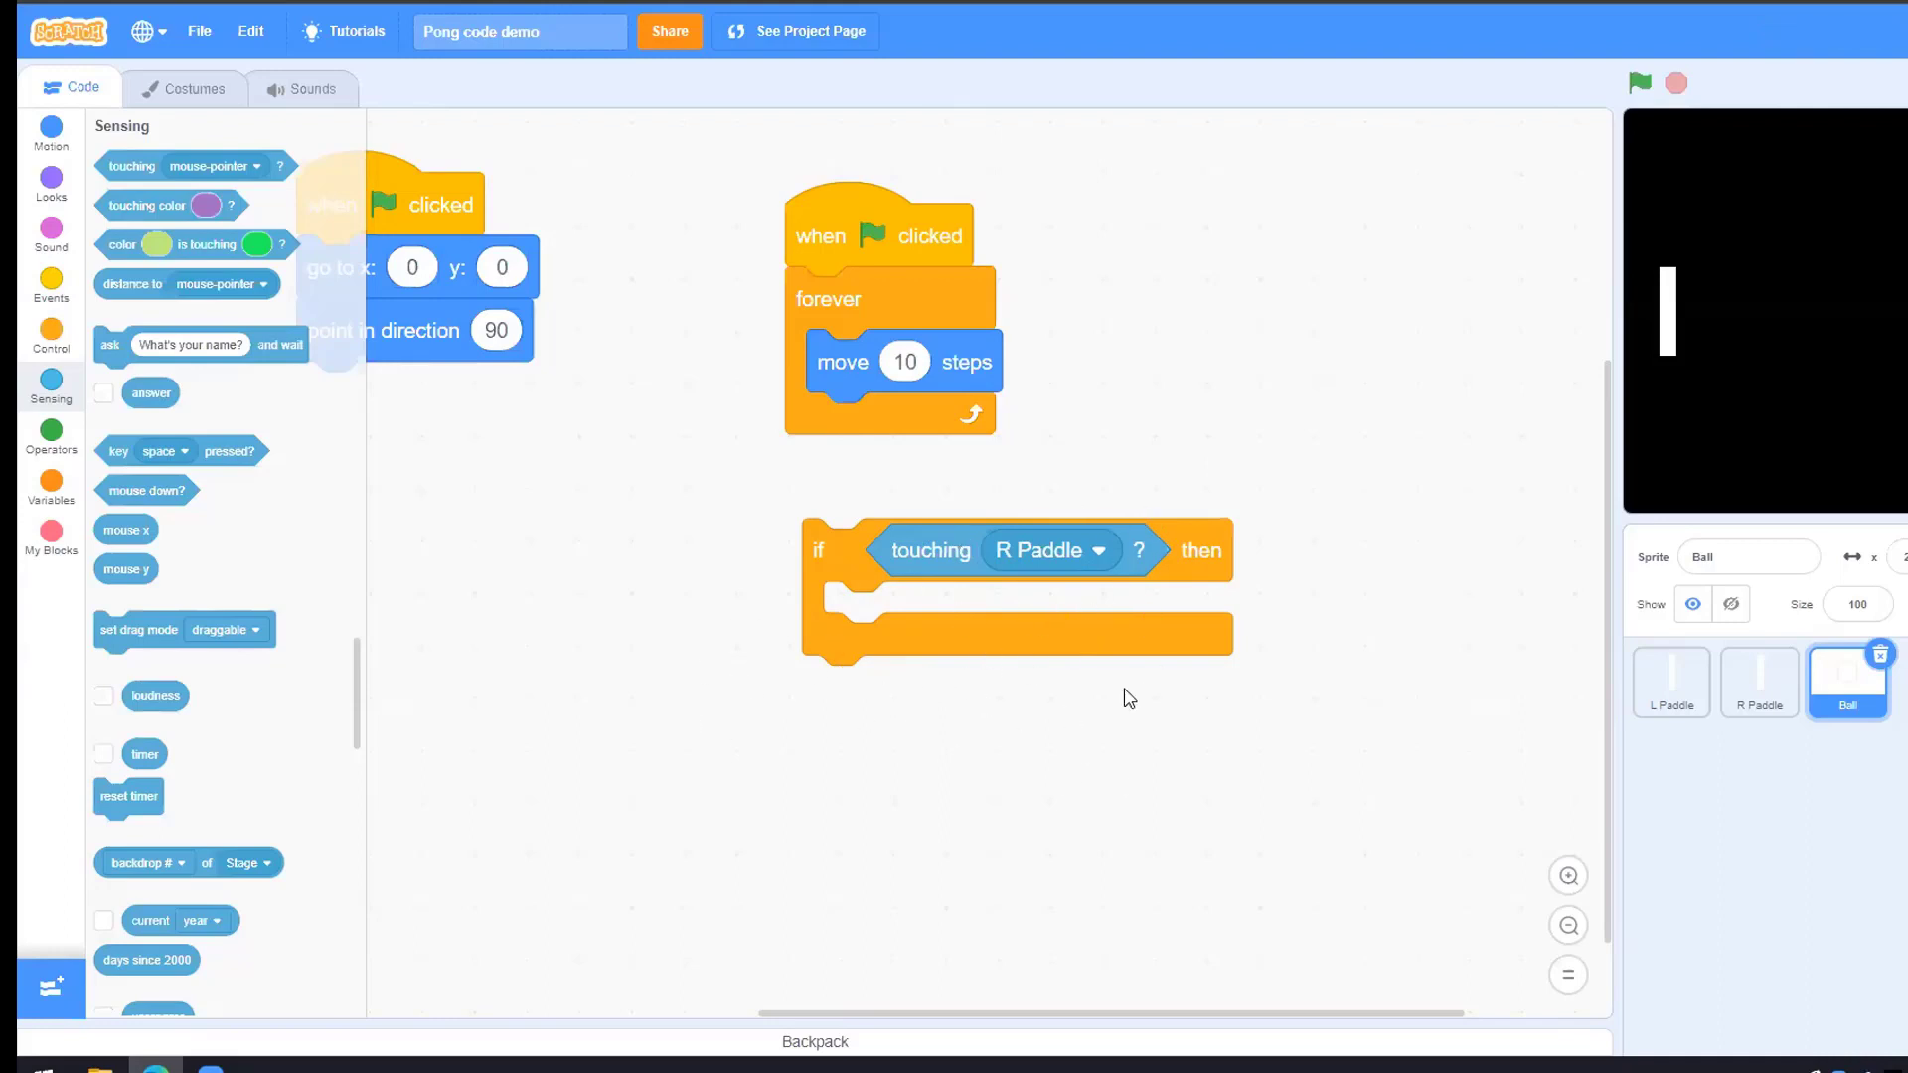
Change the turn block inside the R Paddle check from 15 to 180 degrees
left_click(51, 126)
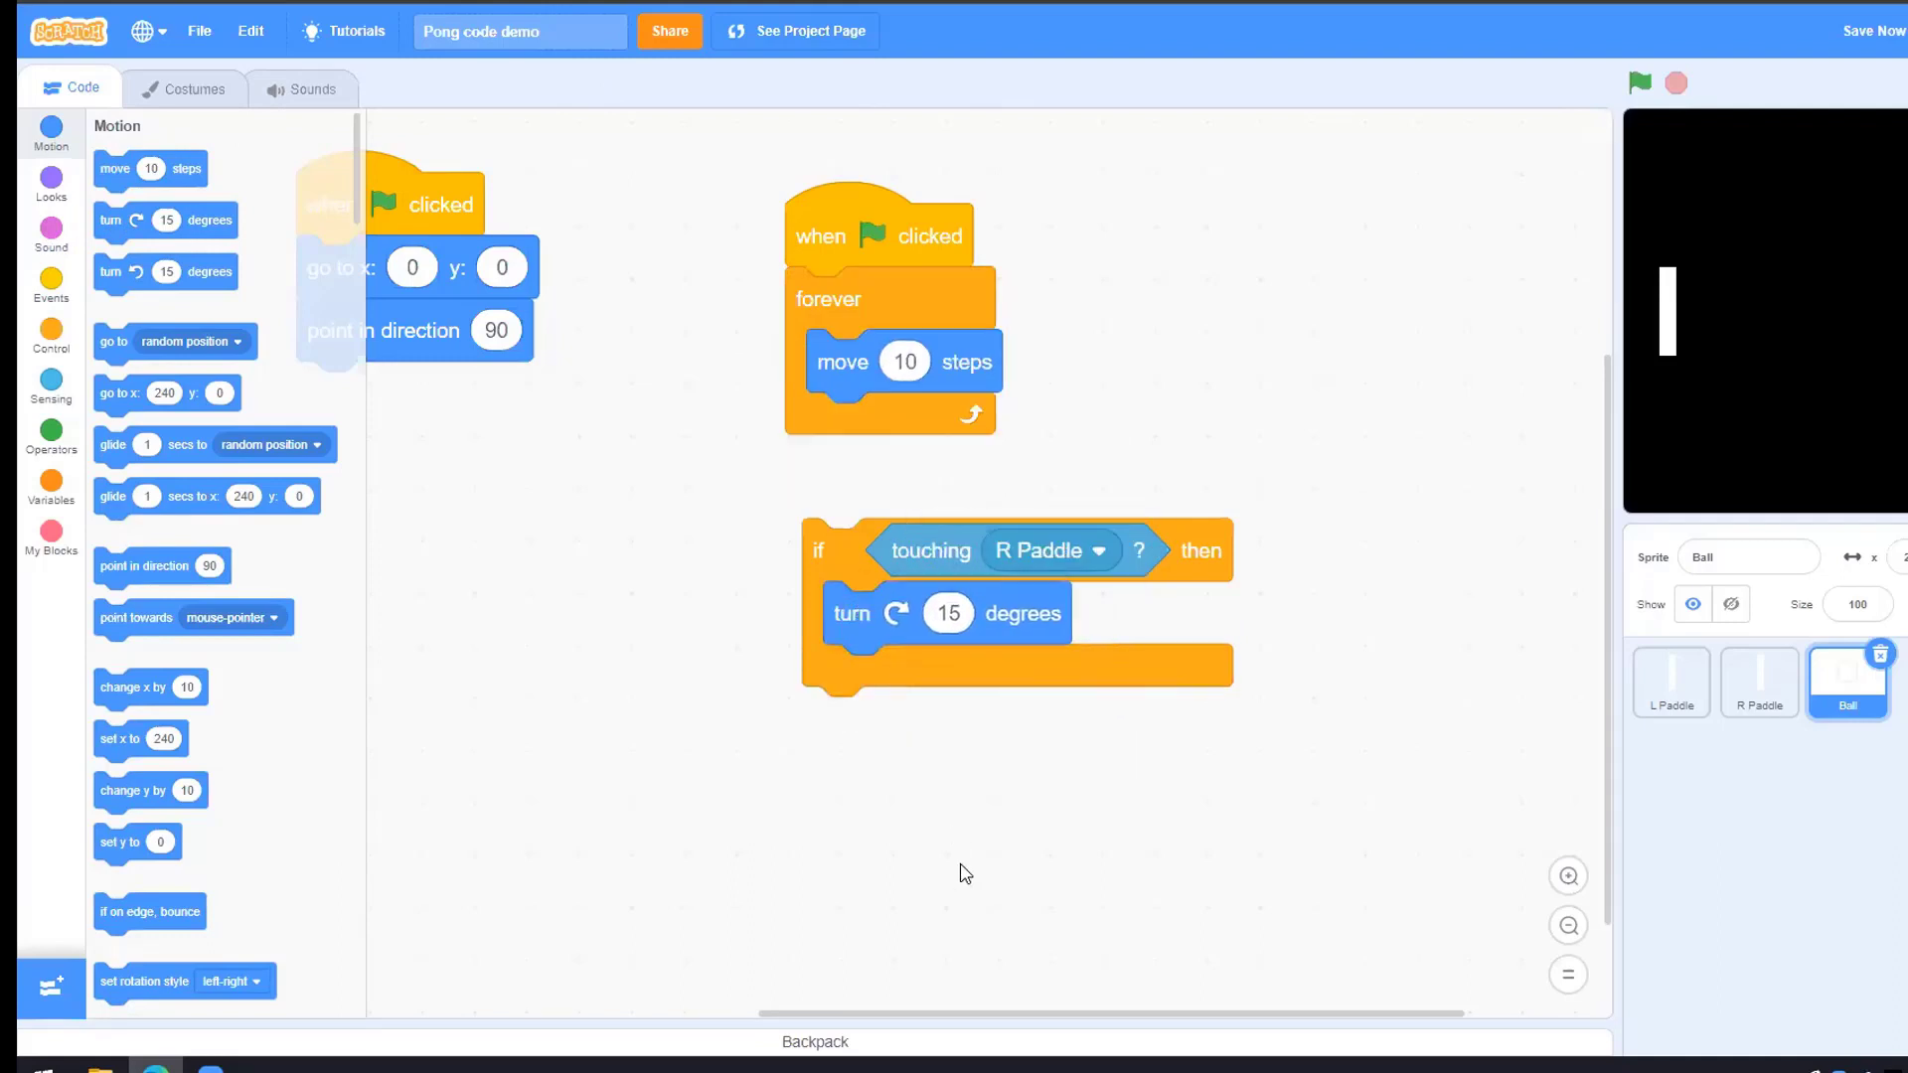
mouse_move(966, 832)
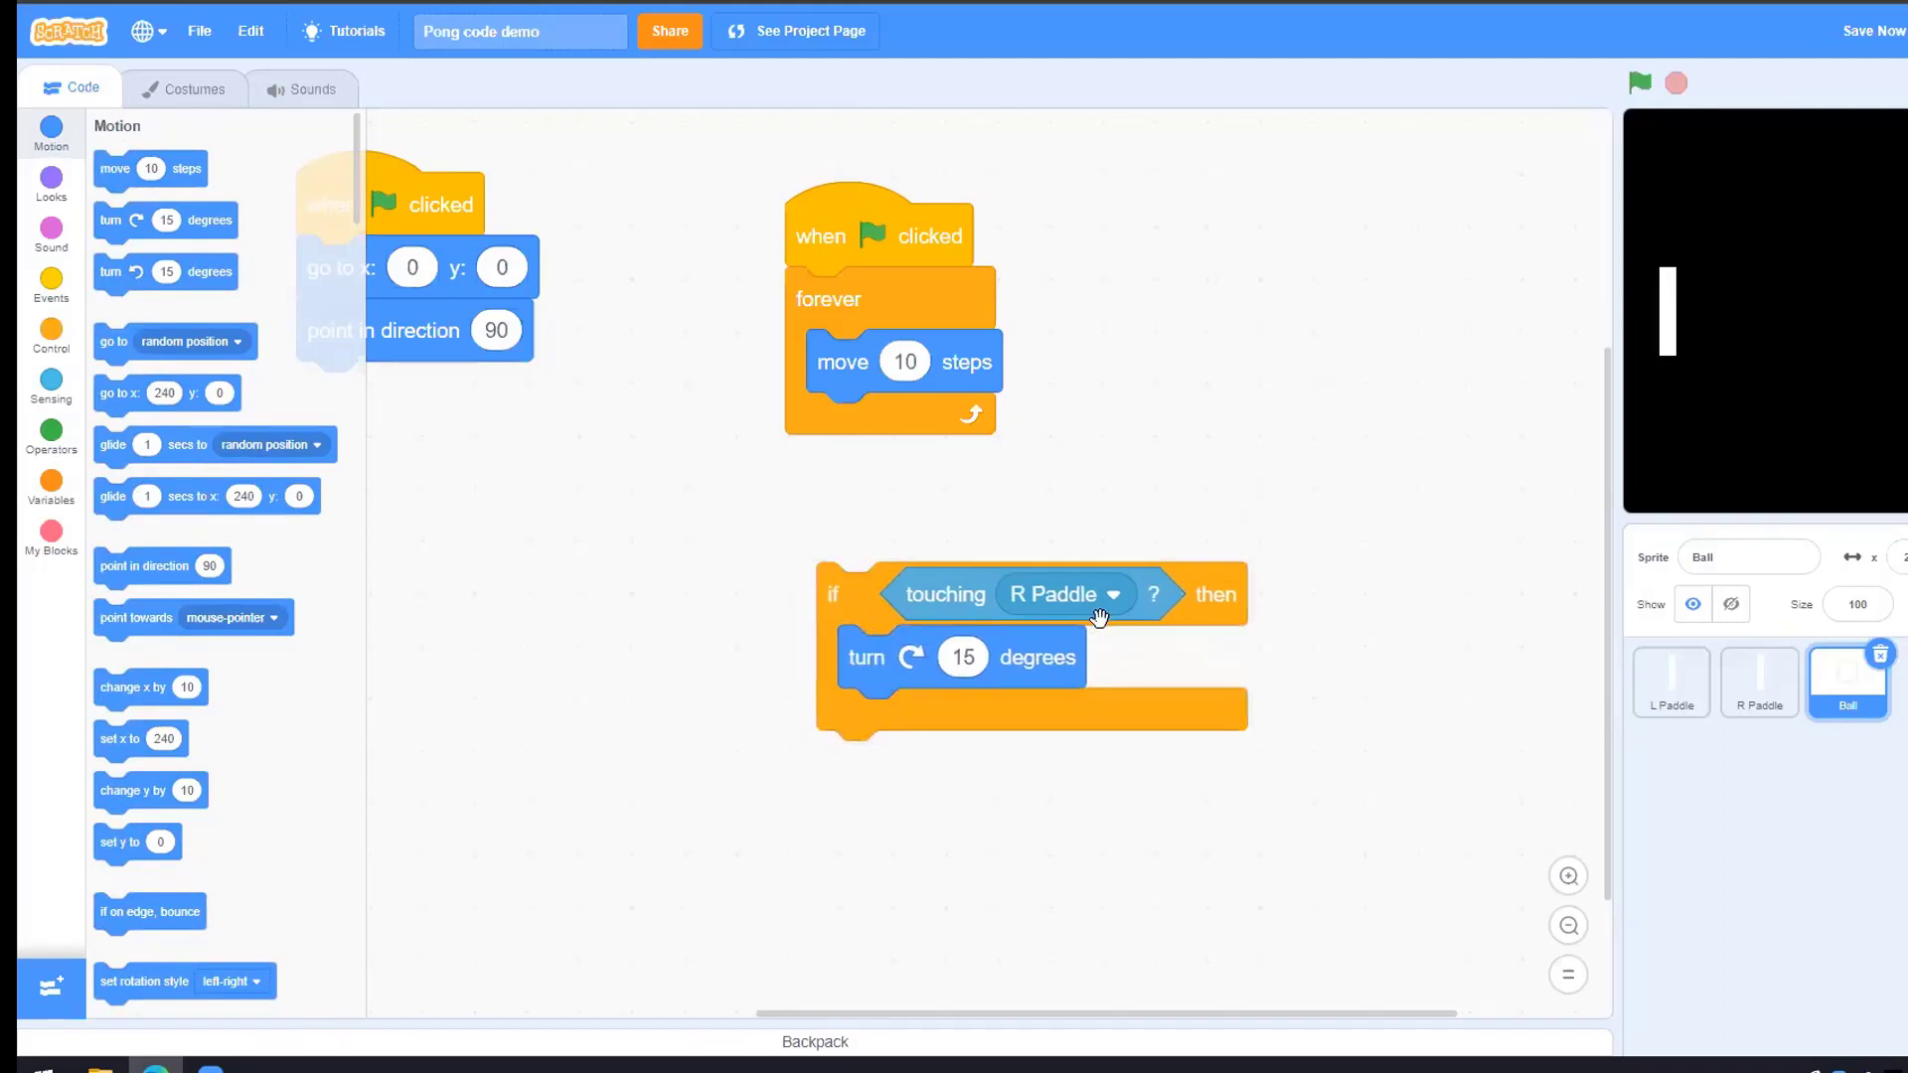
left_click(962, 658)
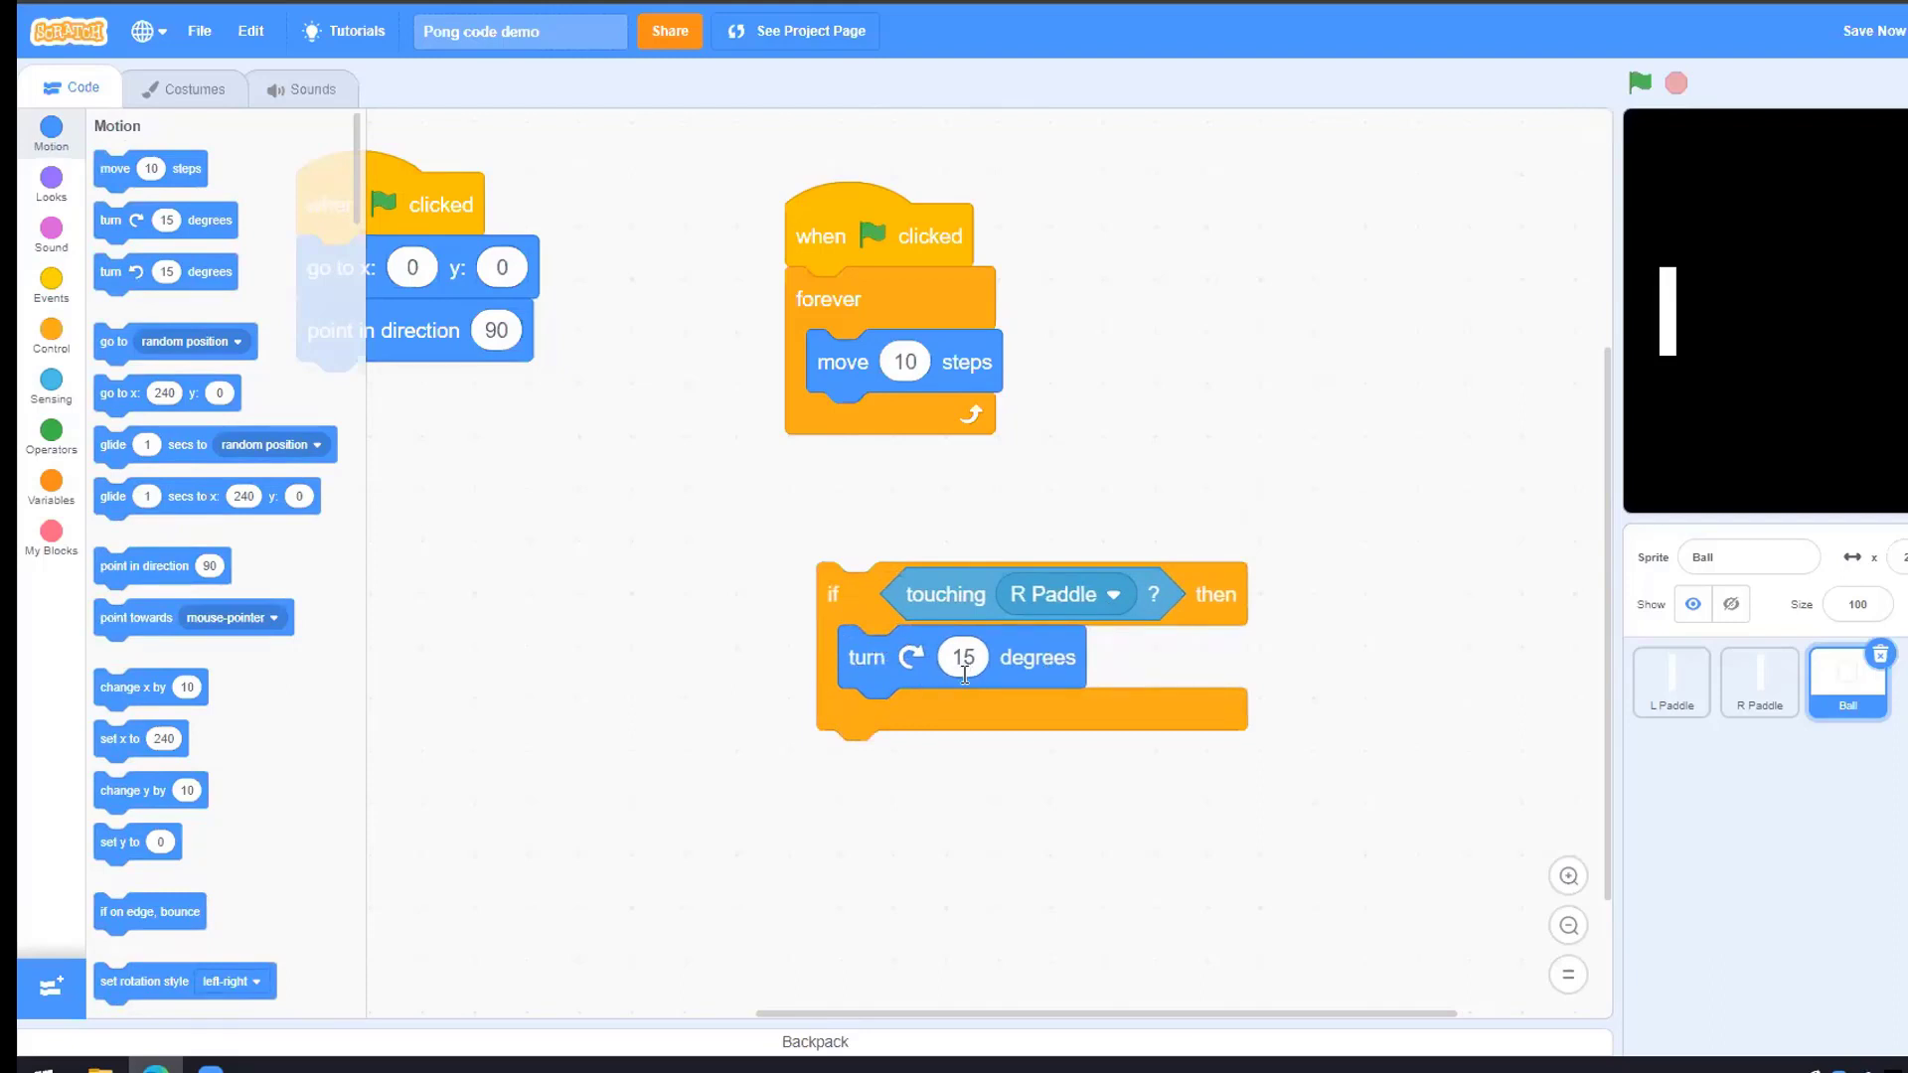
type("180")
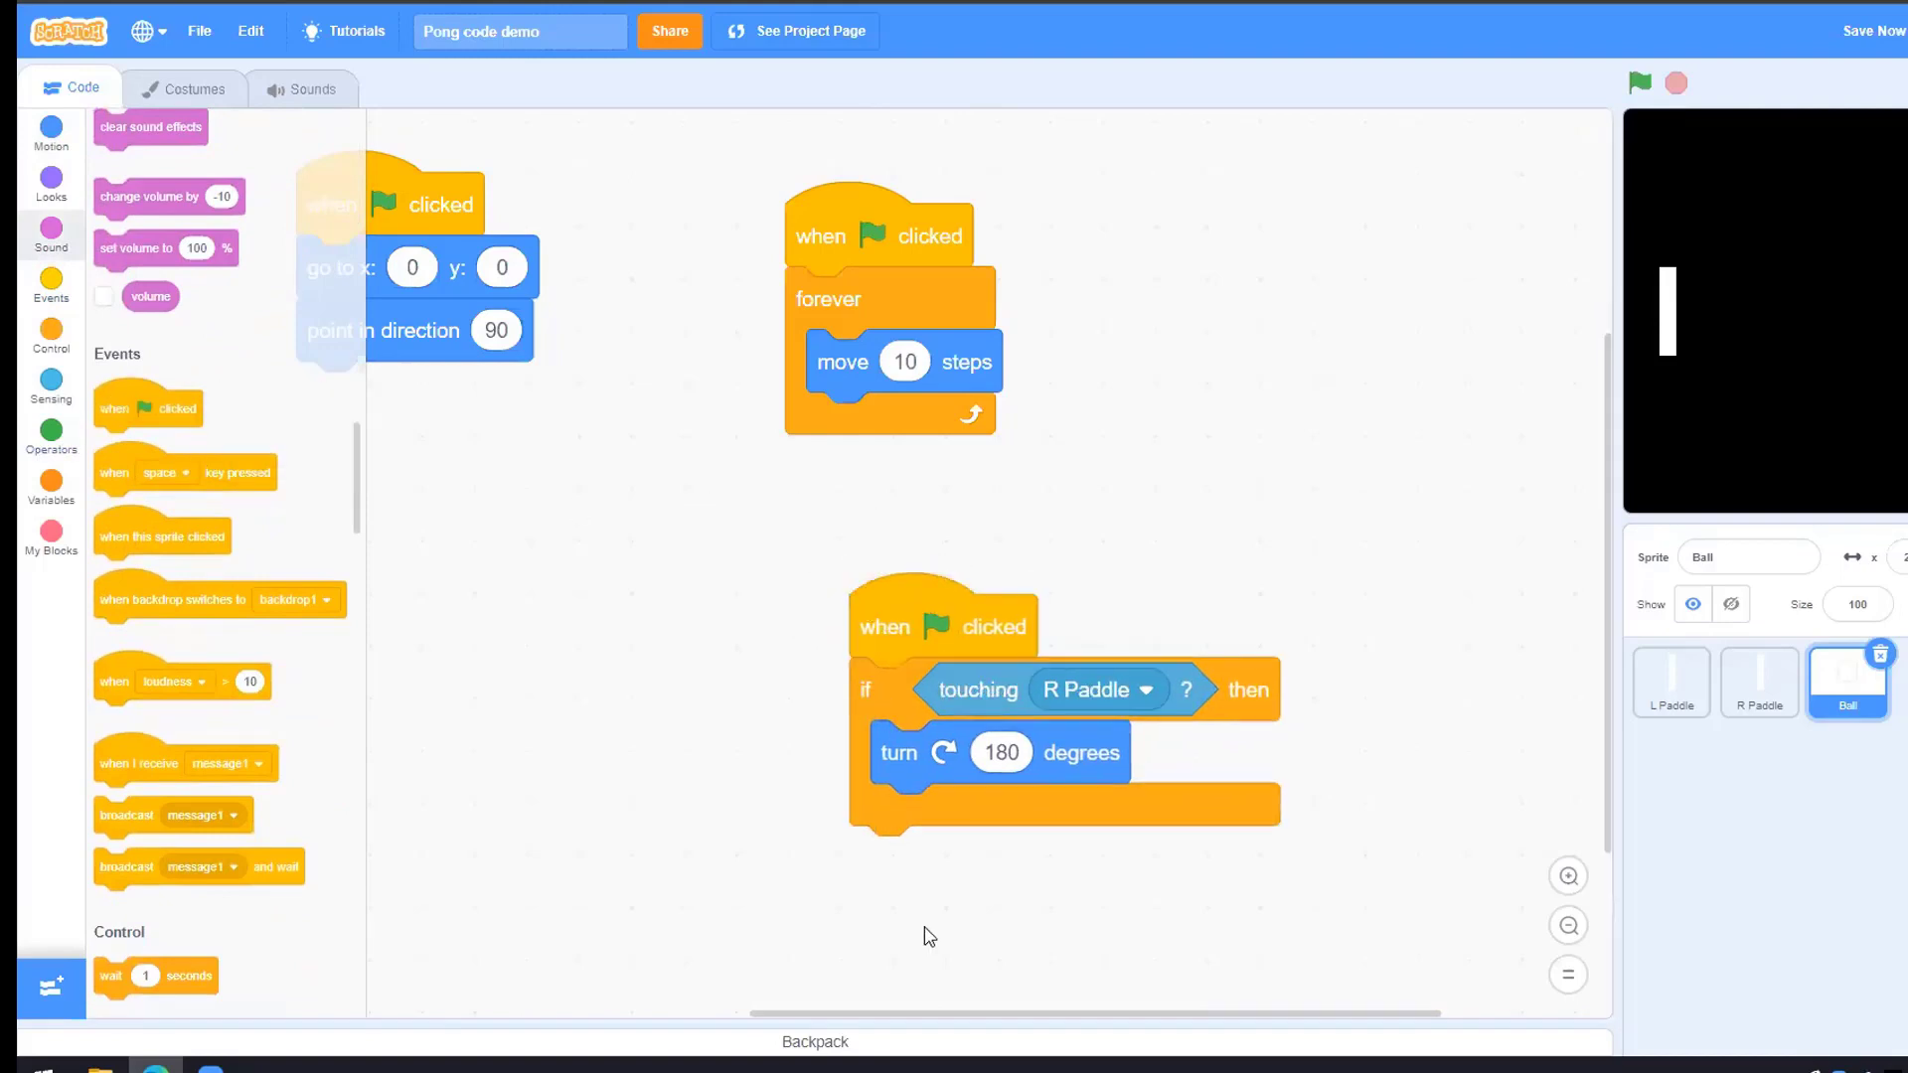
mouse_move(1095, 620)
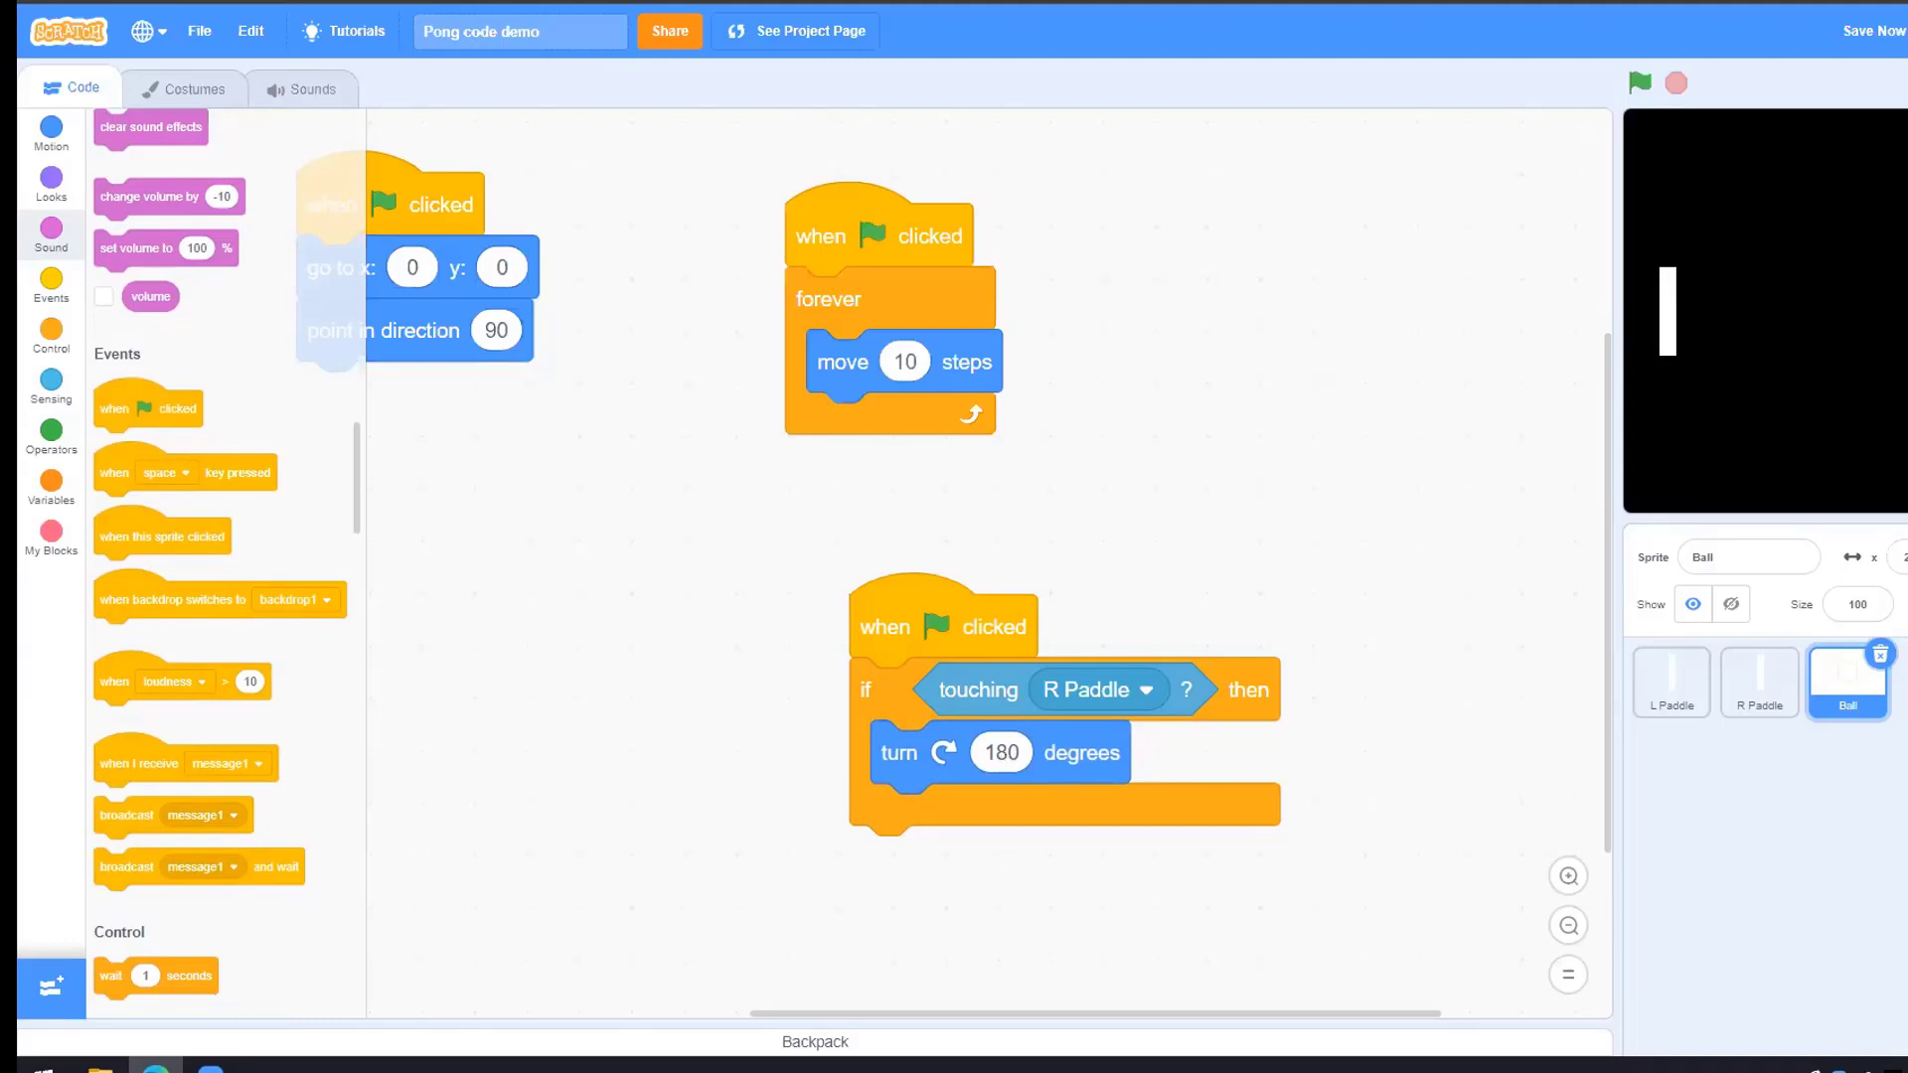
mouse_move(509, 624)
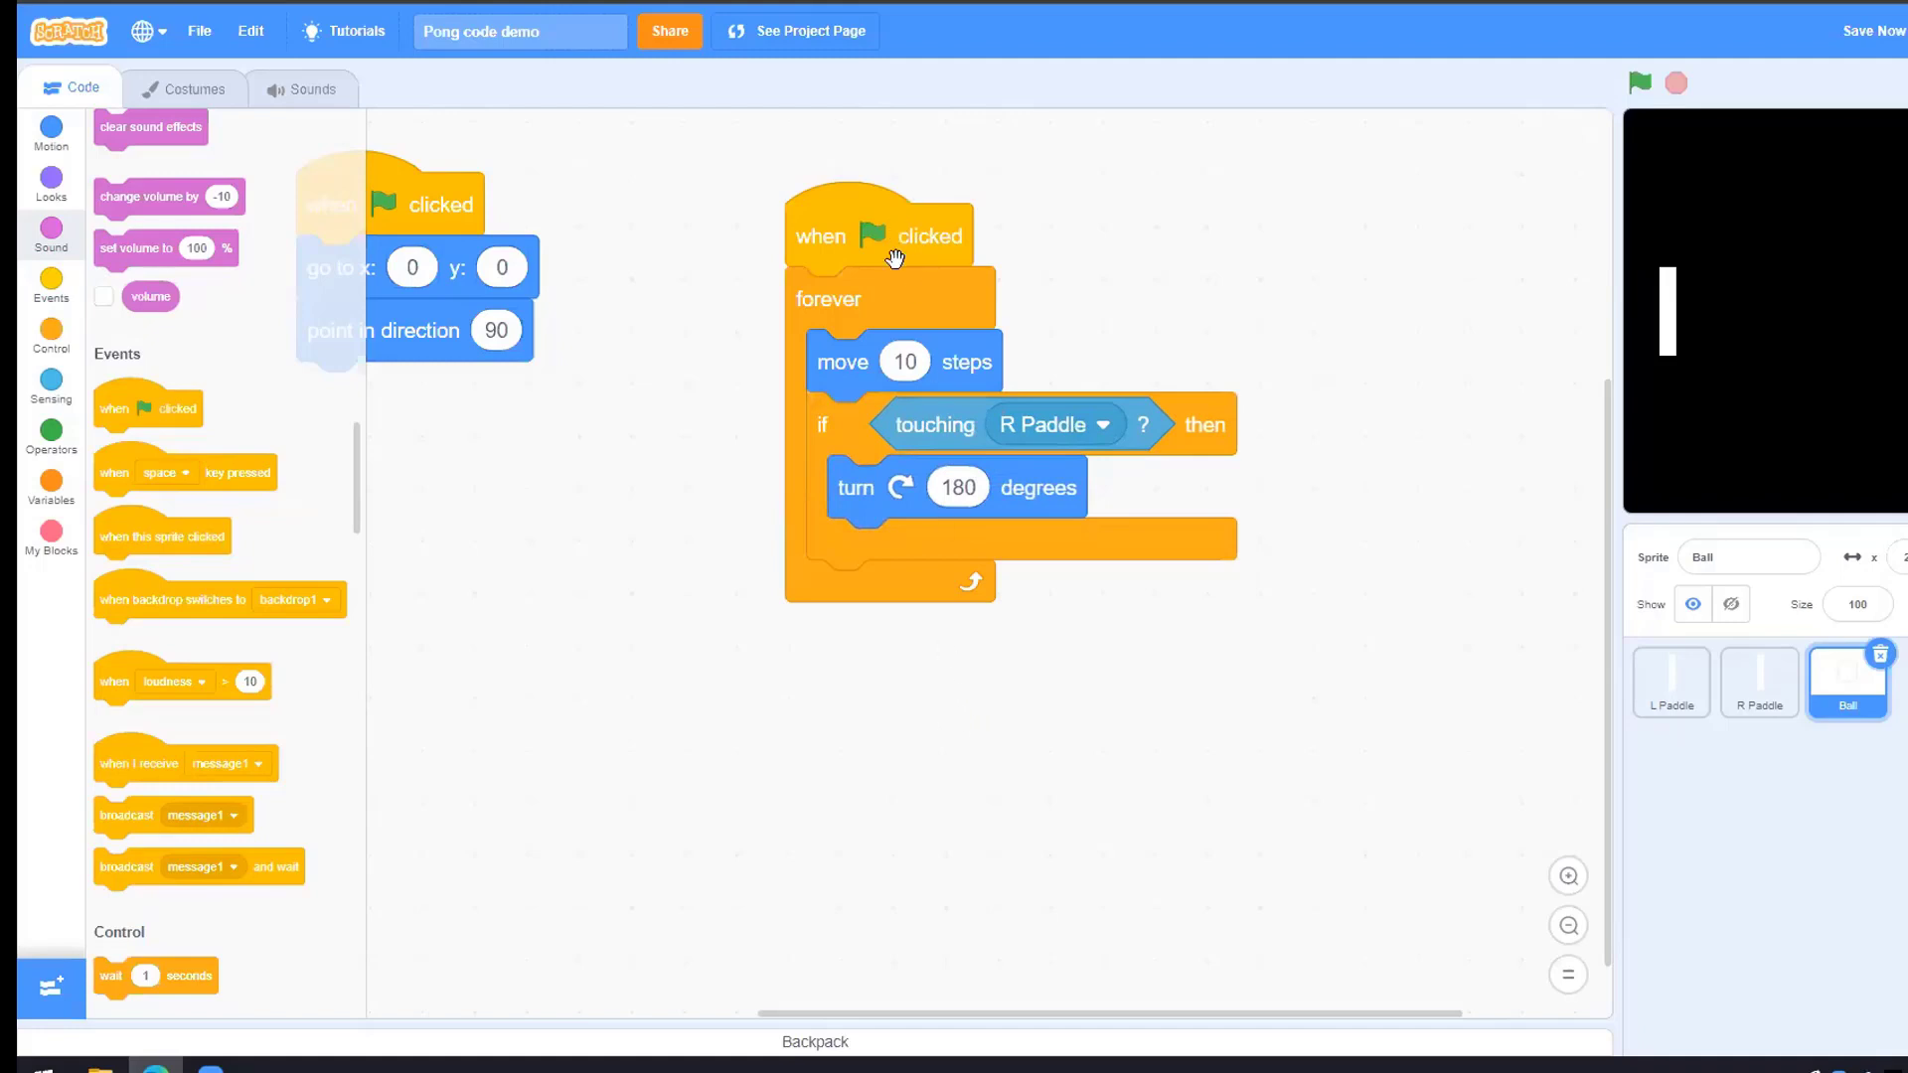
mouse_move(852, 218)
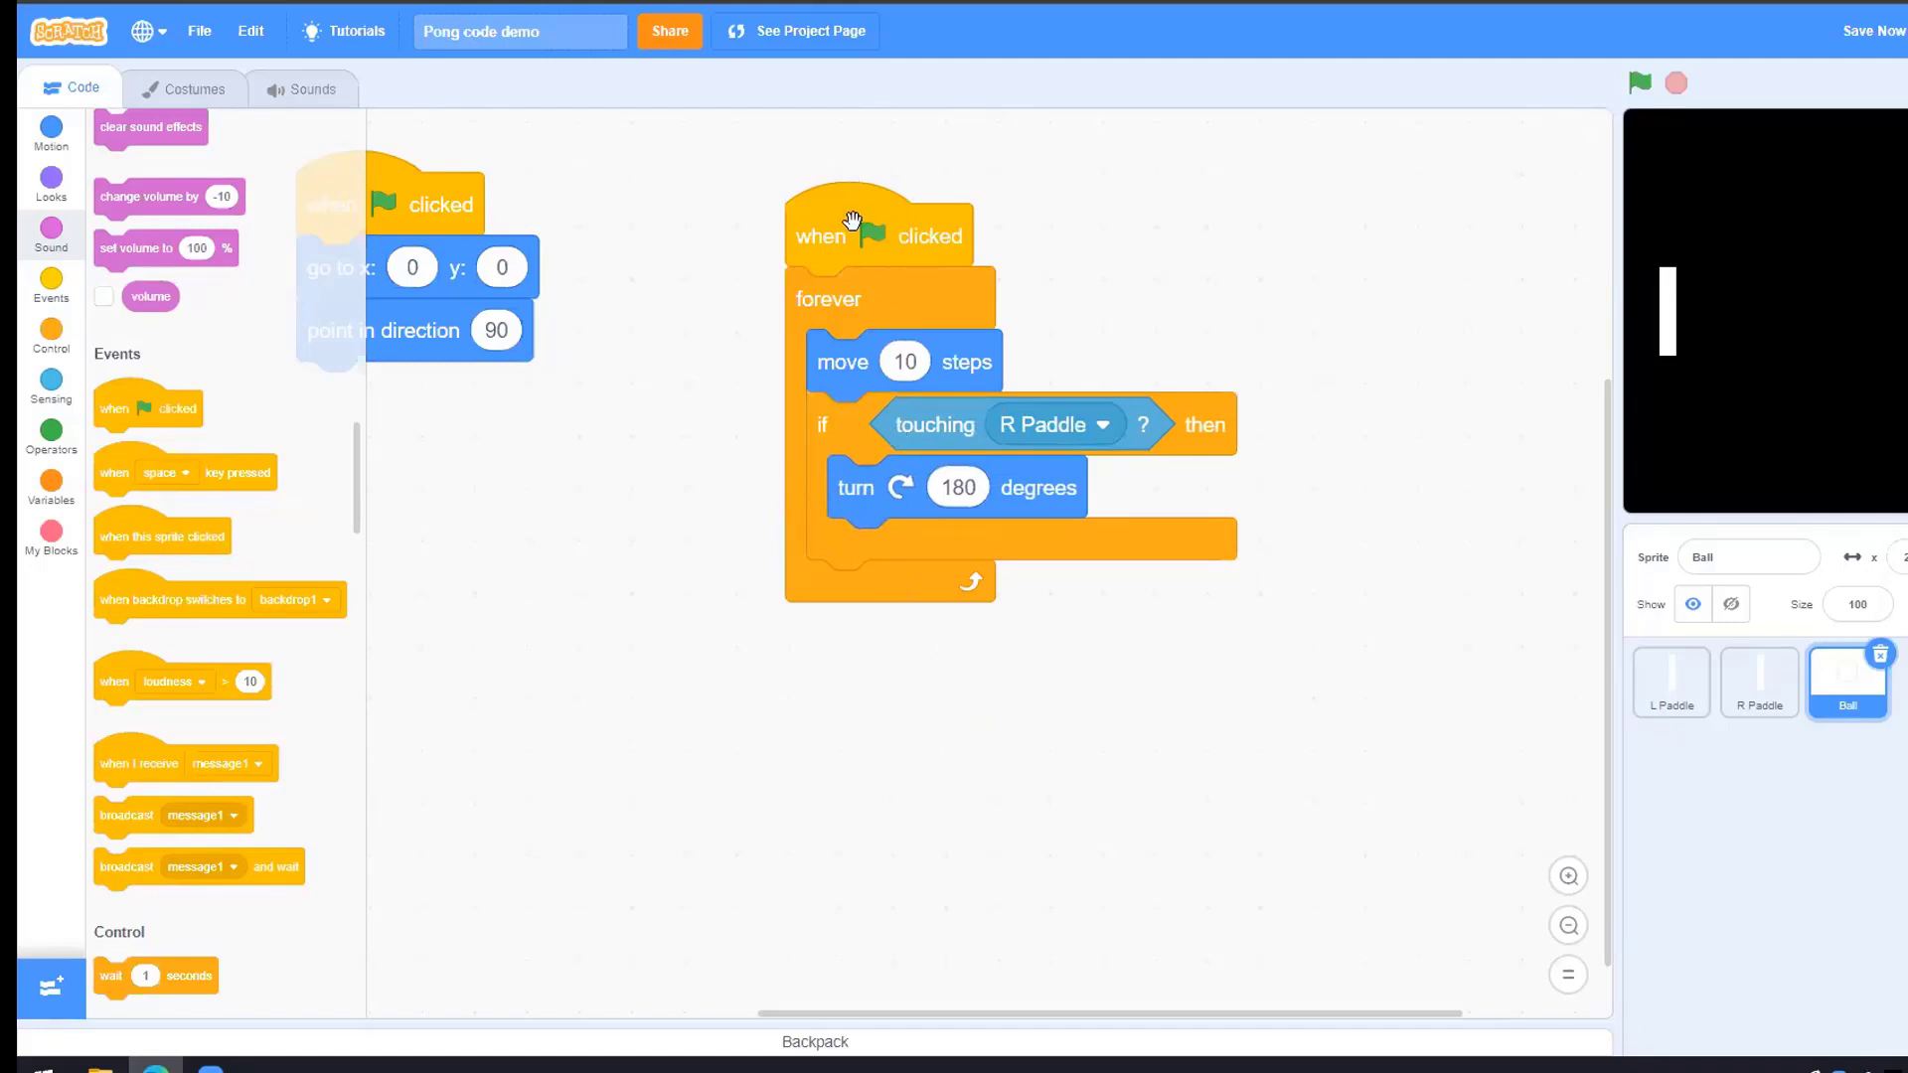
mouse_move(913, 678)
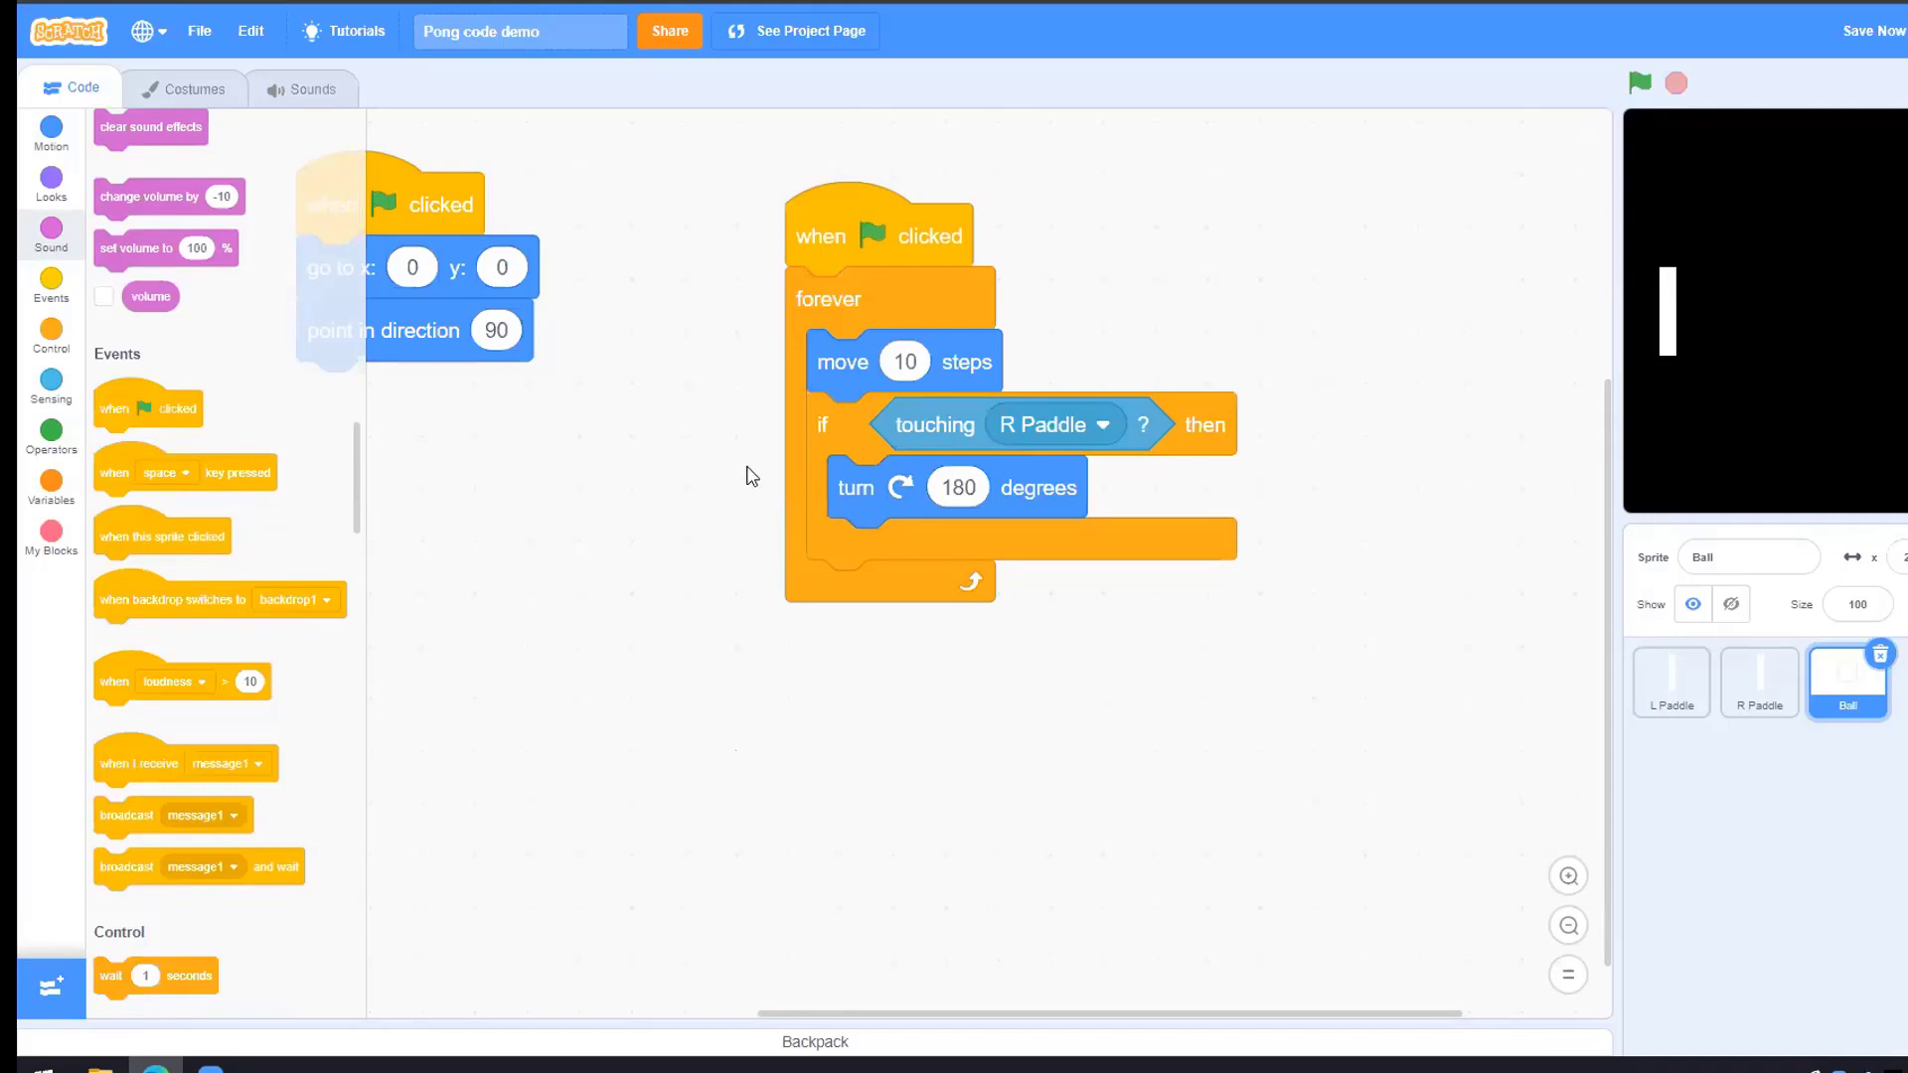
left_click_drag(881, 237, 852, 201)
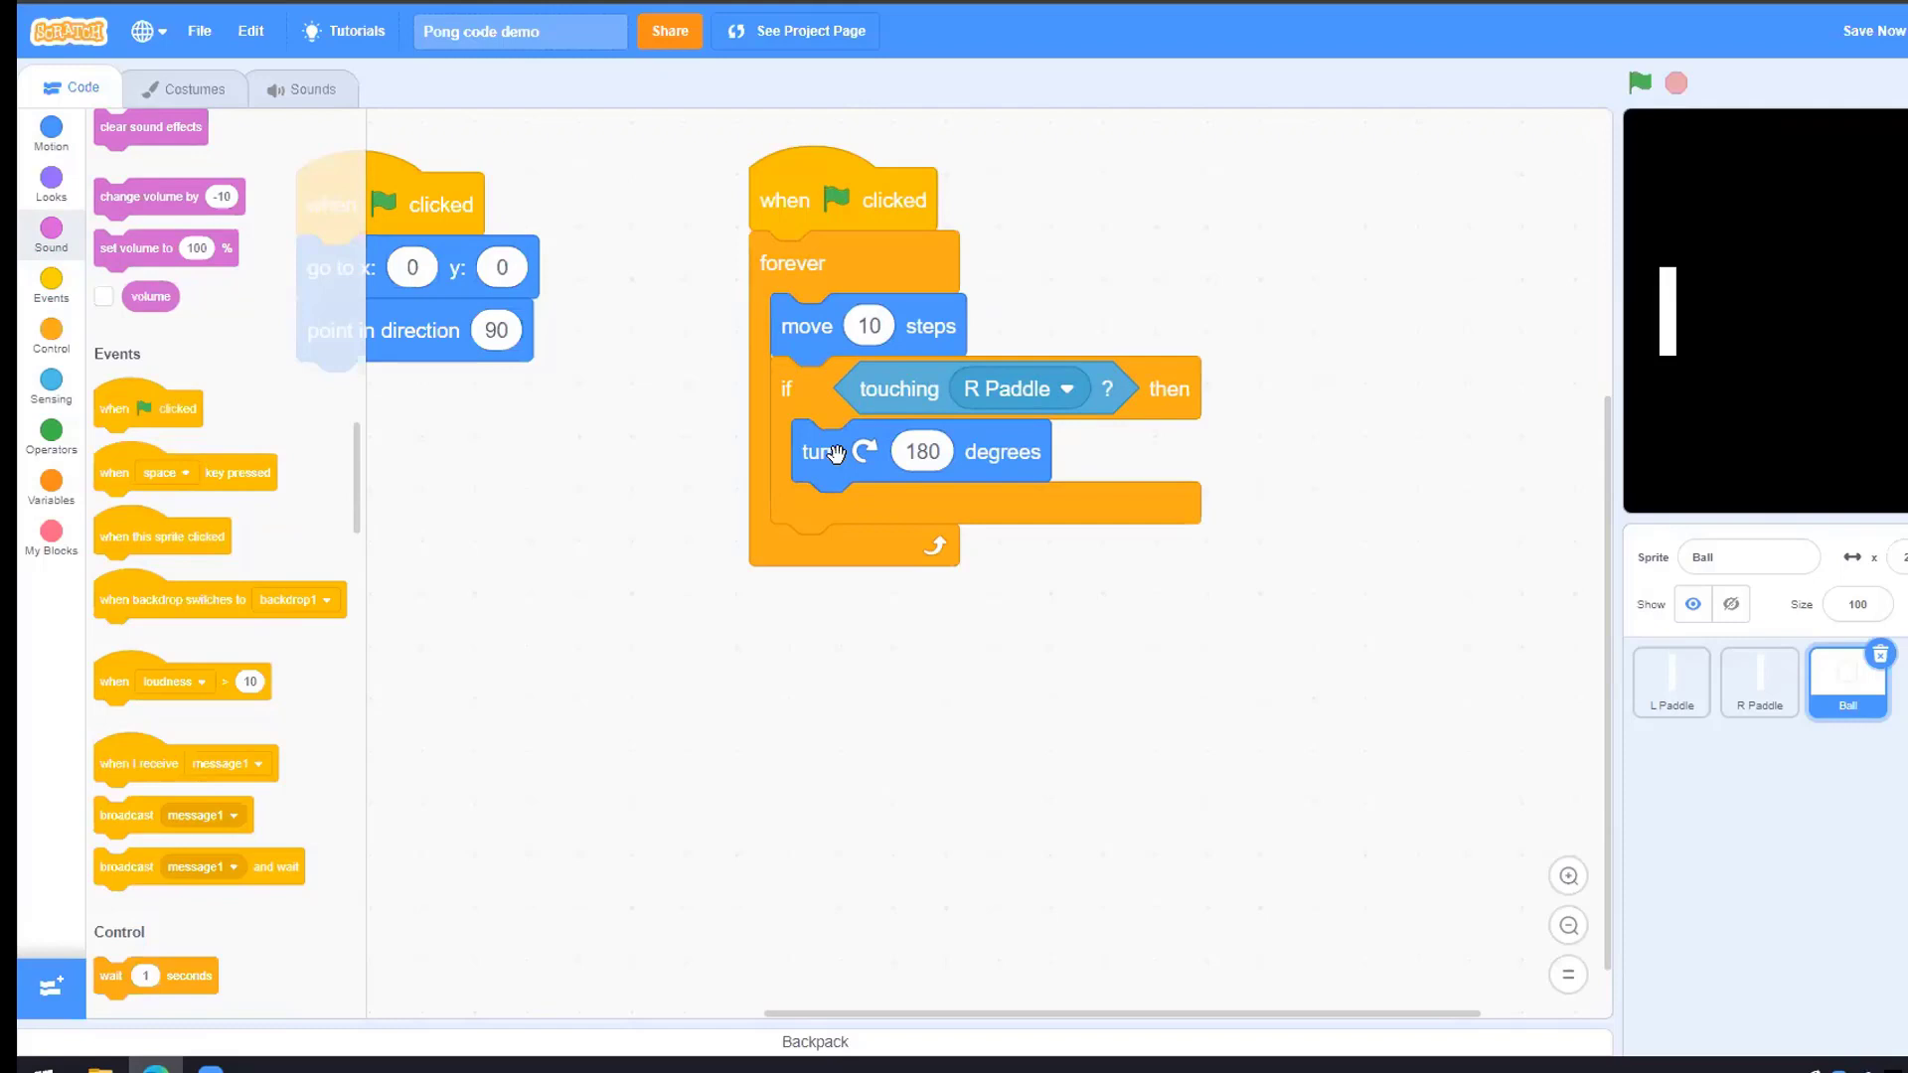
mouse_move(752, 419)
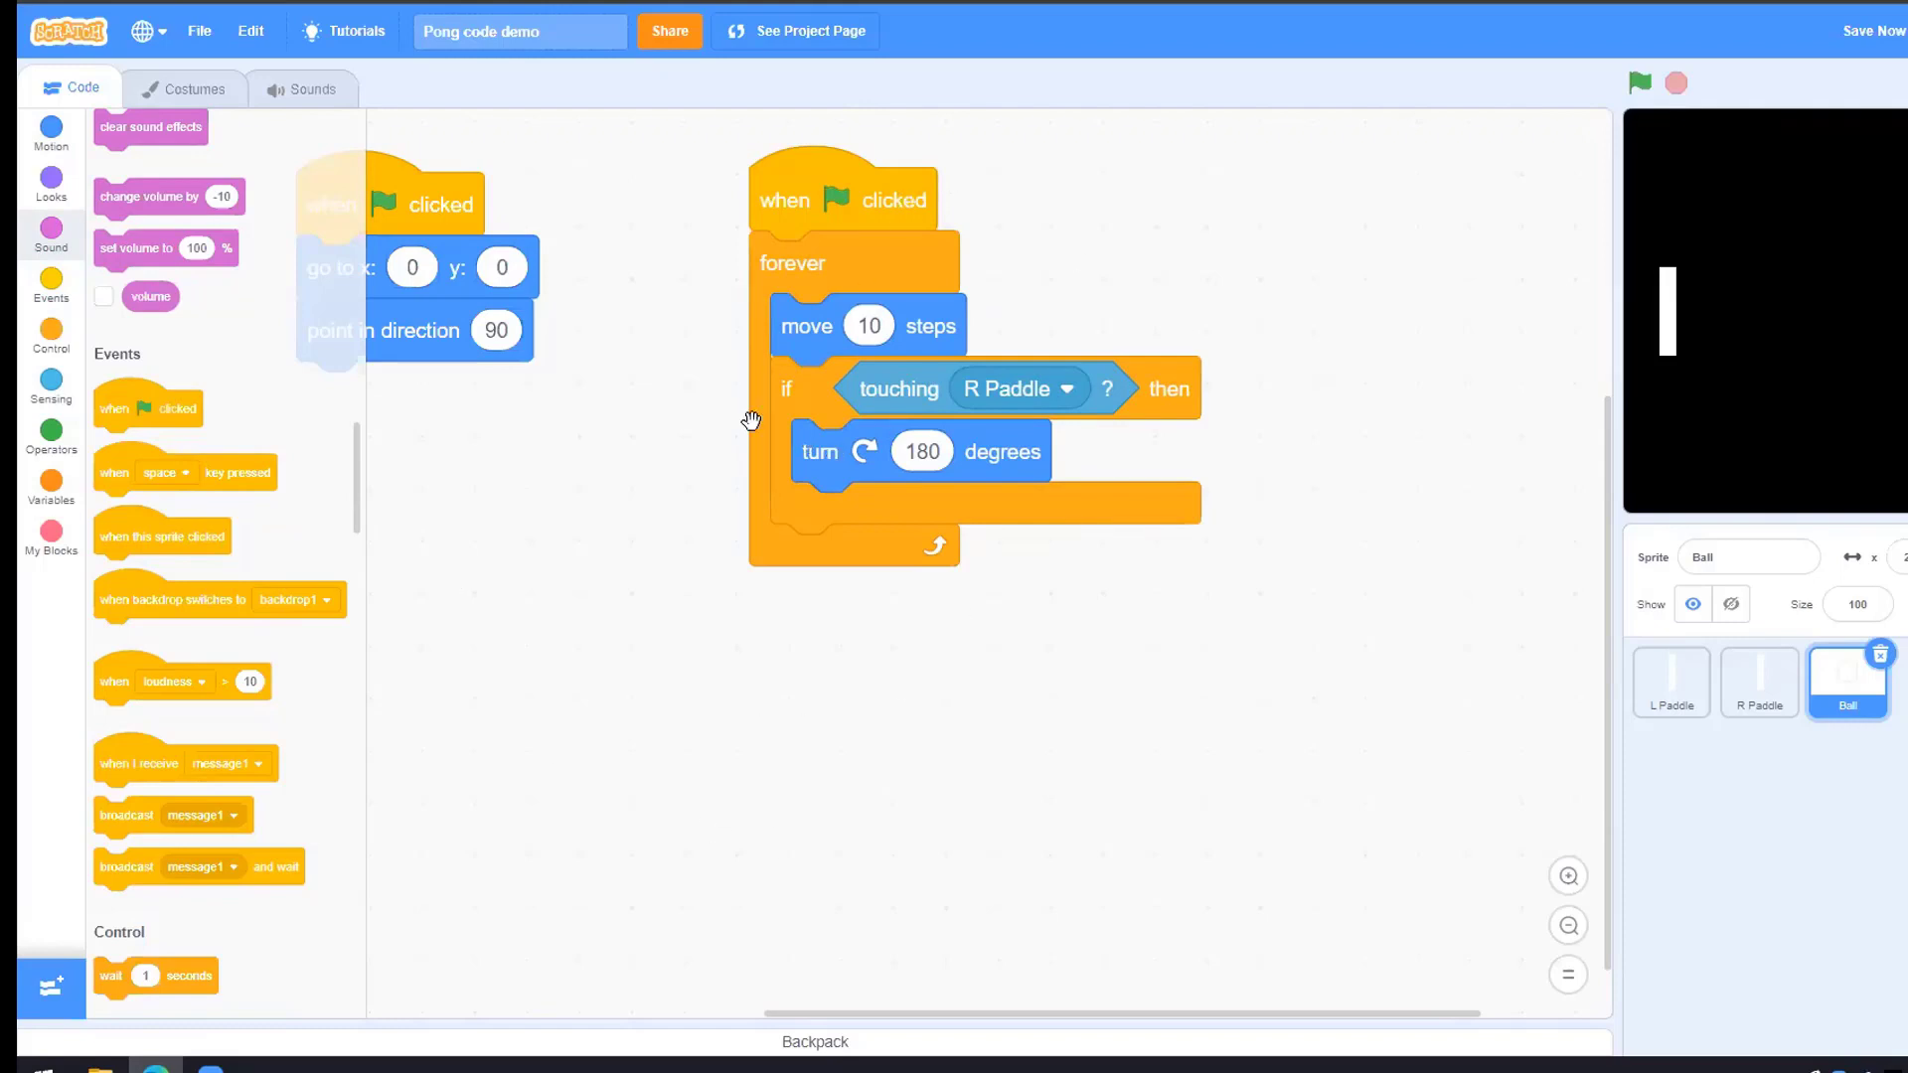
mouse_move(853, 624)
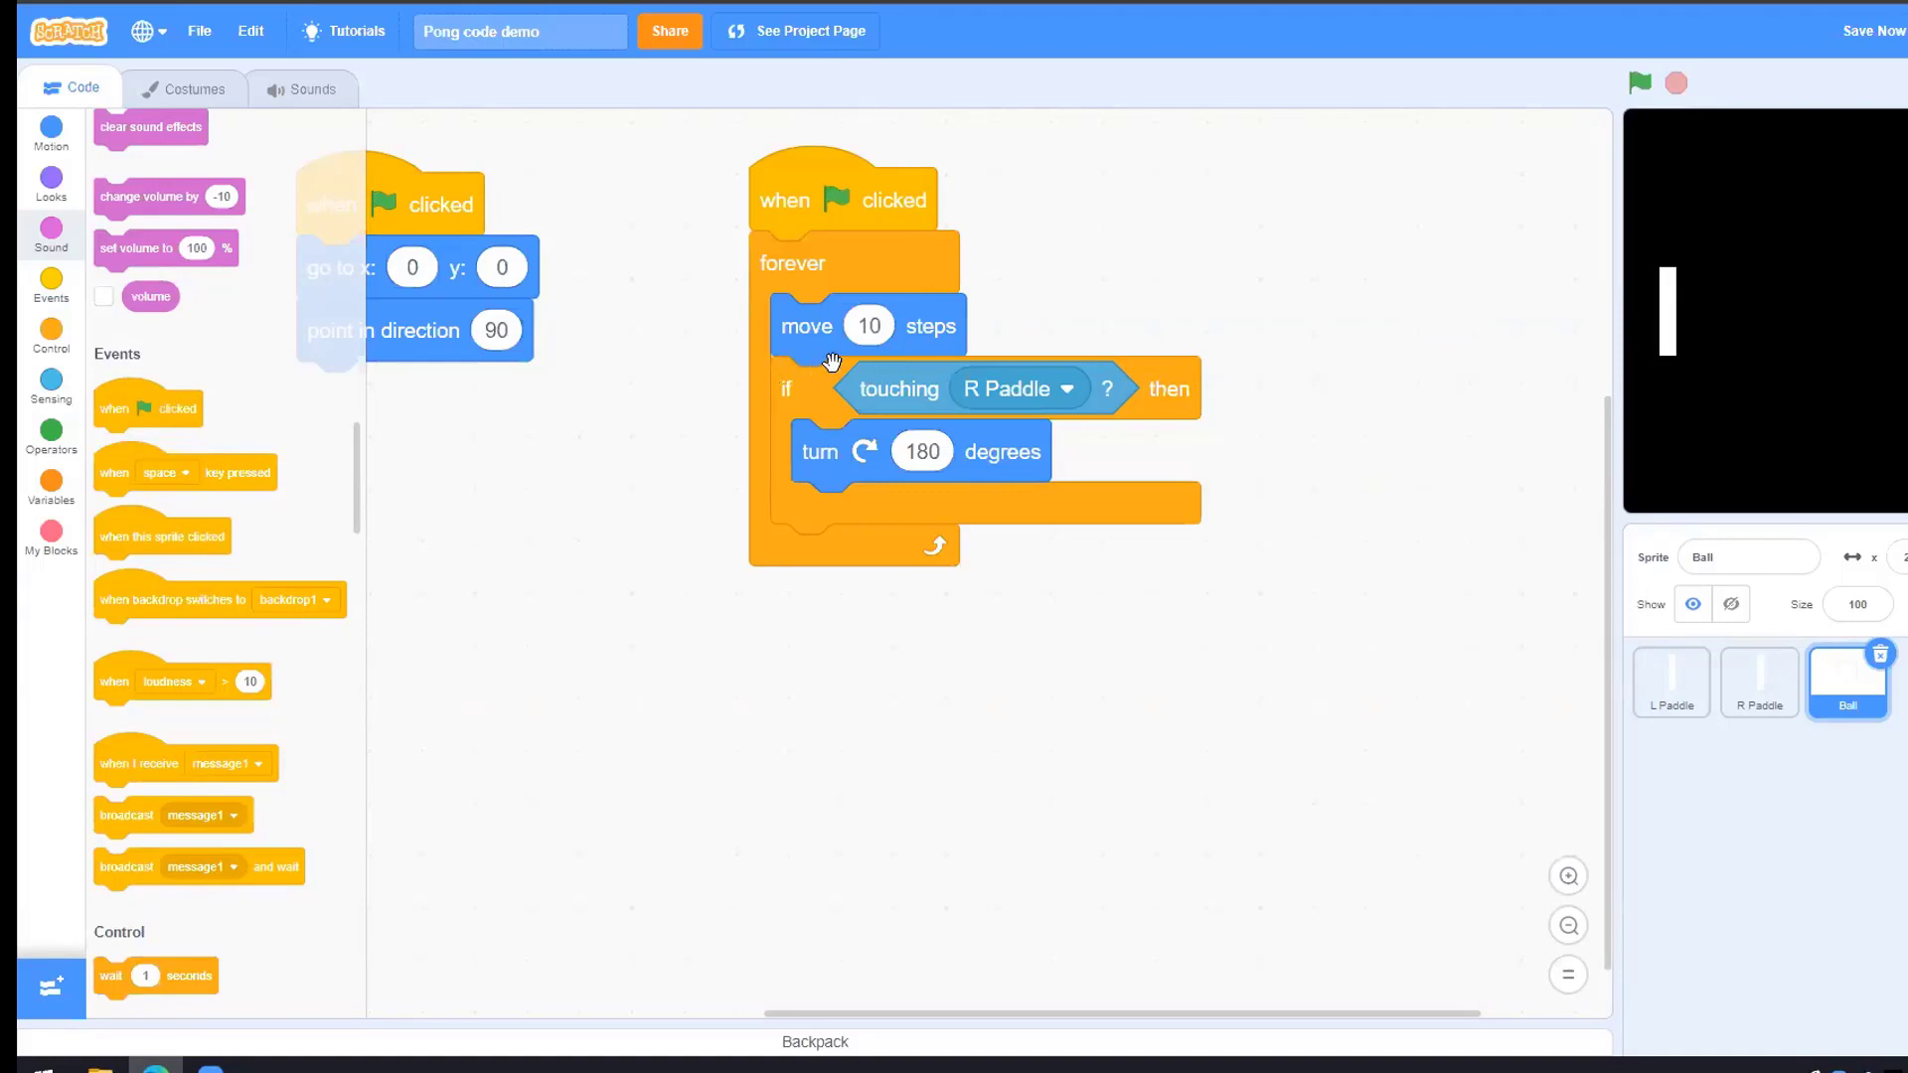
mouse_move(749, 453)
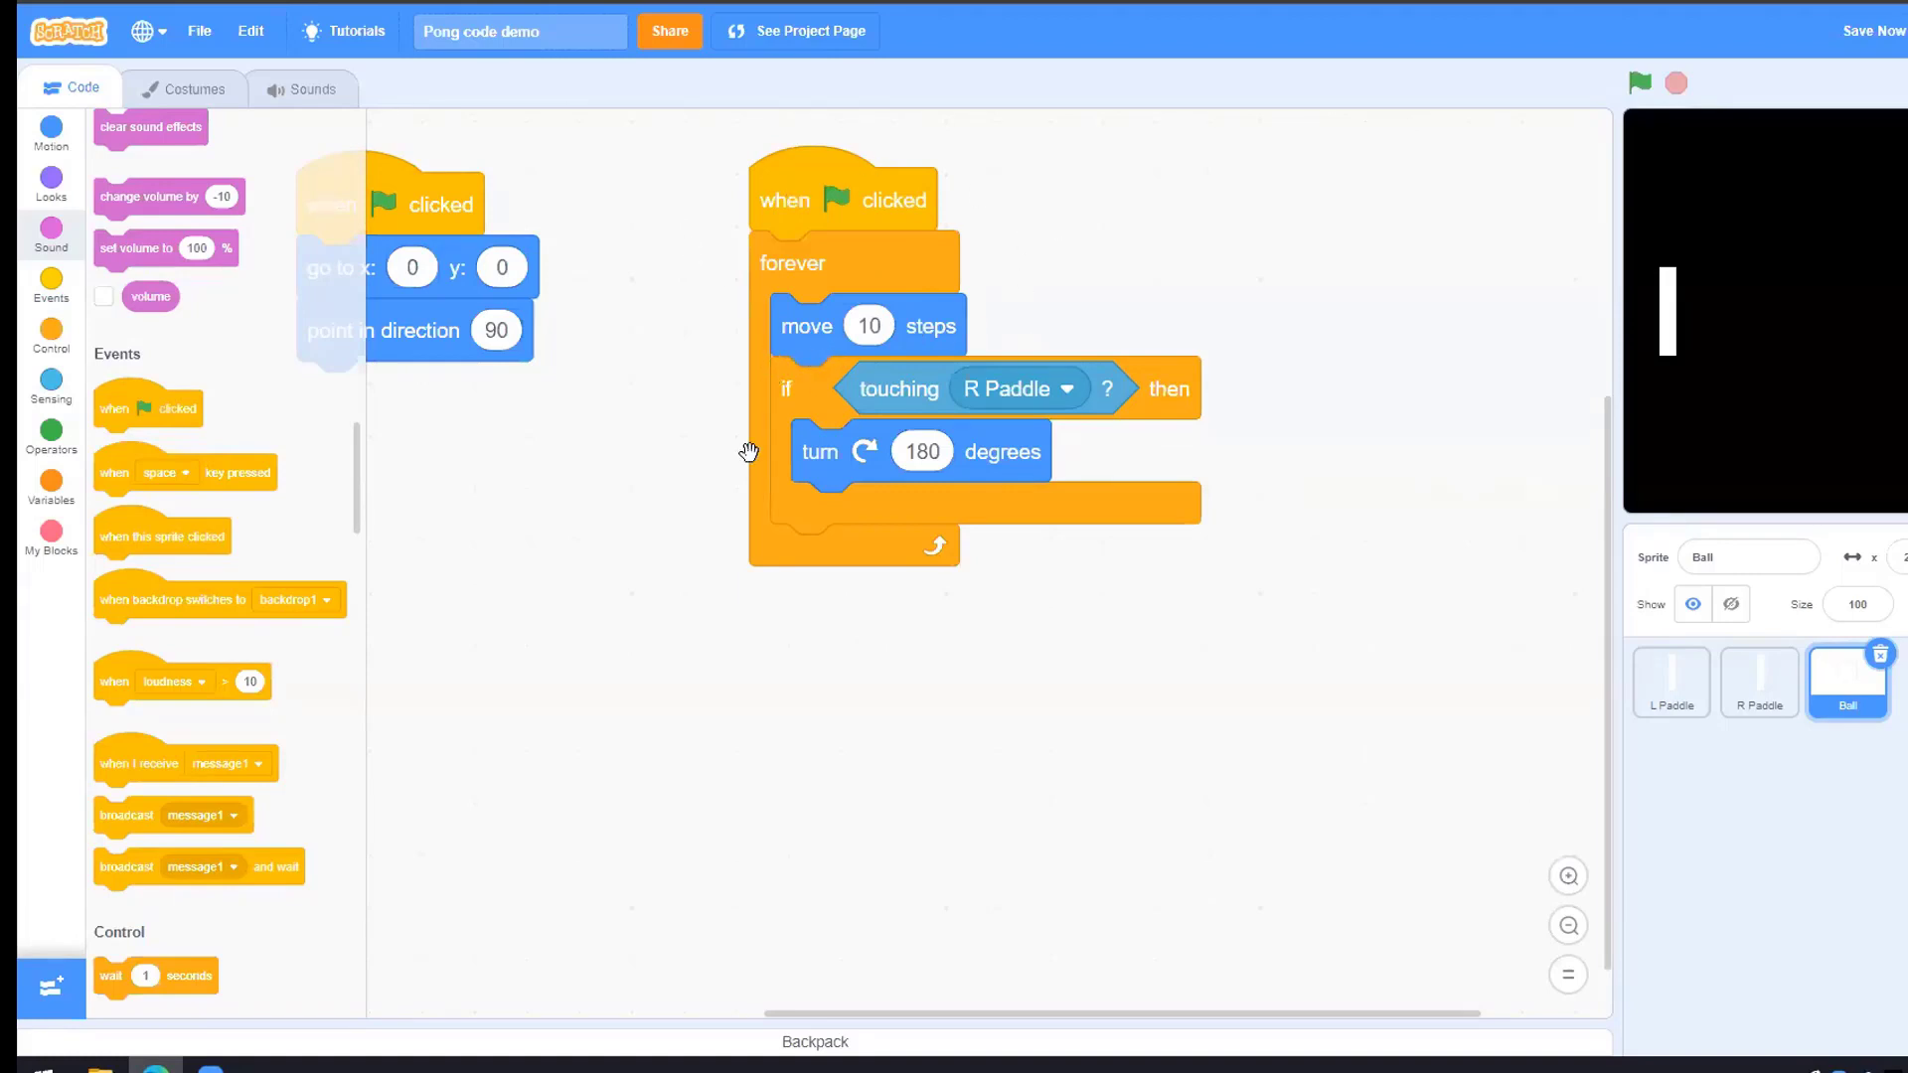
mouse_move(1013, 509)
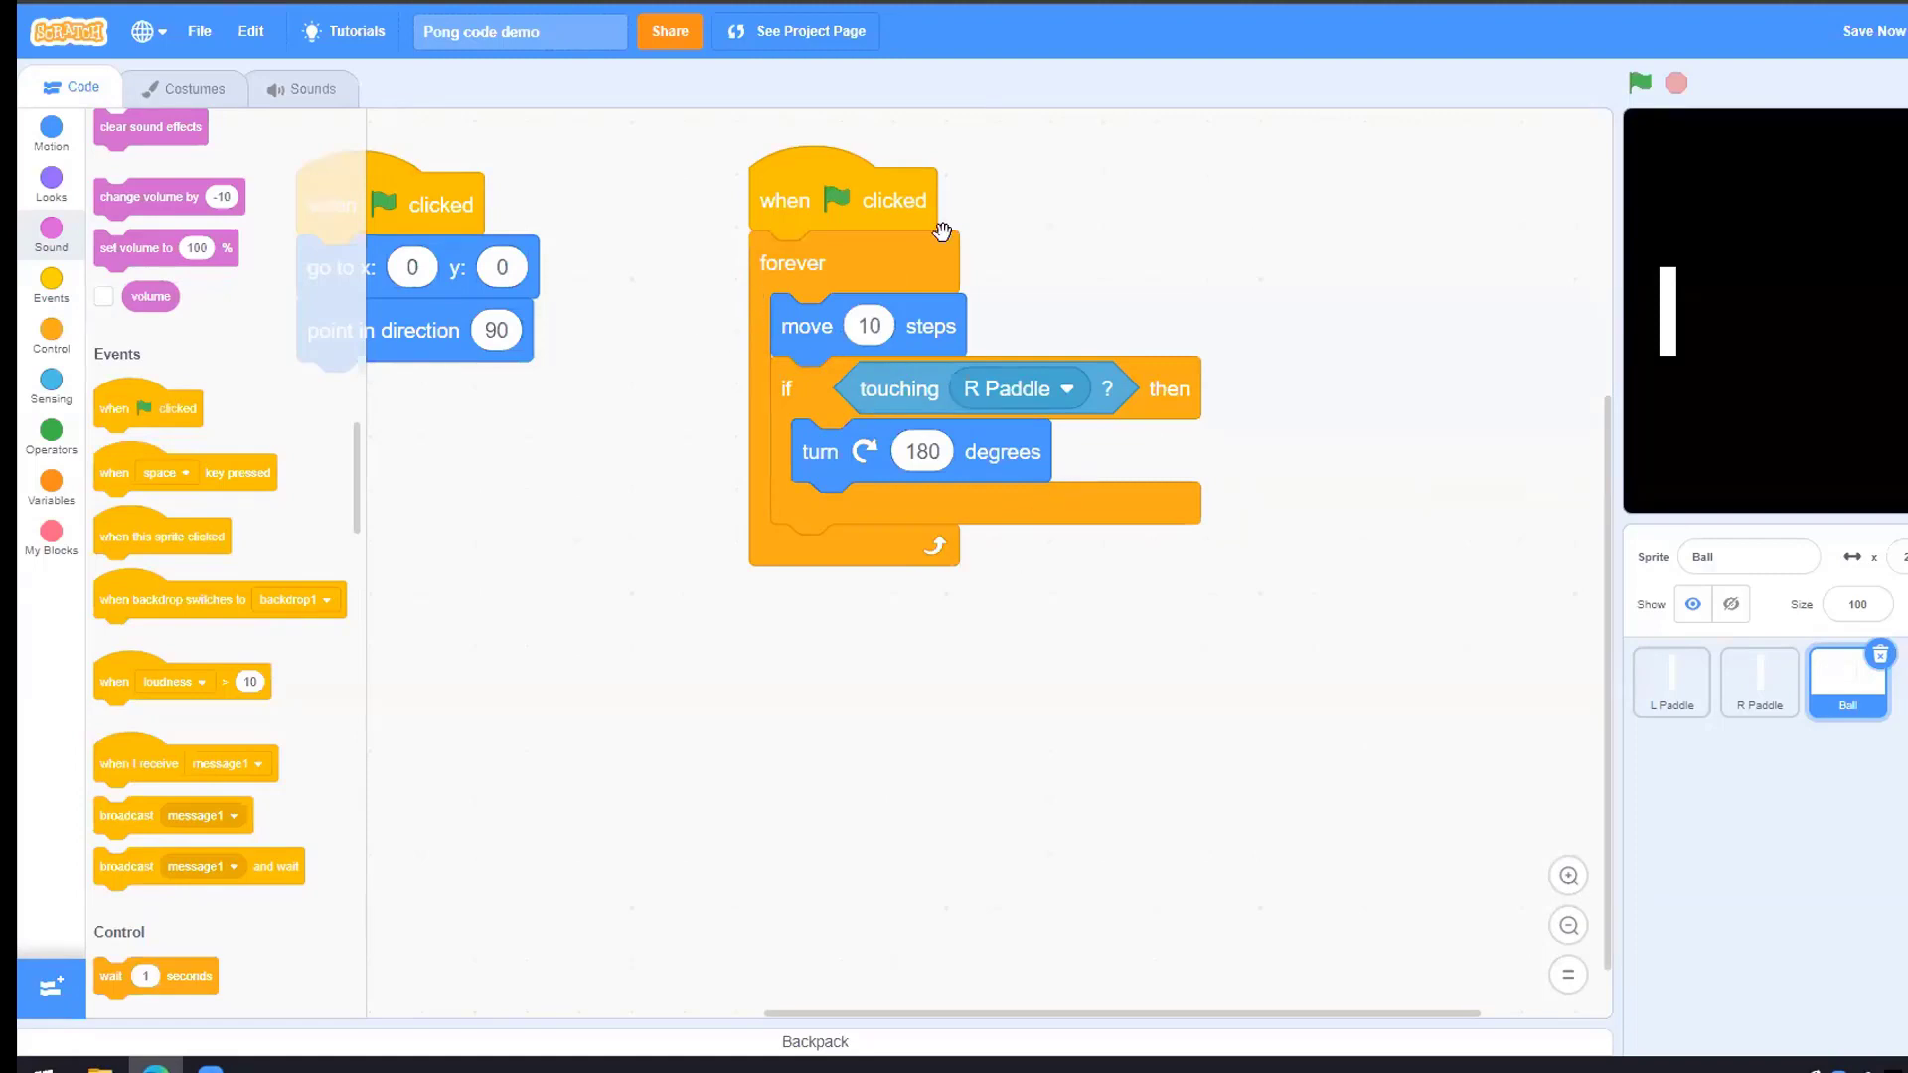
mouse_move(1014, 493)
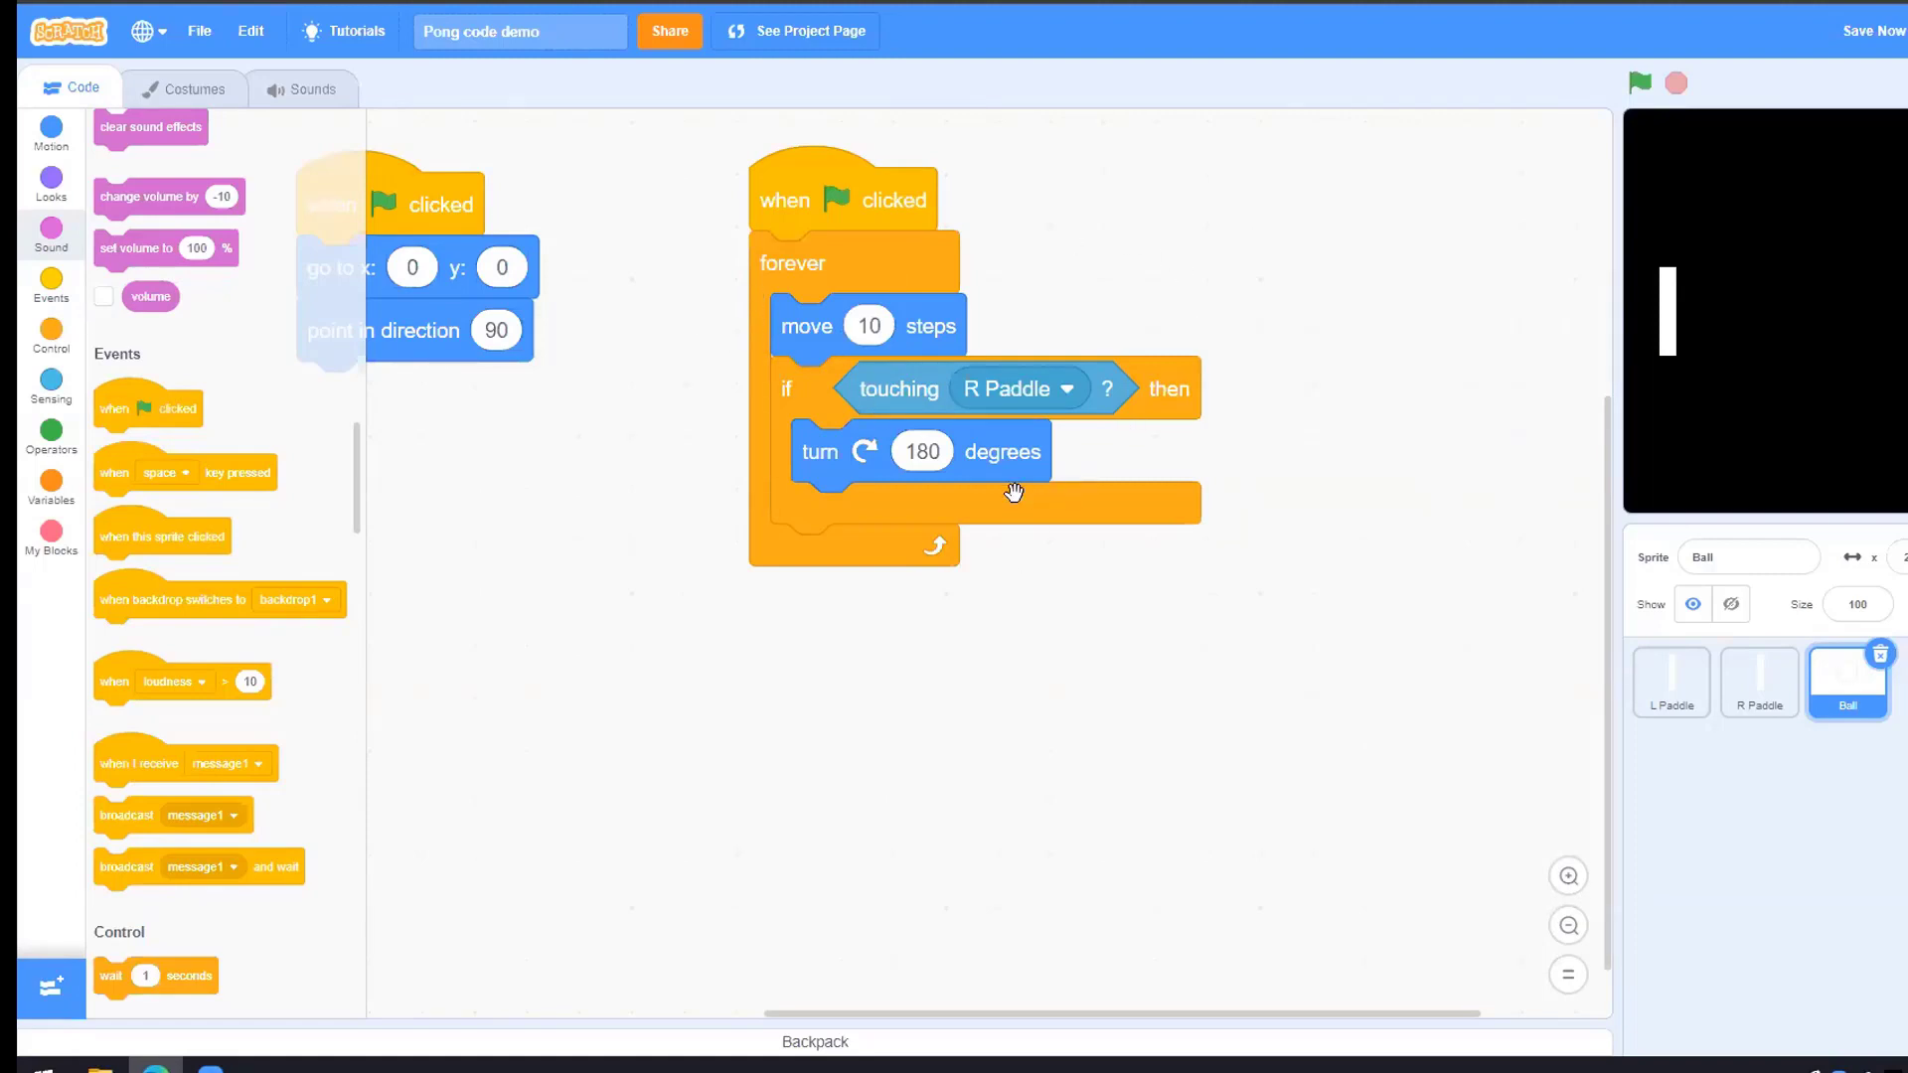
mouse_move(1050, 473)
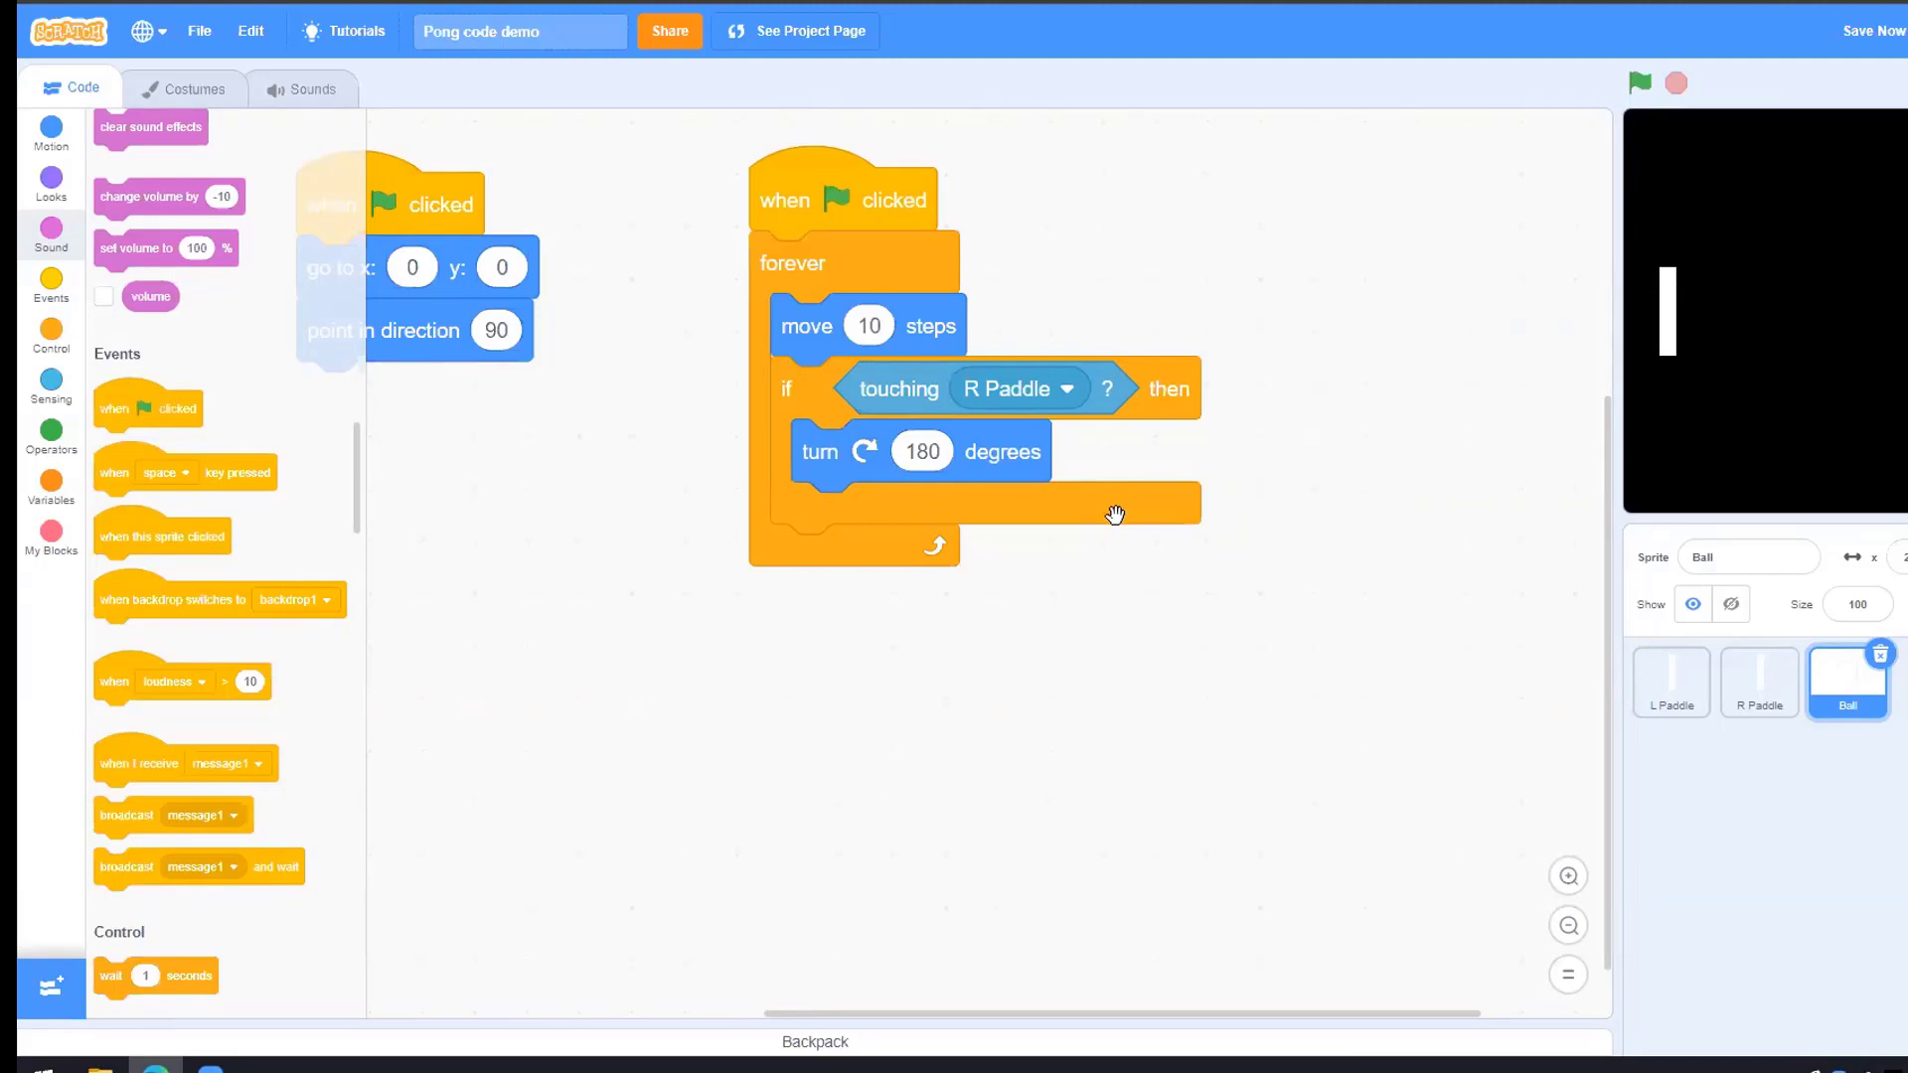
mouse_move(1421, 281)
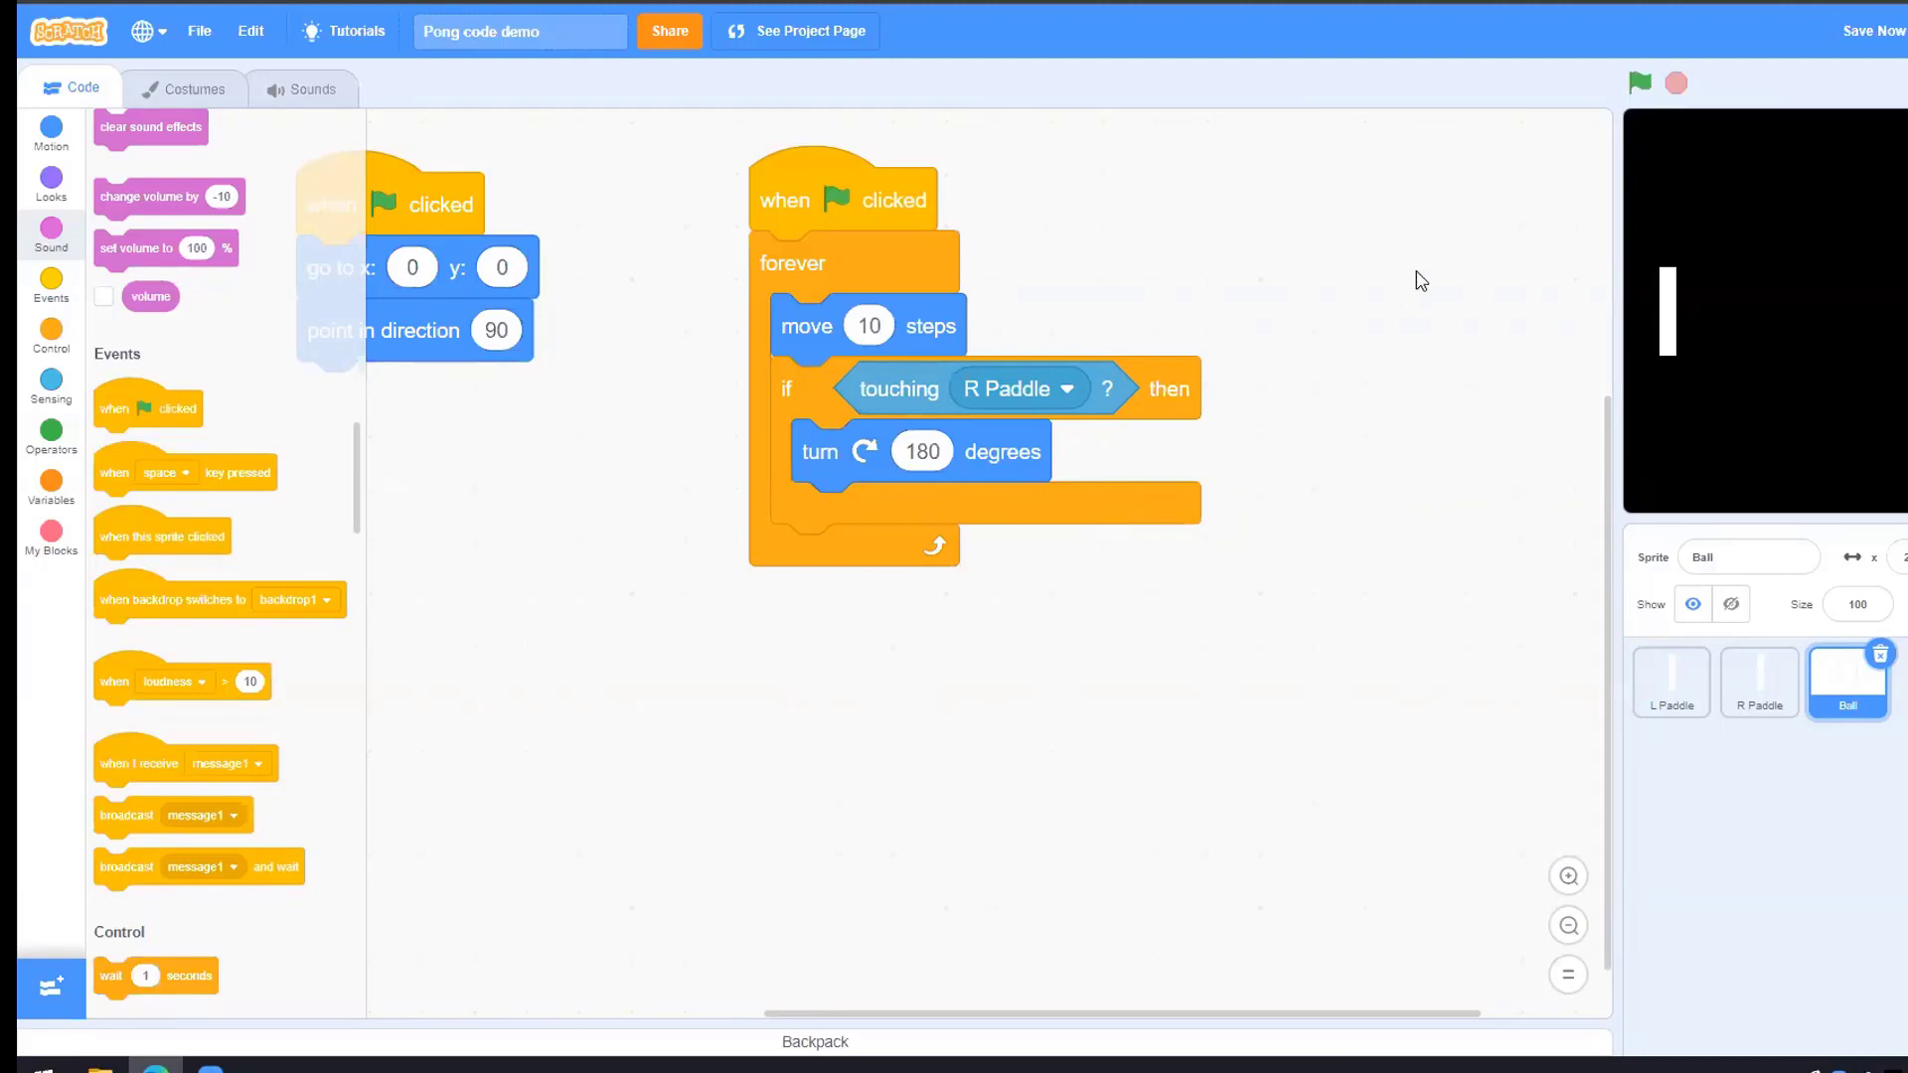
Run the project with the green flag a few times to watch the ball move toward the paddle
left_click(1639, 83)
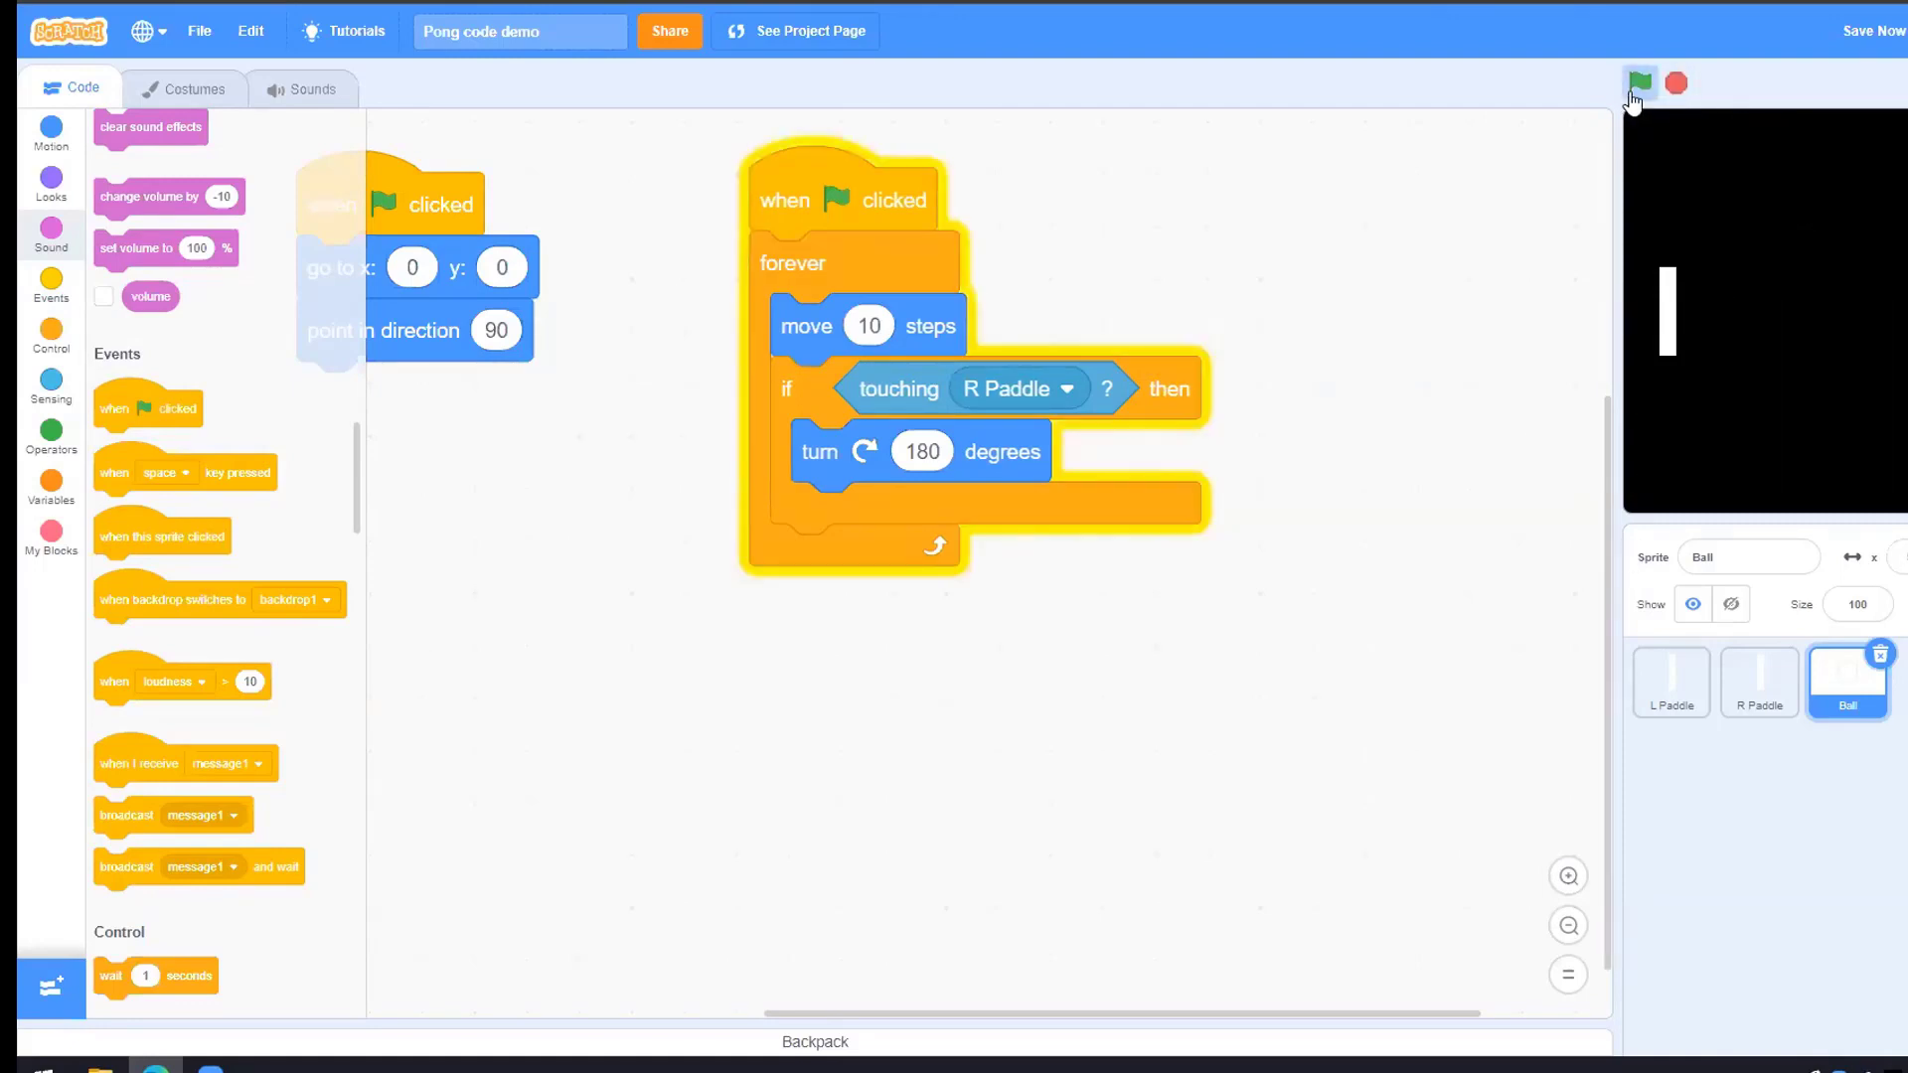
left_click(1637, 83)
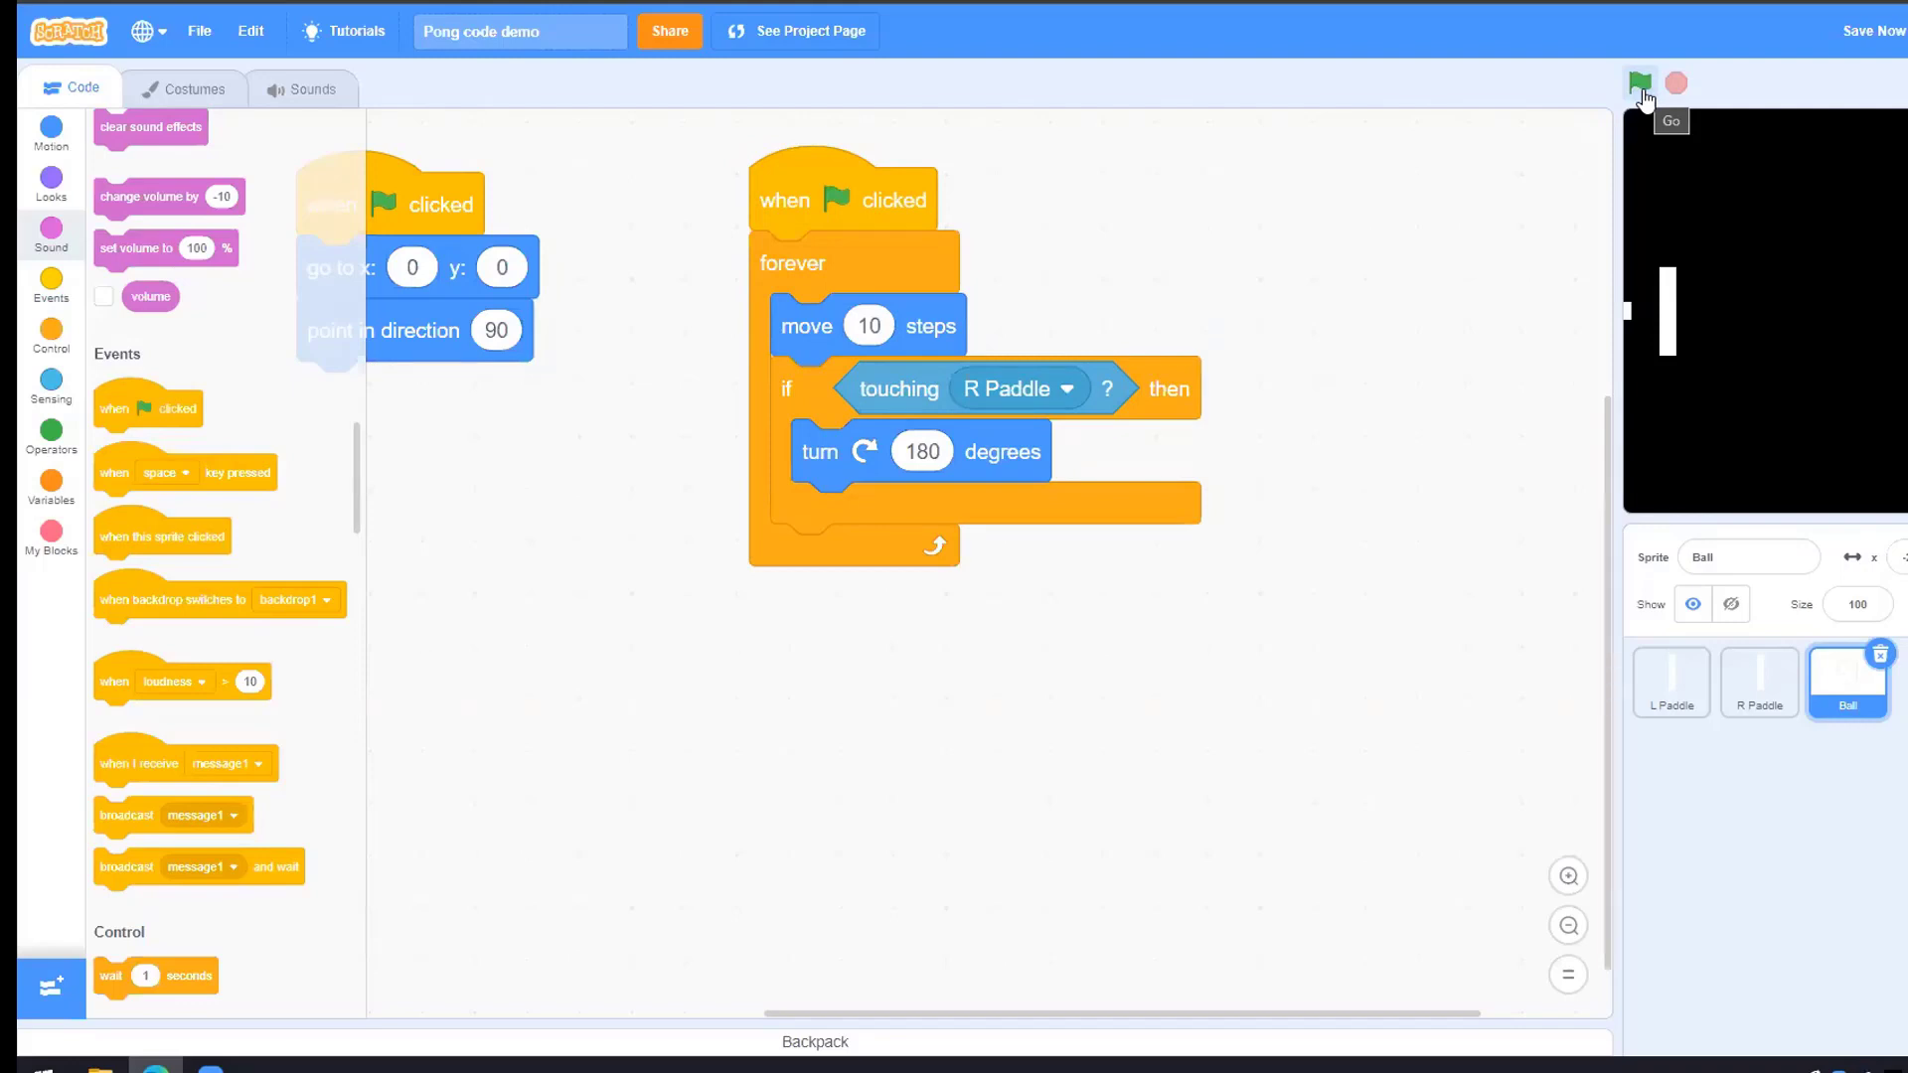
left_click(1639, 83)
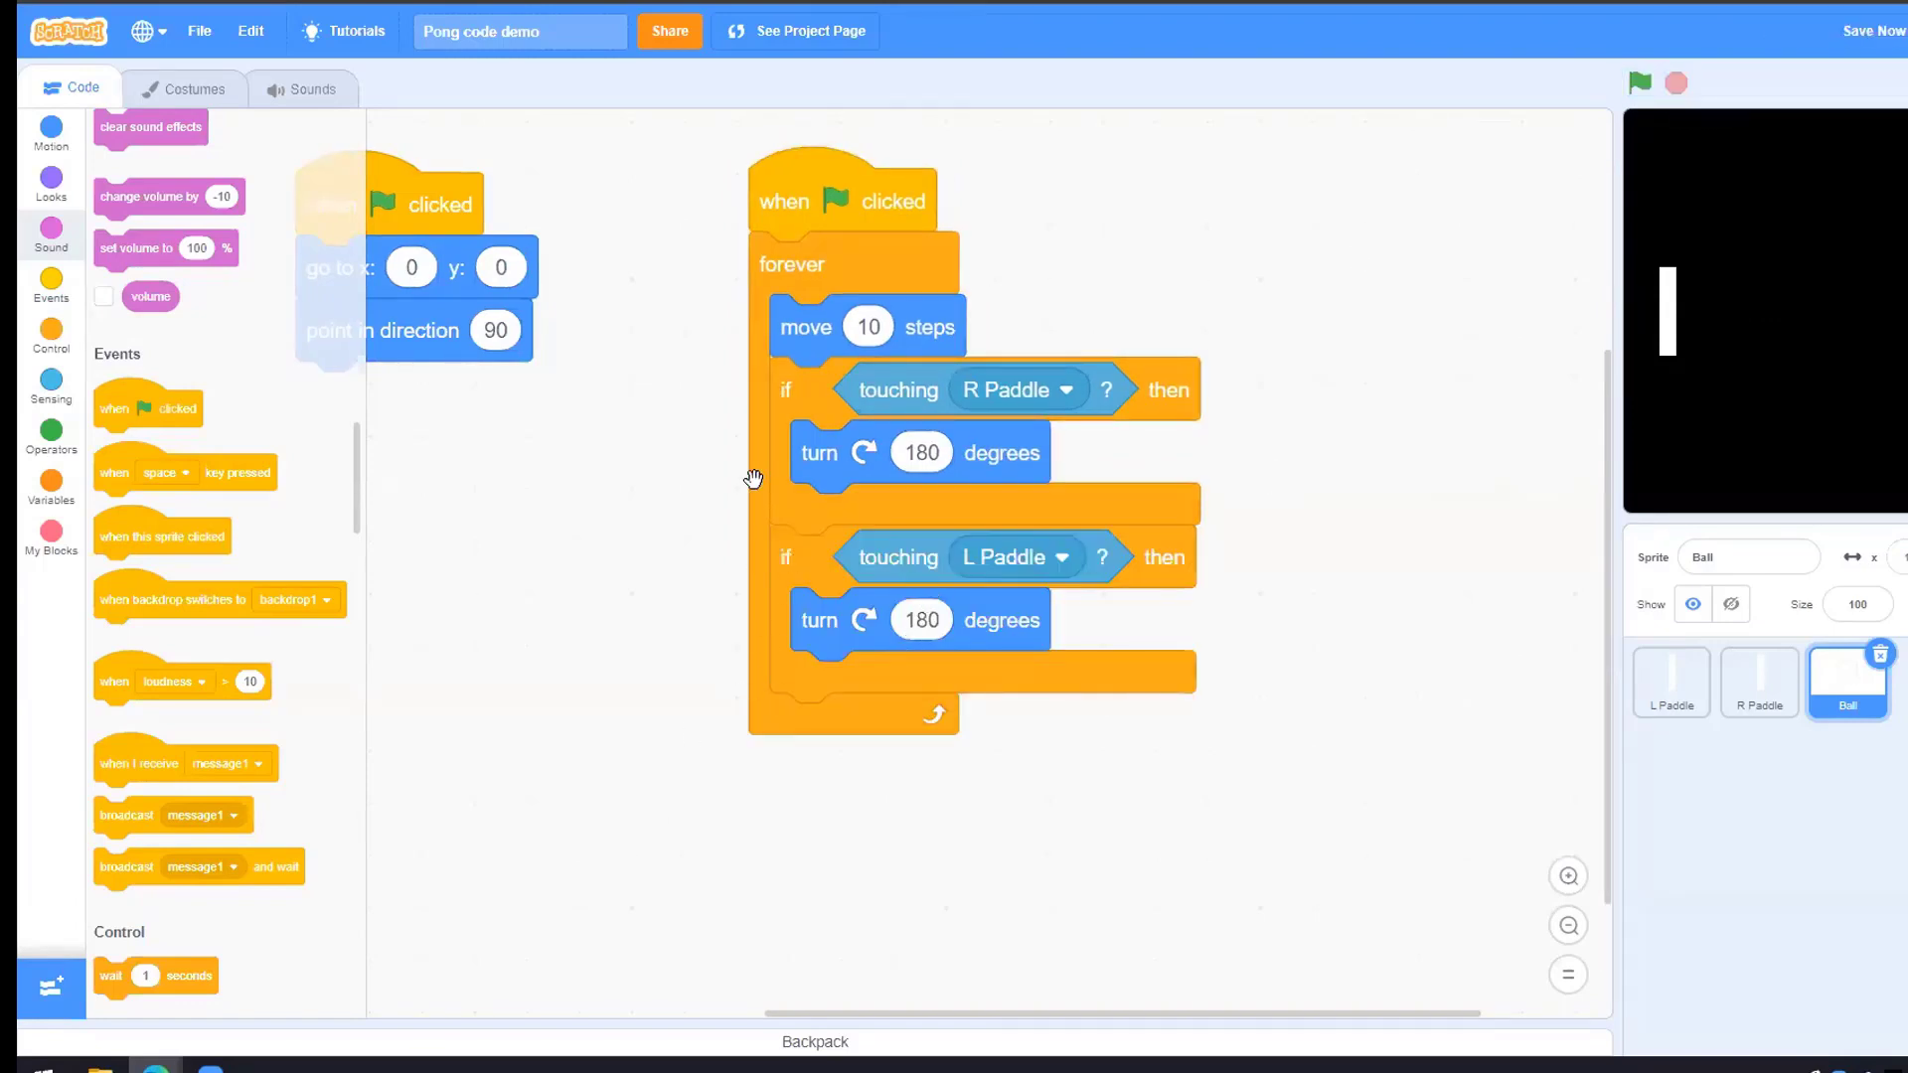
mouse_move(803, 423)
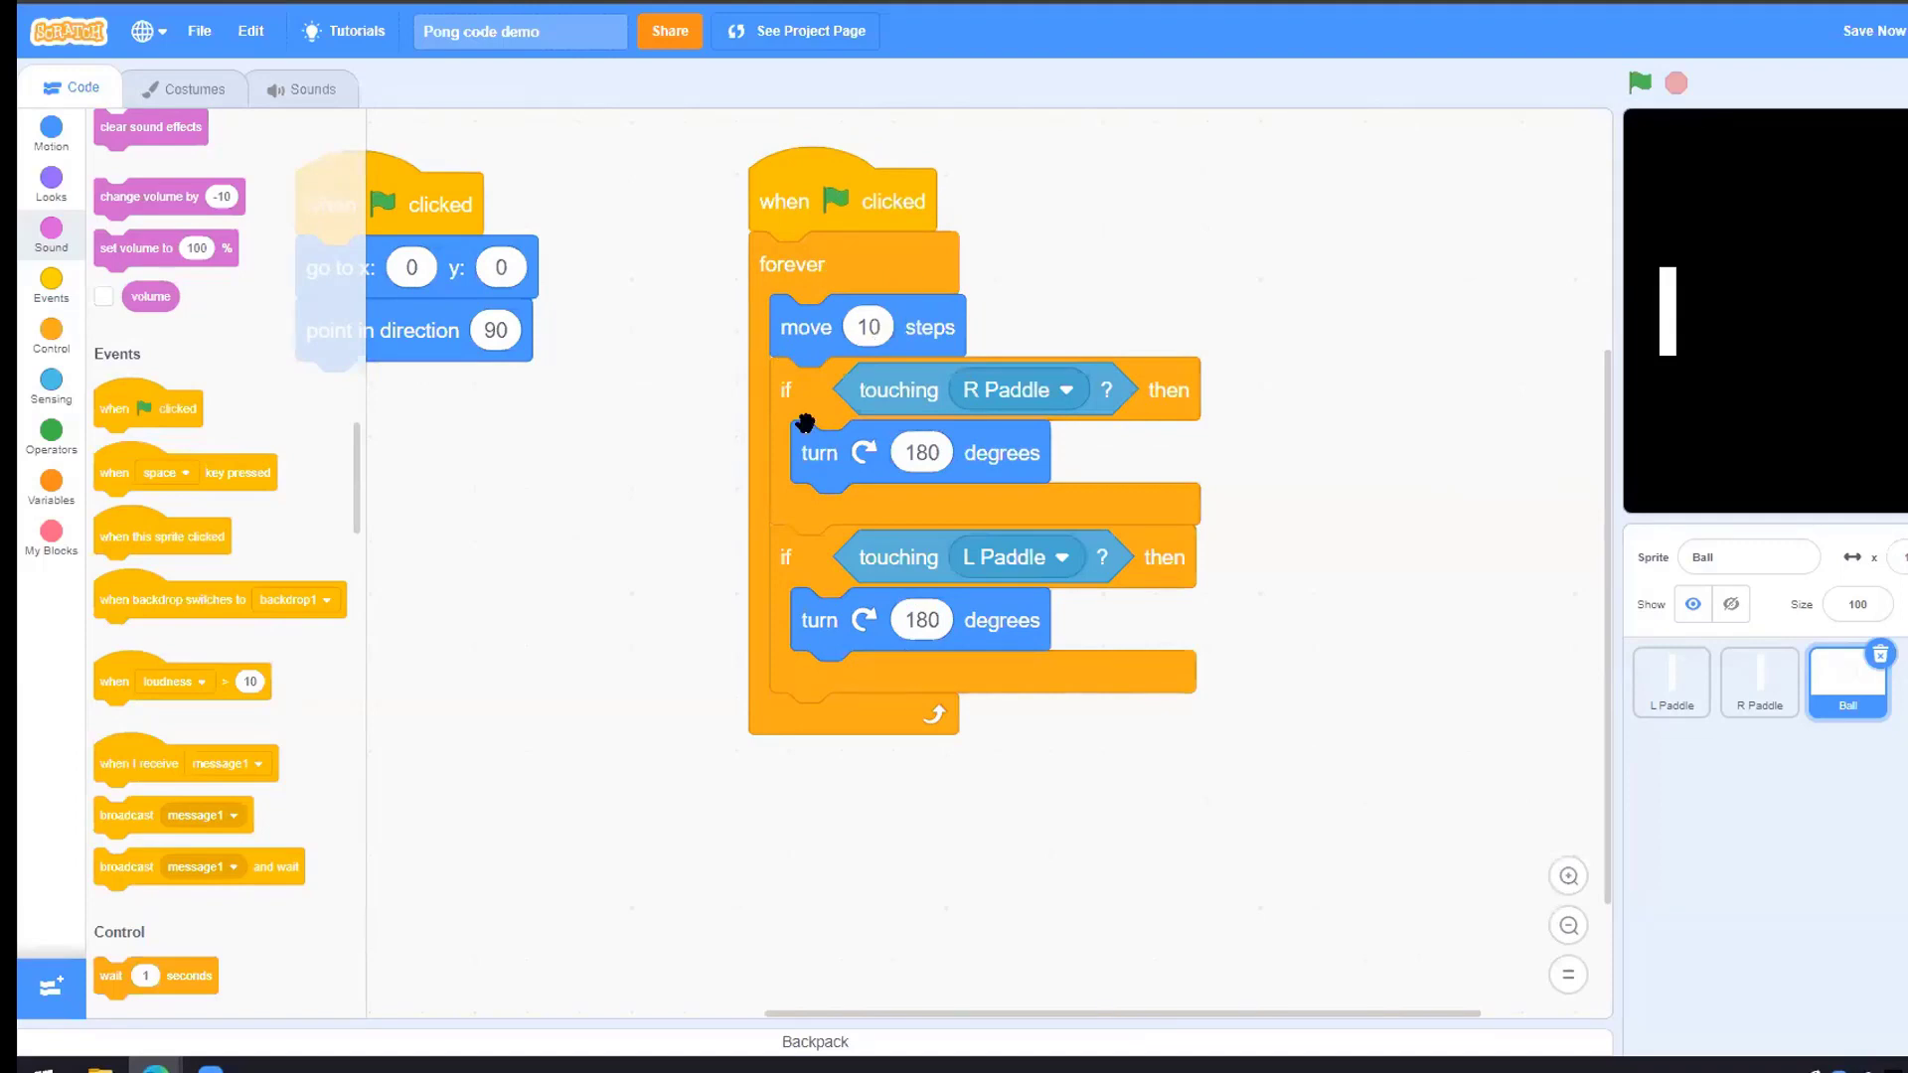
mouse_move(900, 400)
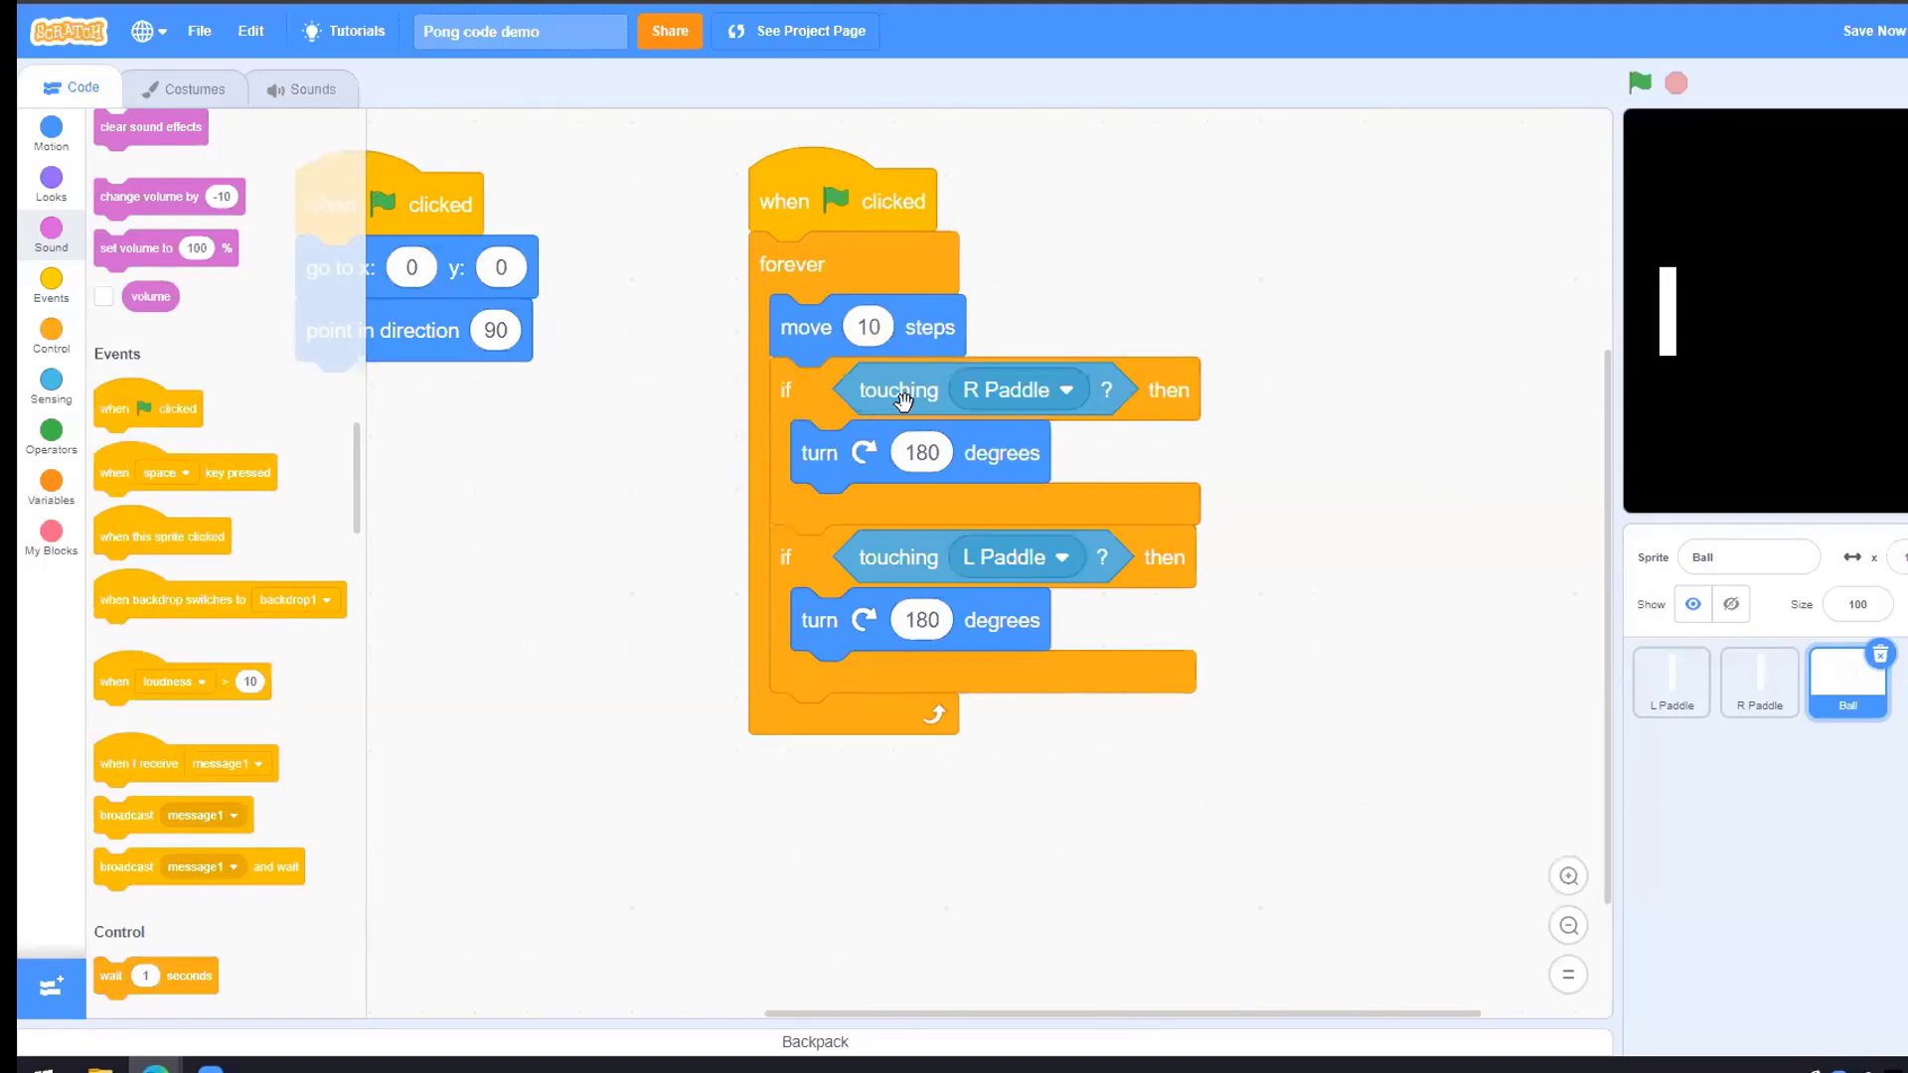
mouse_move(861, 473)
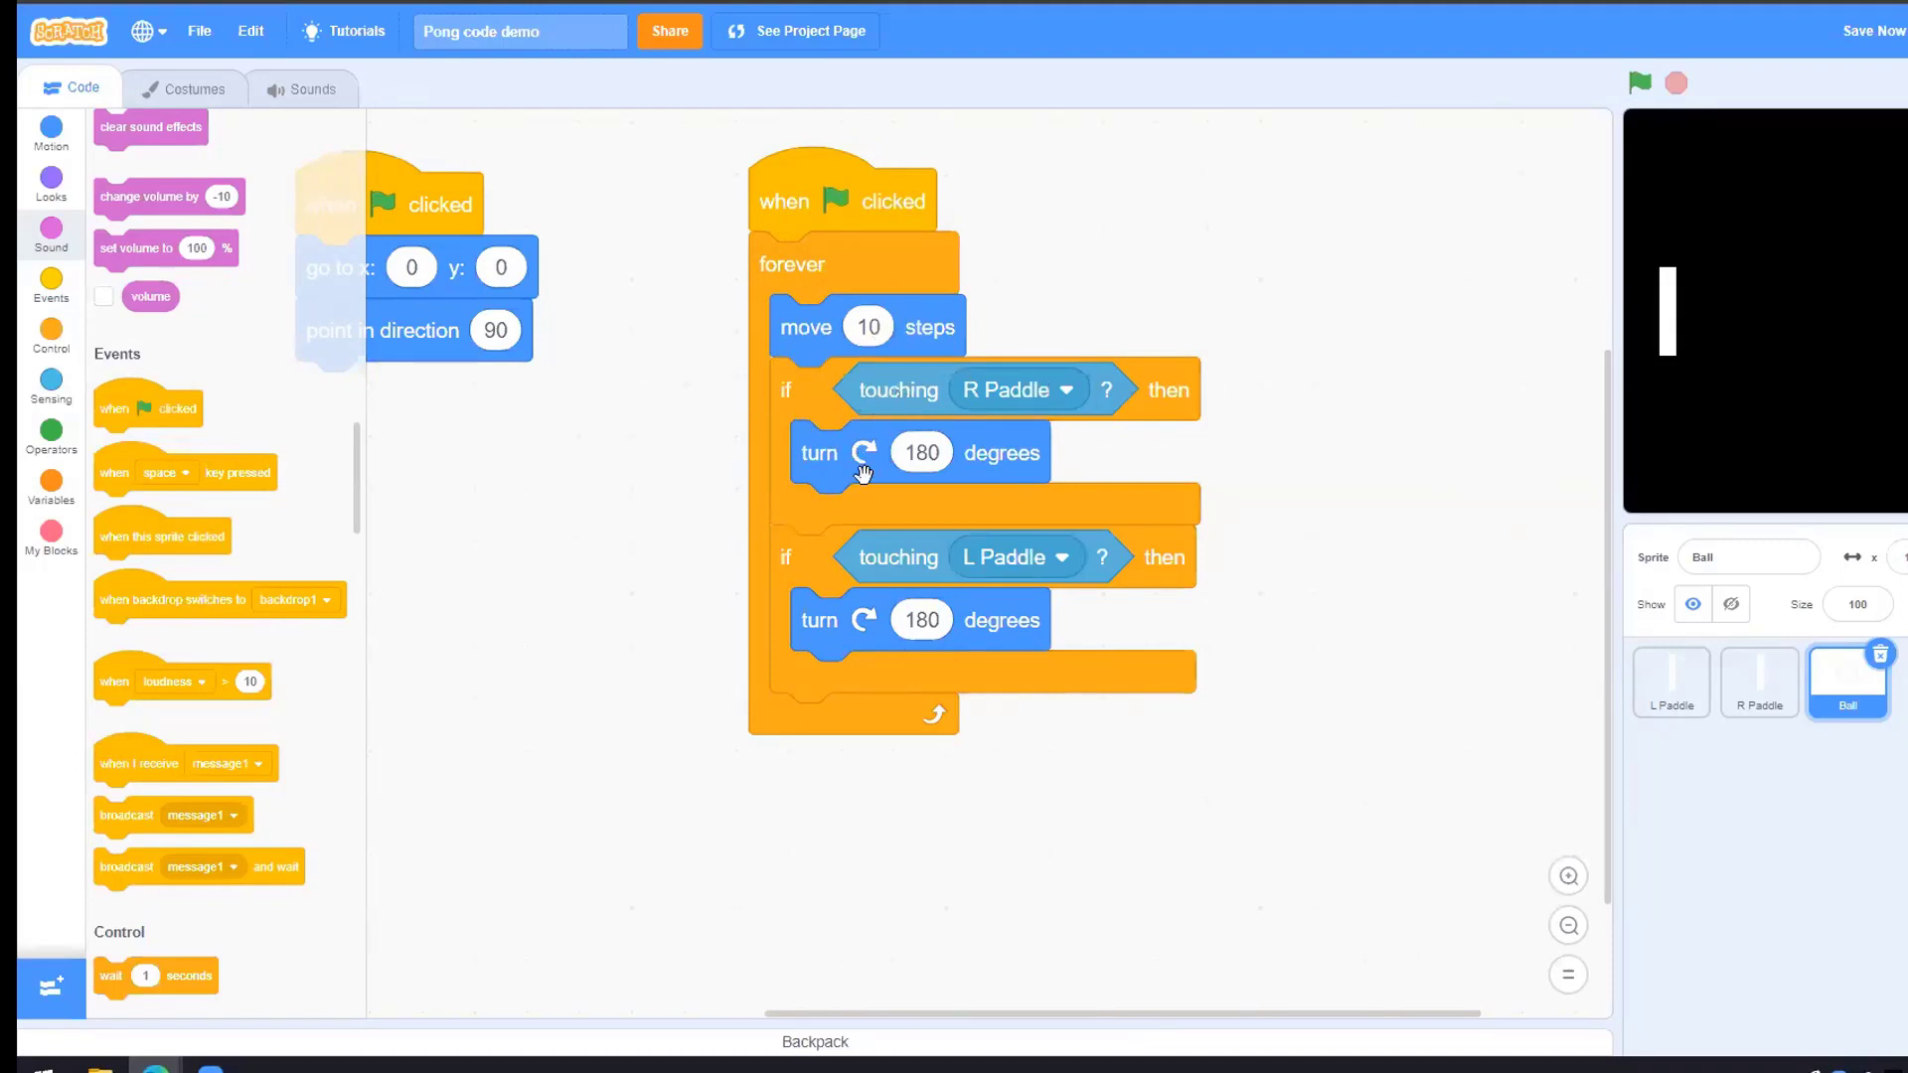
Reposition the touching L Paddle conditional so it sits attached inside the forever loop
left_click_drag(785, 557, 895, 582)
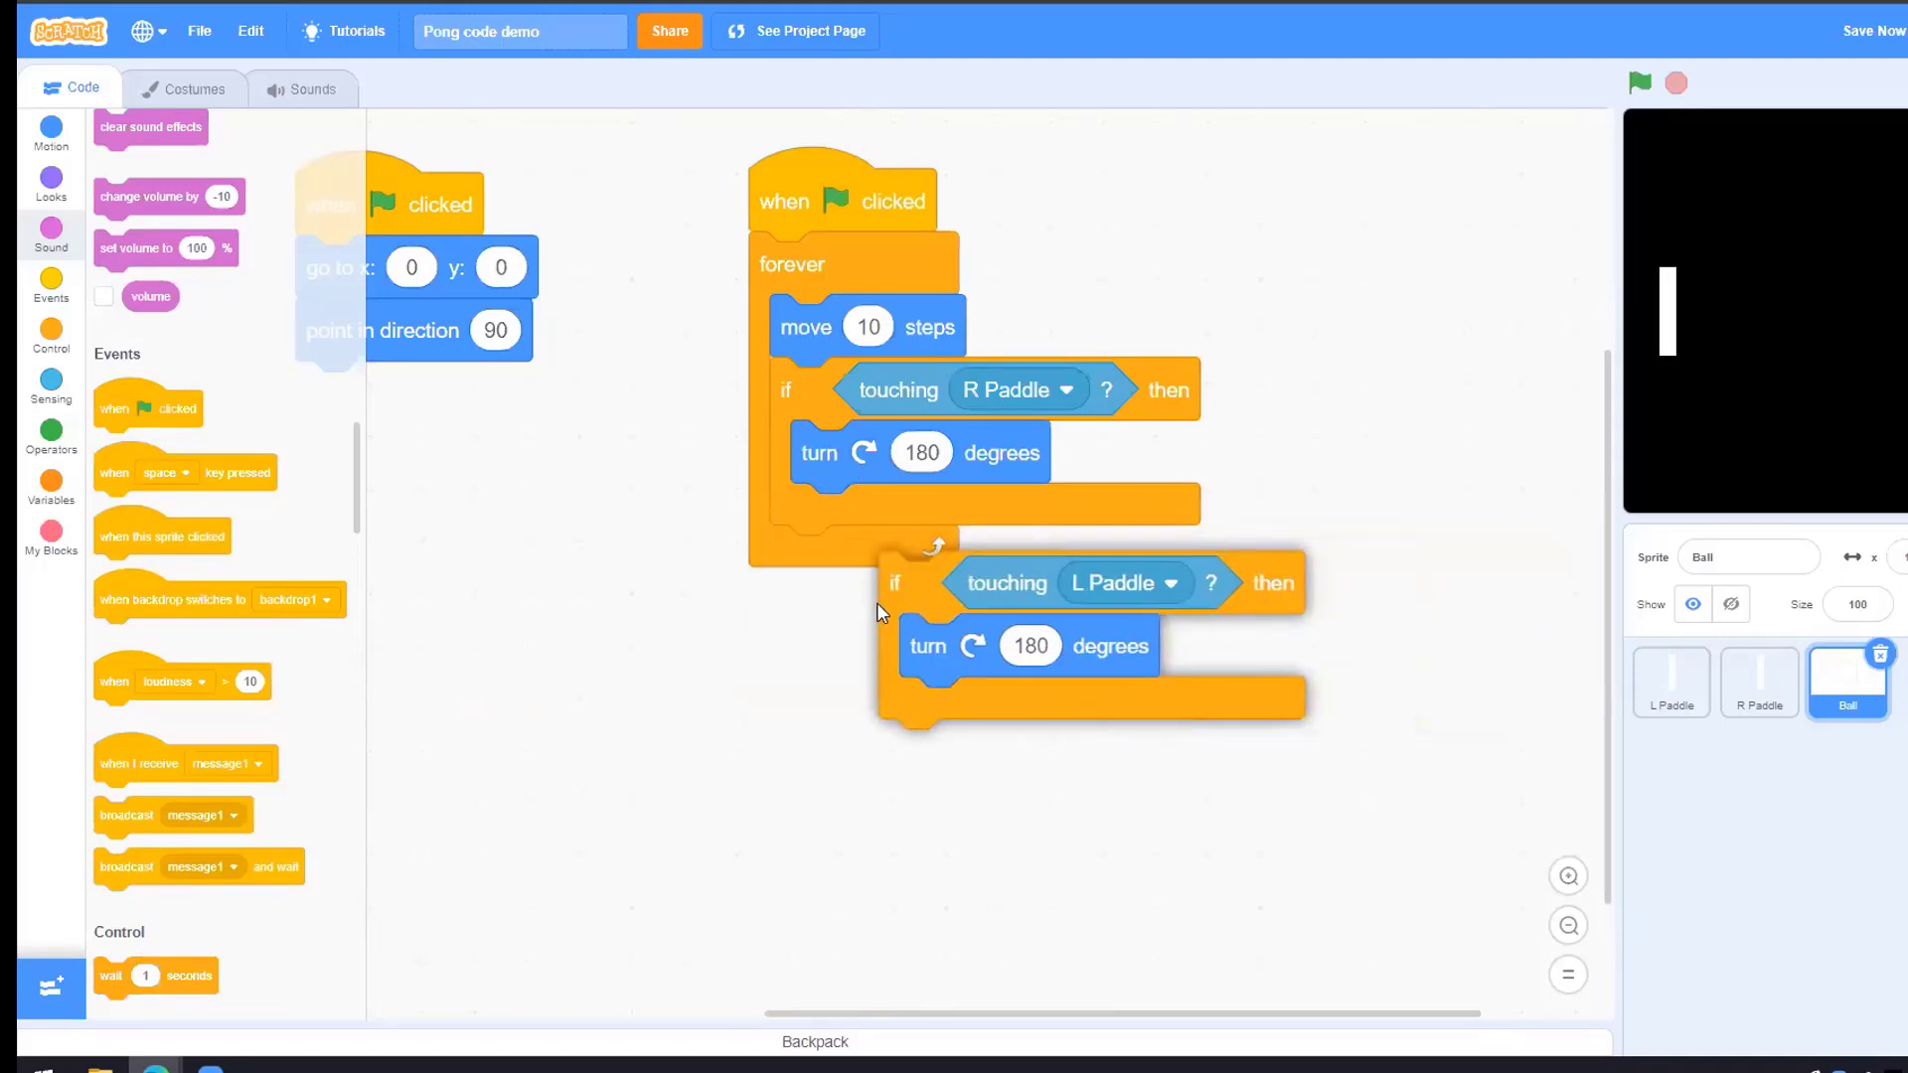
left_click_drag(894, 583, 785, 556)
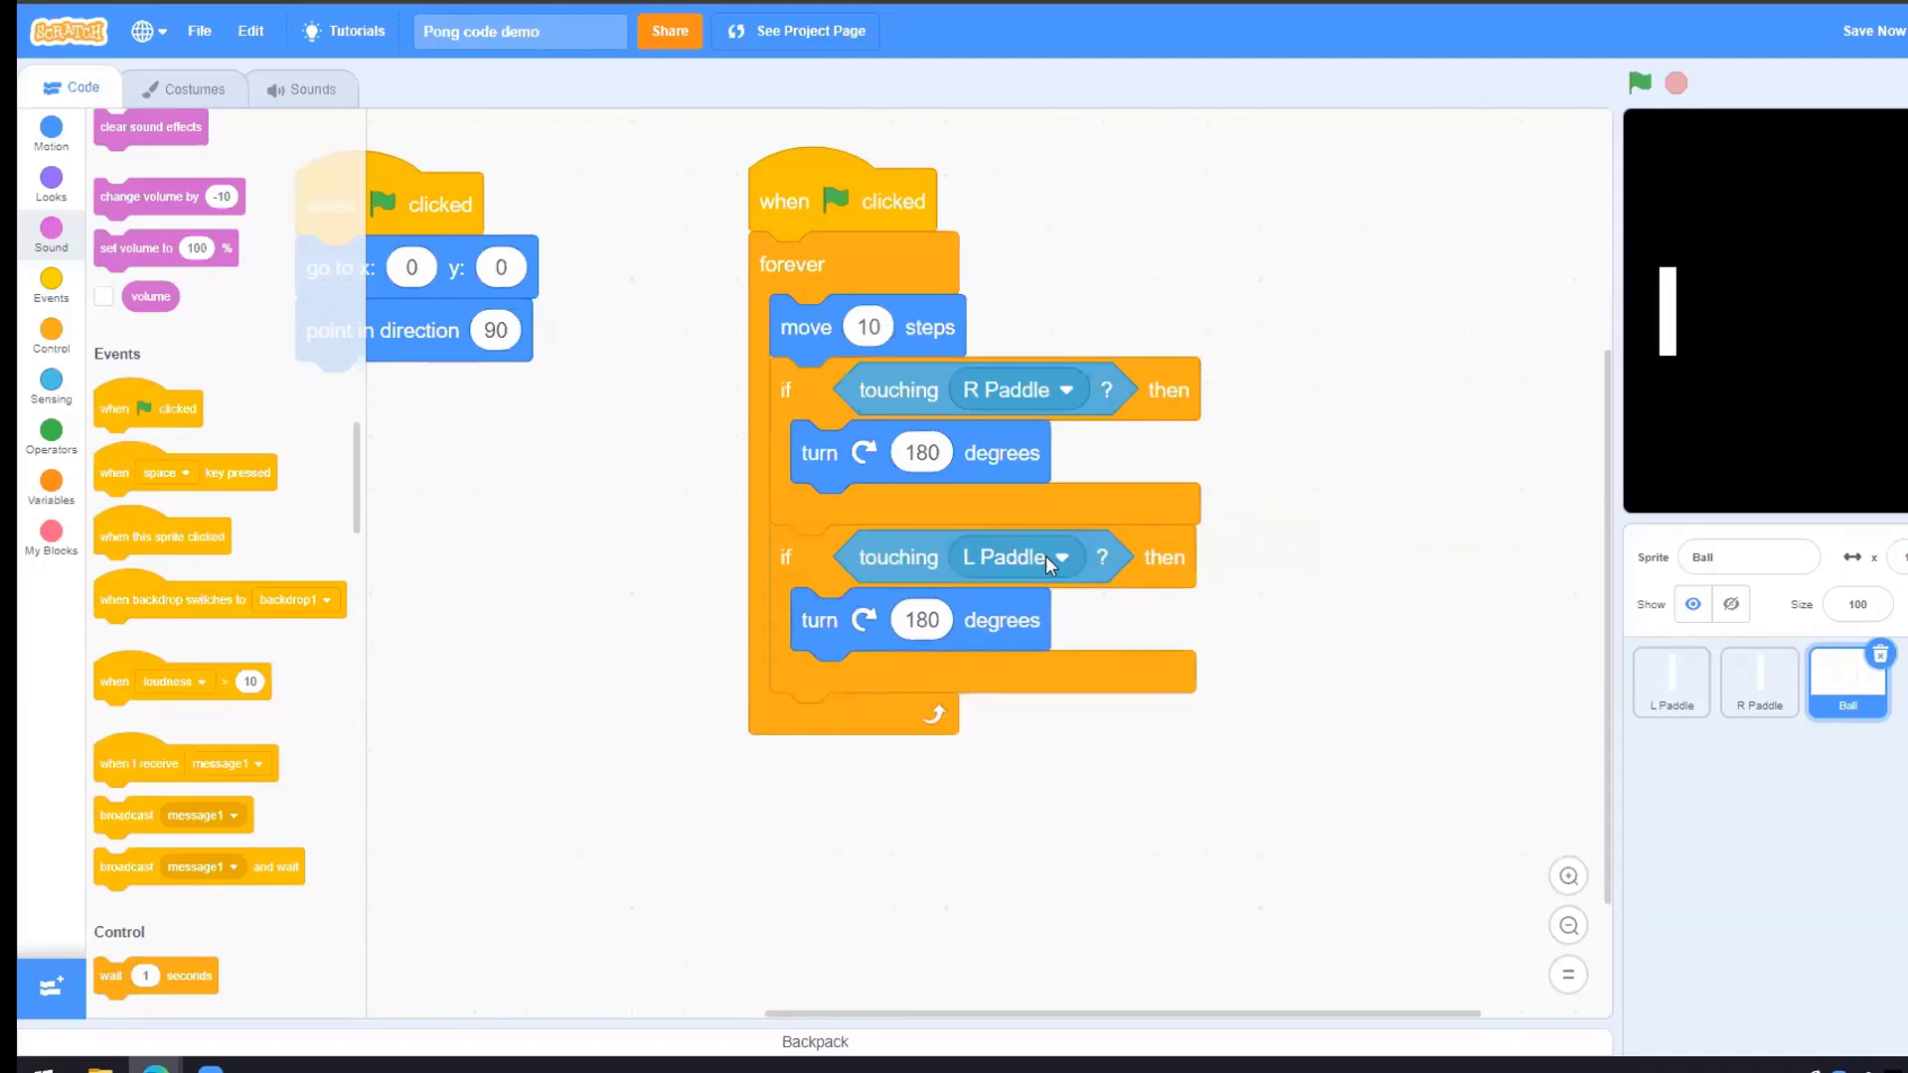
mouse_move(1247, 630)
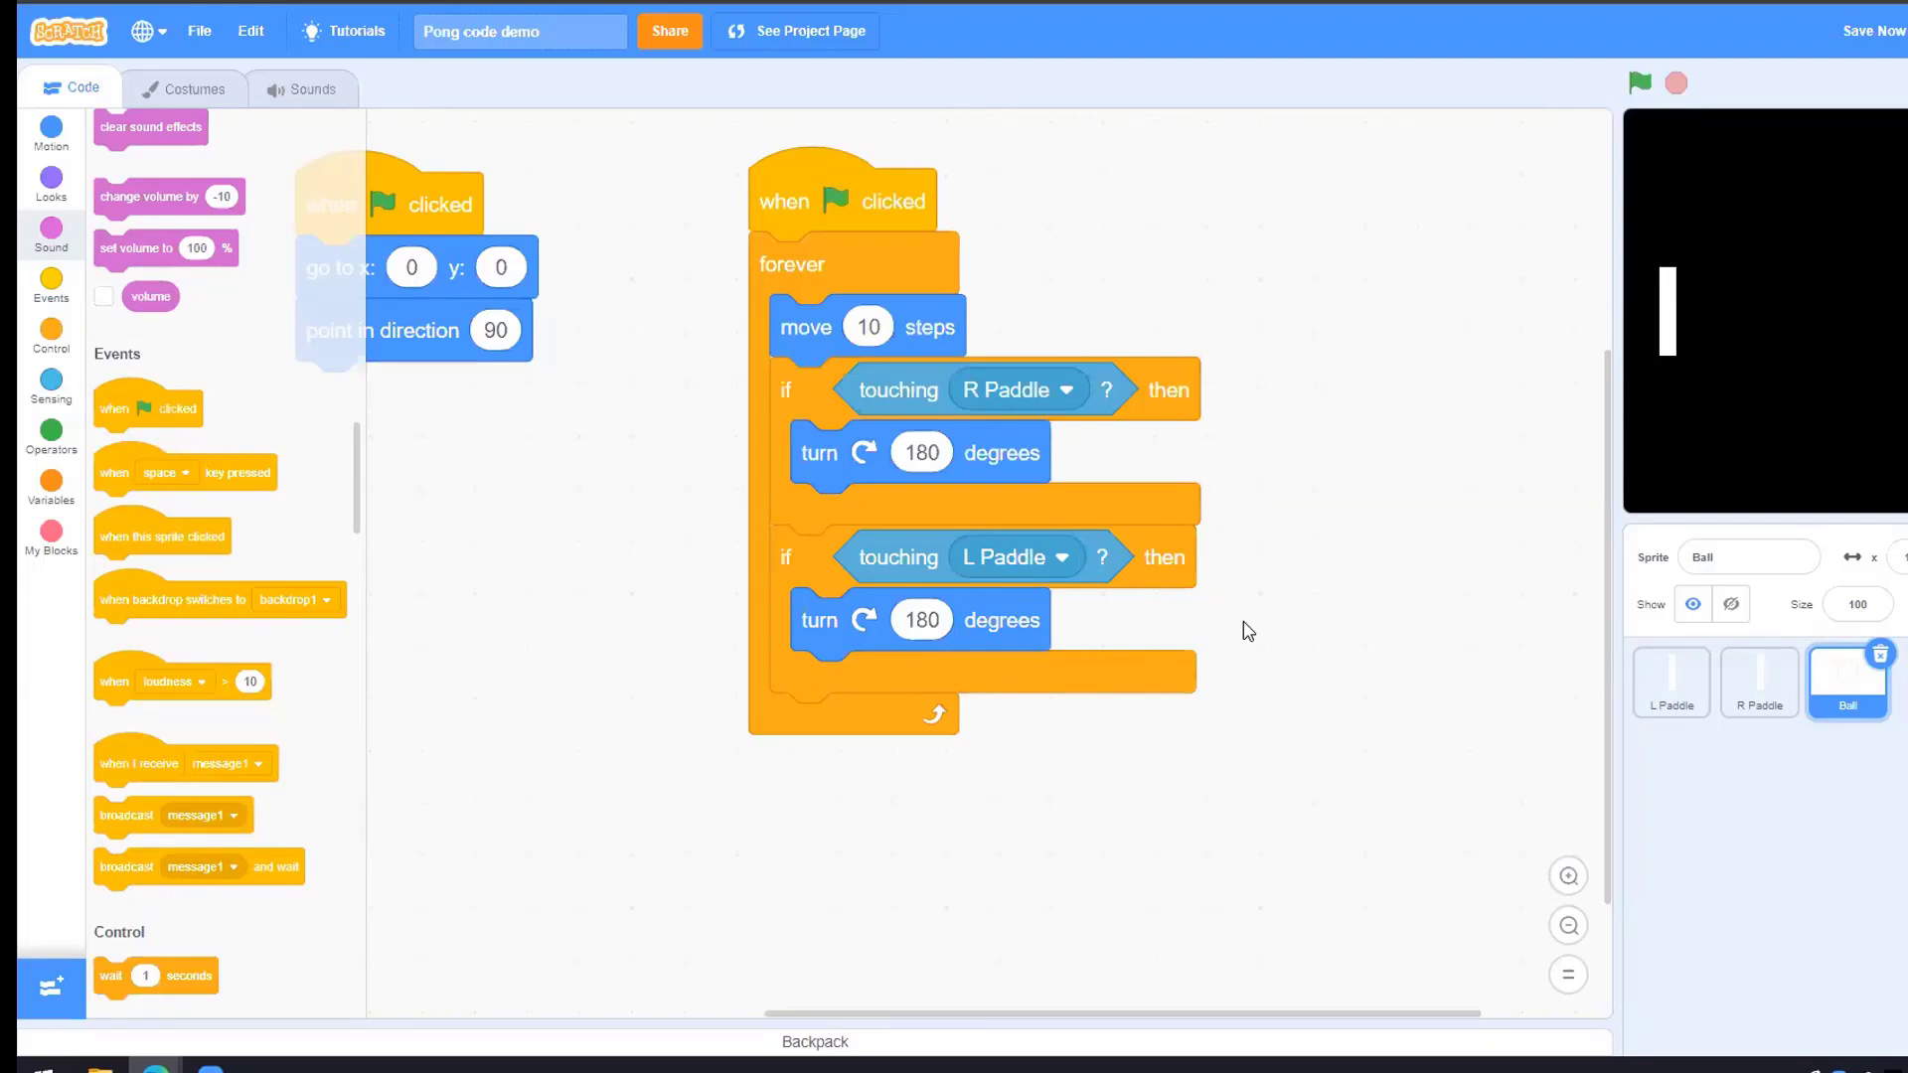
mouse_move(1151, 644)
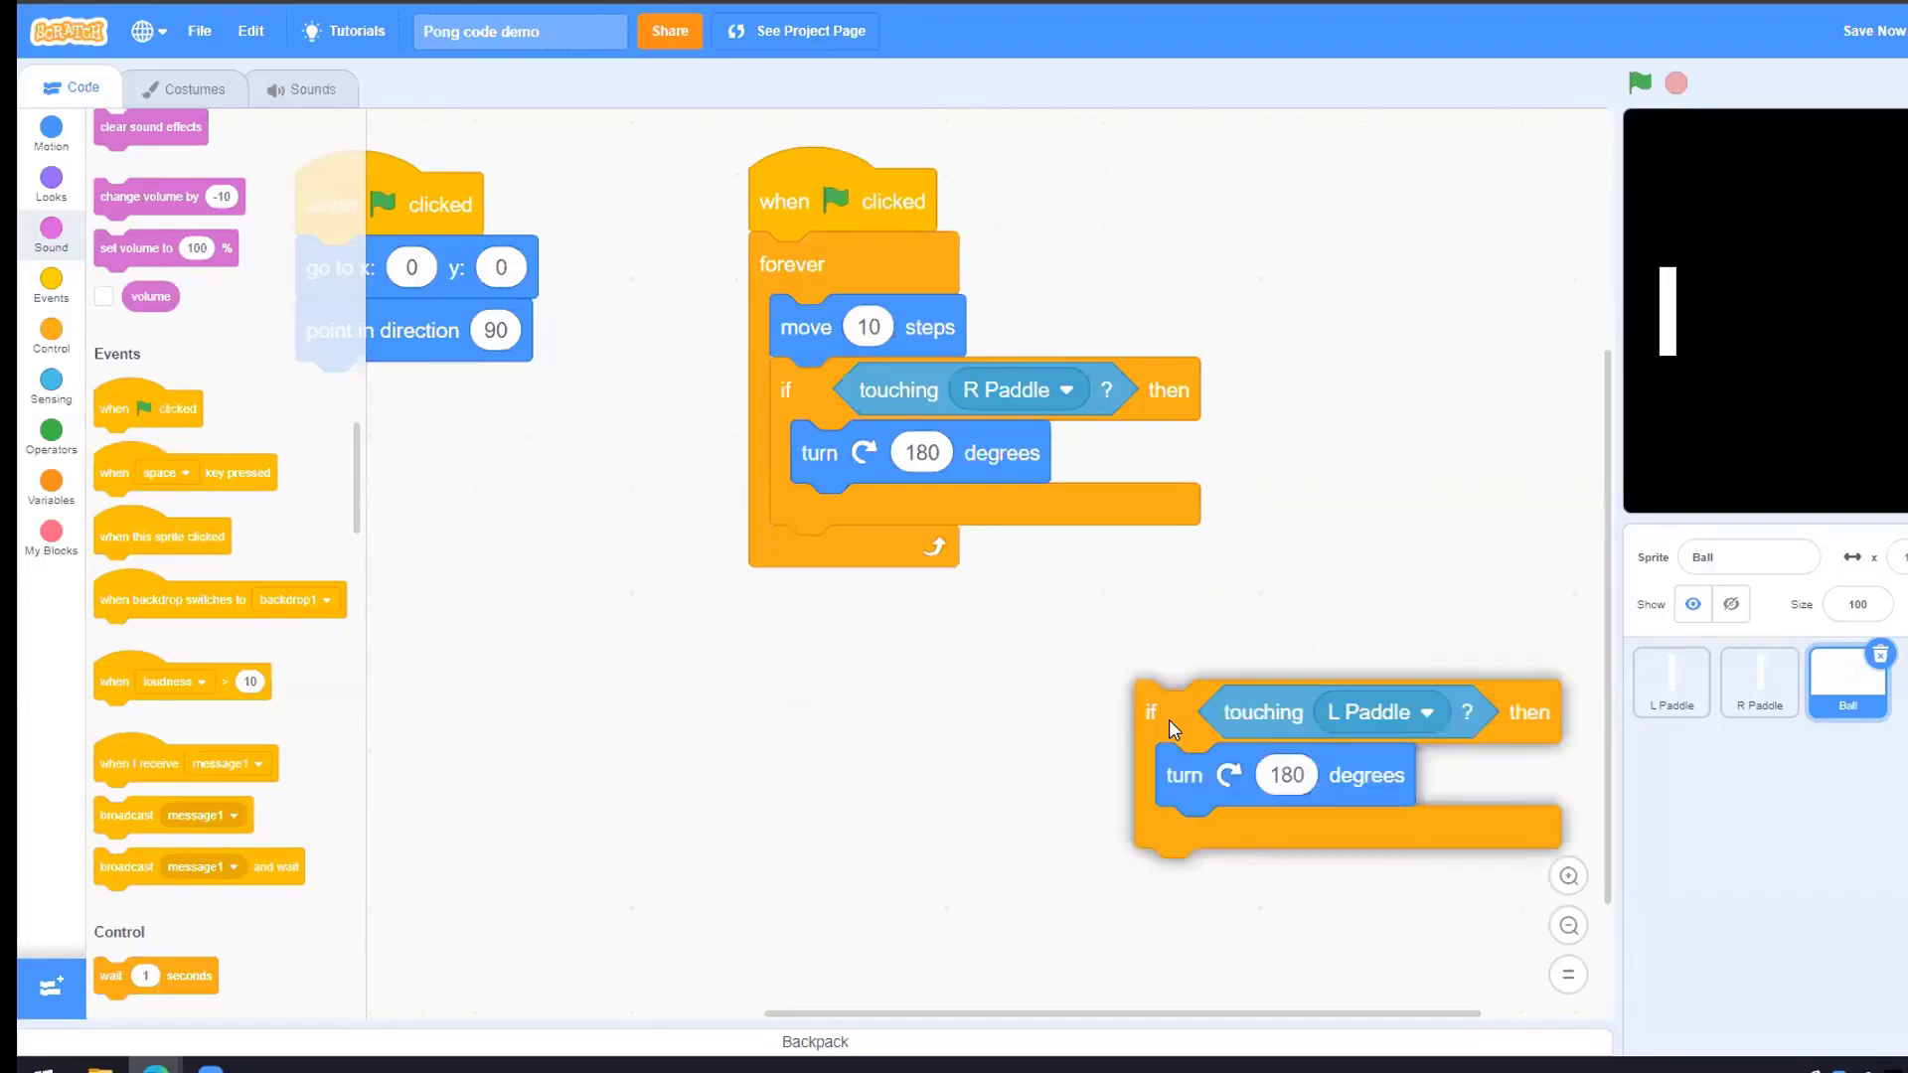
left_click_drag(1150, 712, 854, 602)
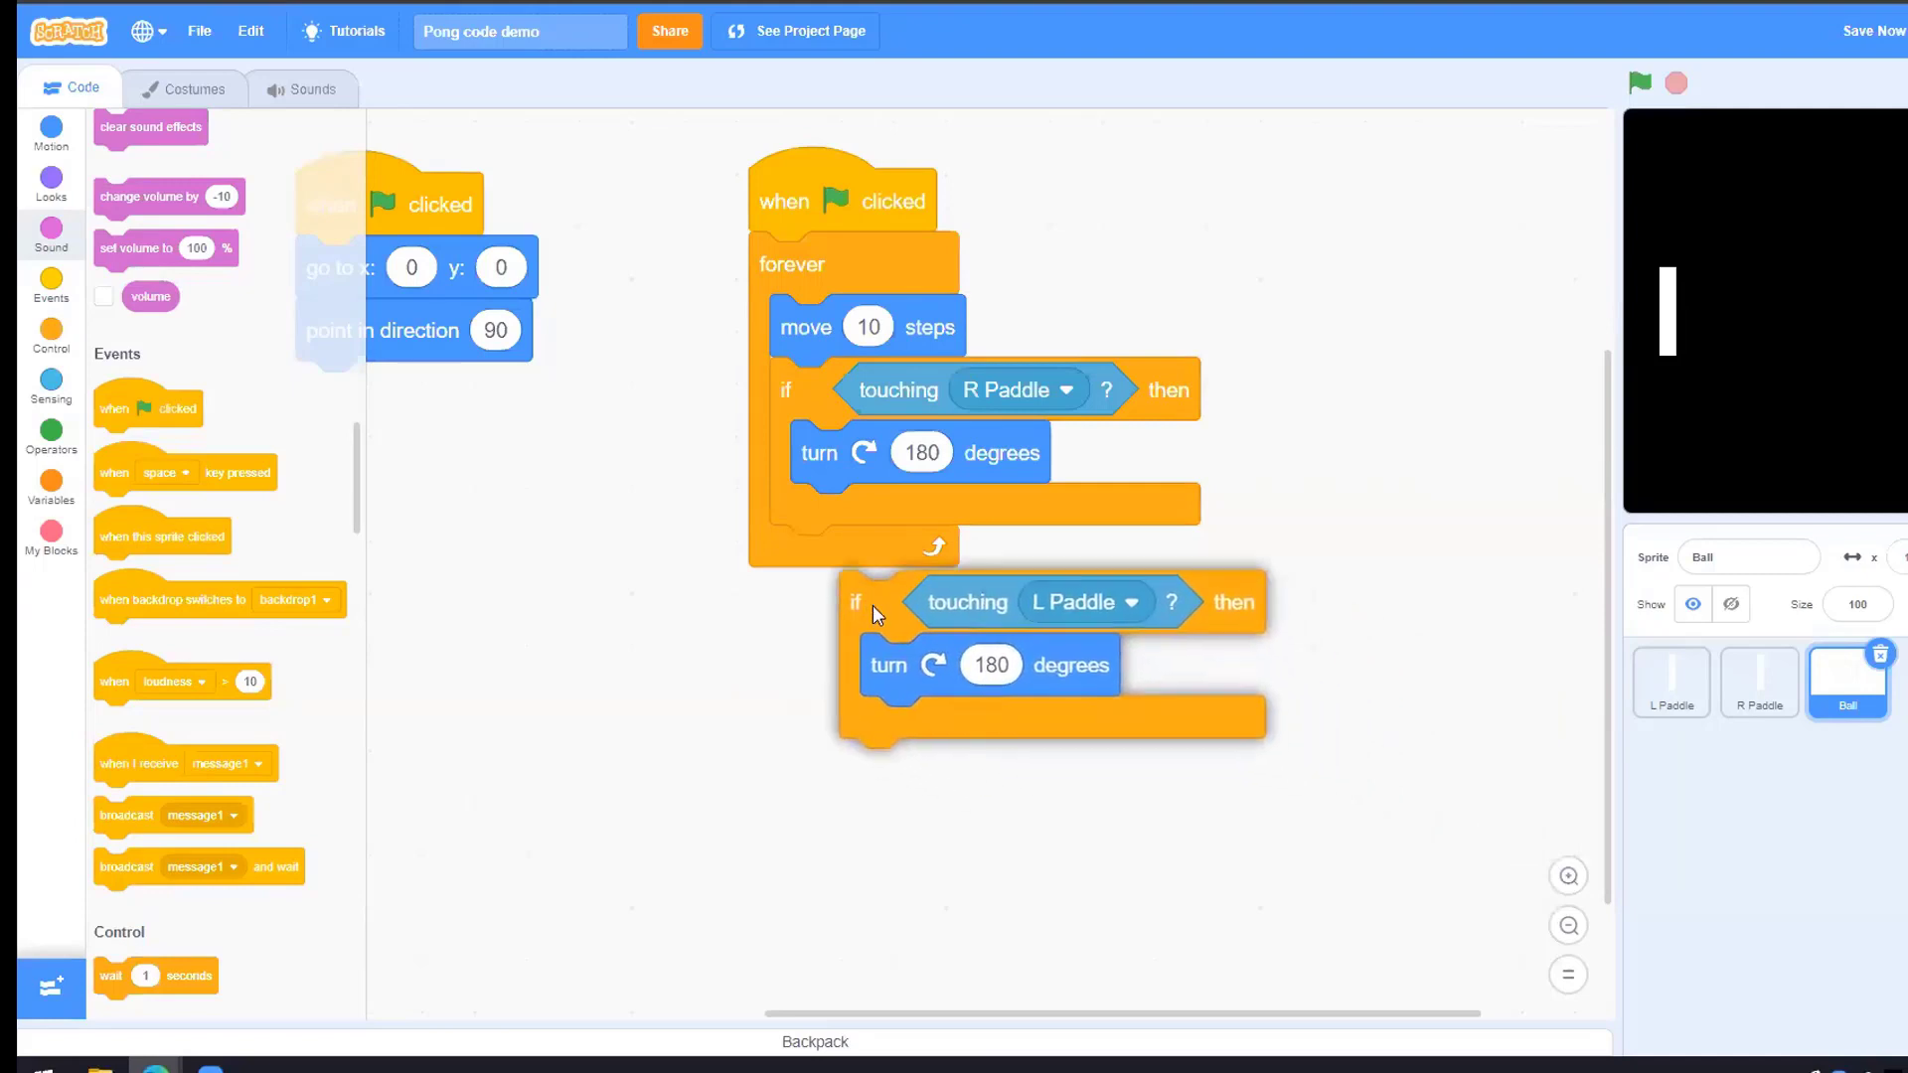
left_click_drag(854, 603, 805, 515)
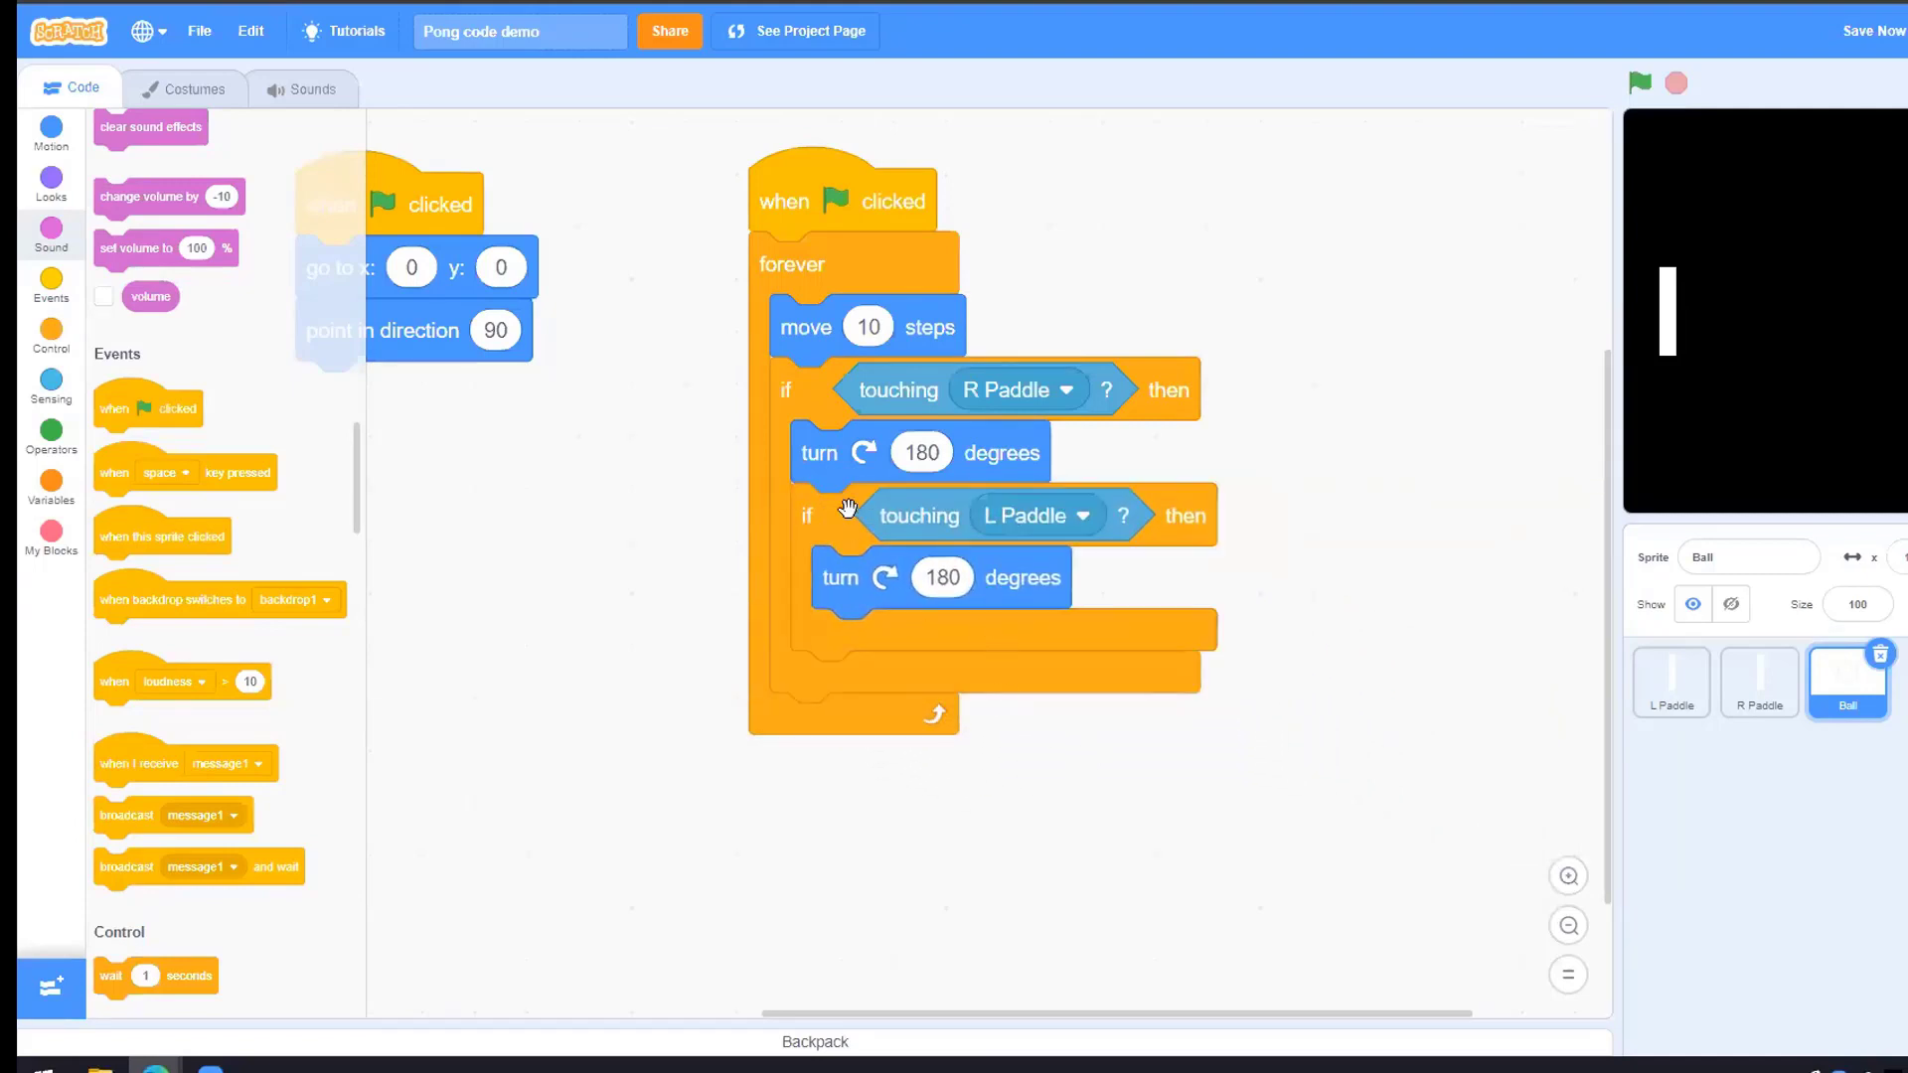
mouse_move(865, 524)
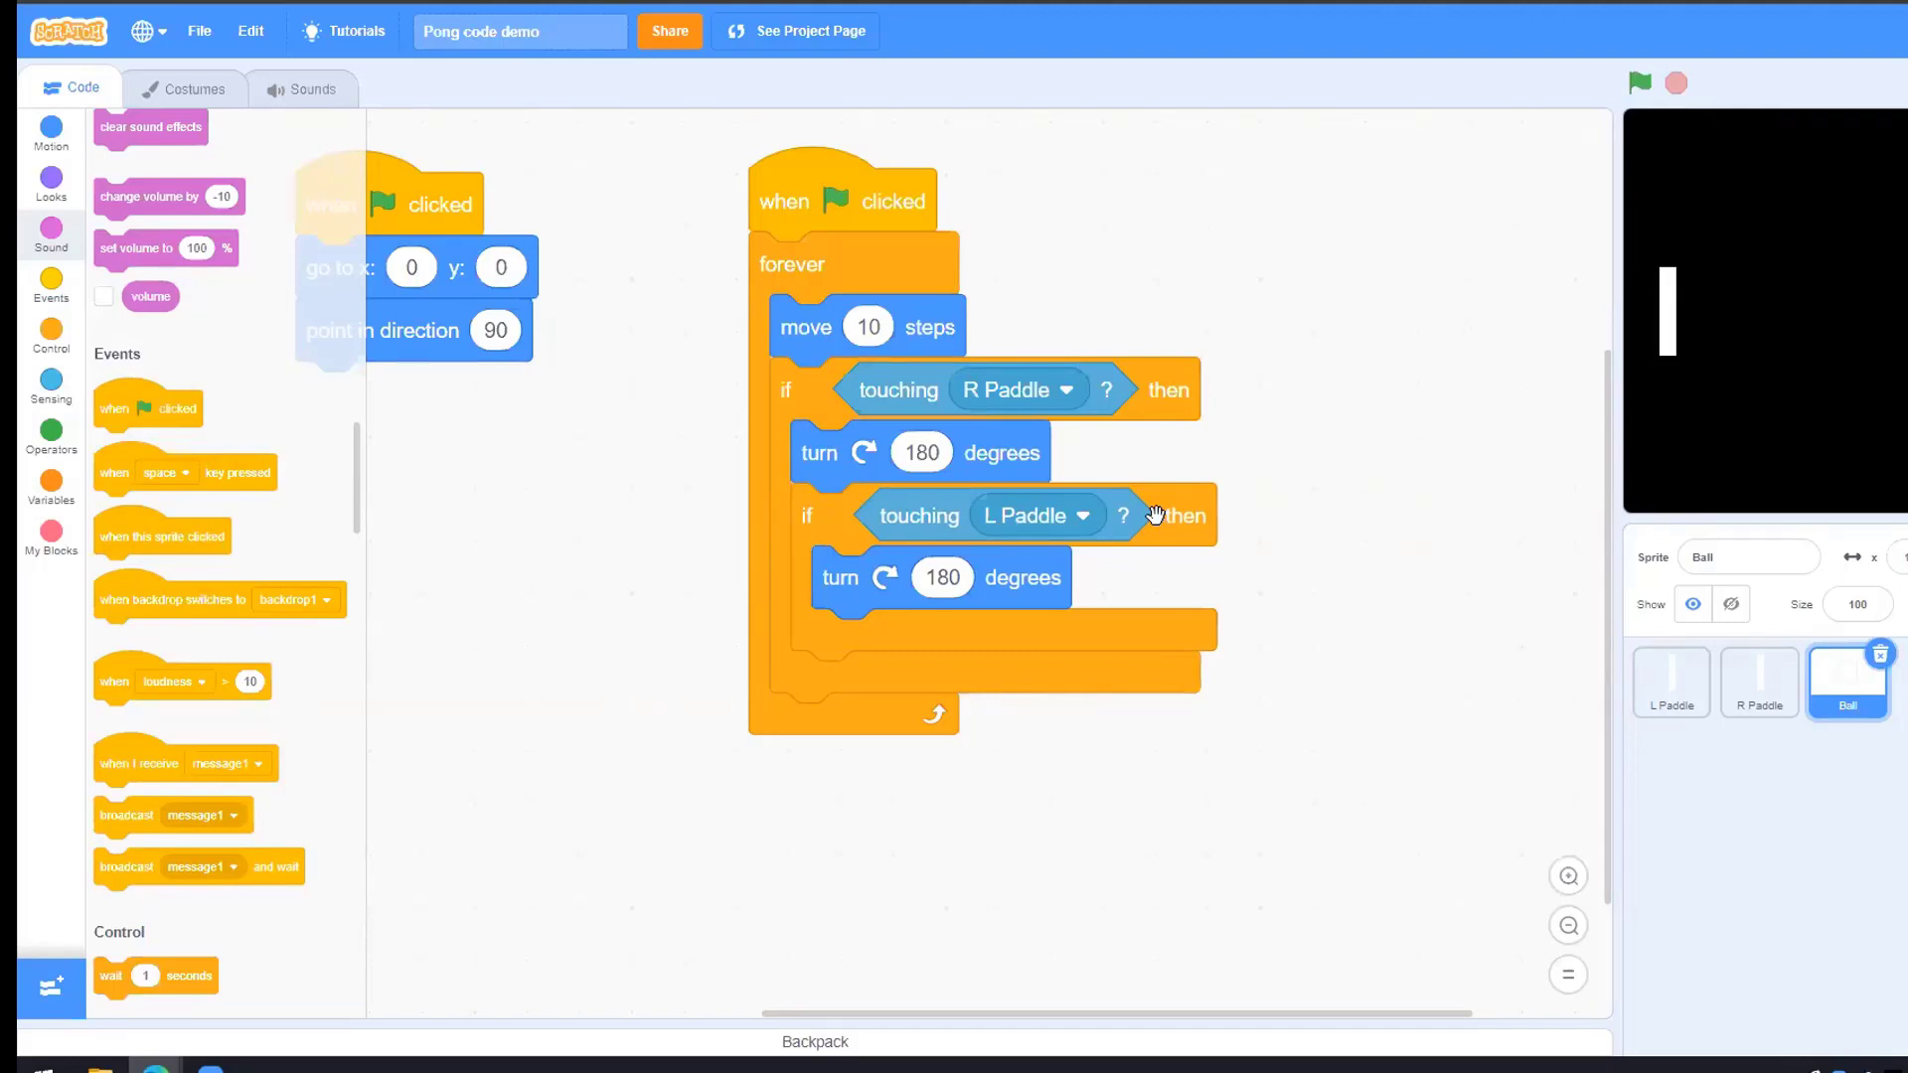
mouse_move(715, 630)
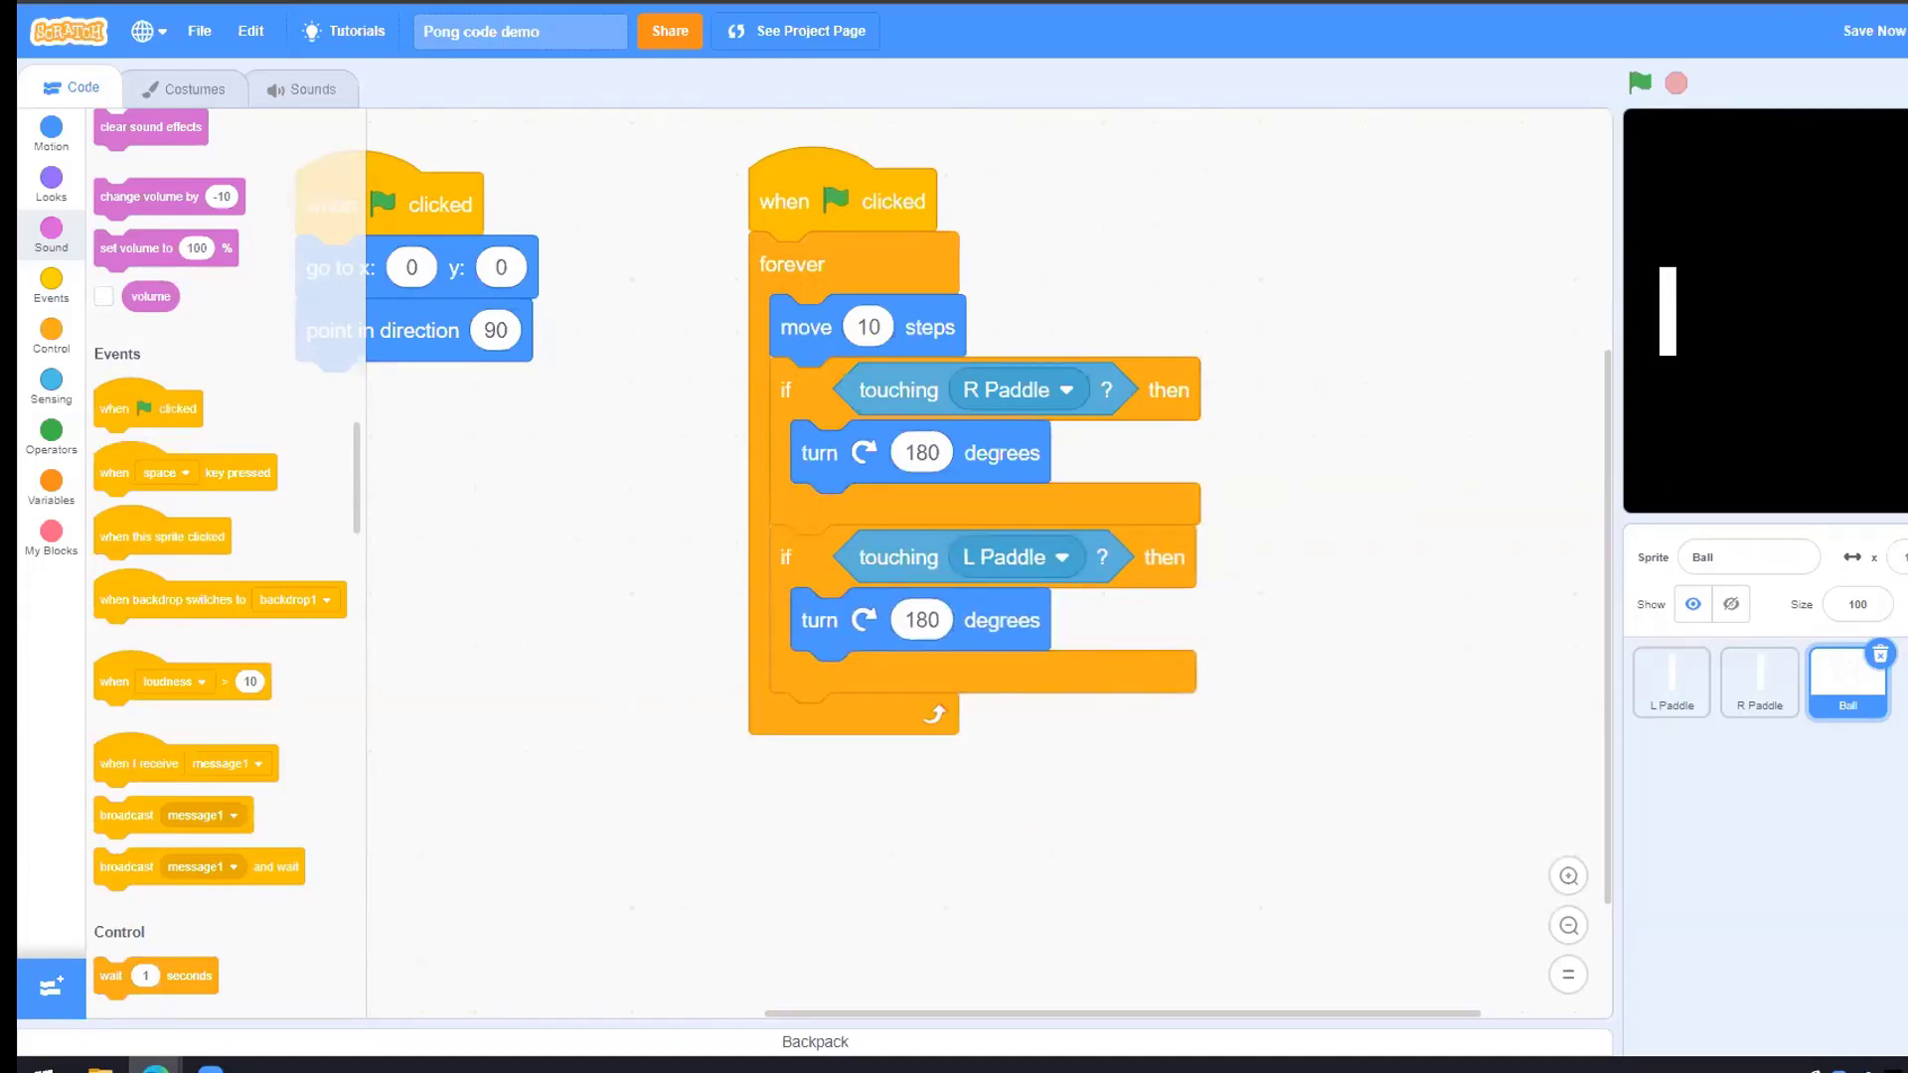
Replace the R Paddle turn's fixed 180 with a pick random block from Operators
left_click(51, 431)
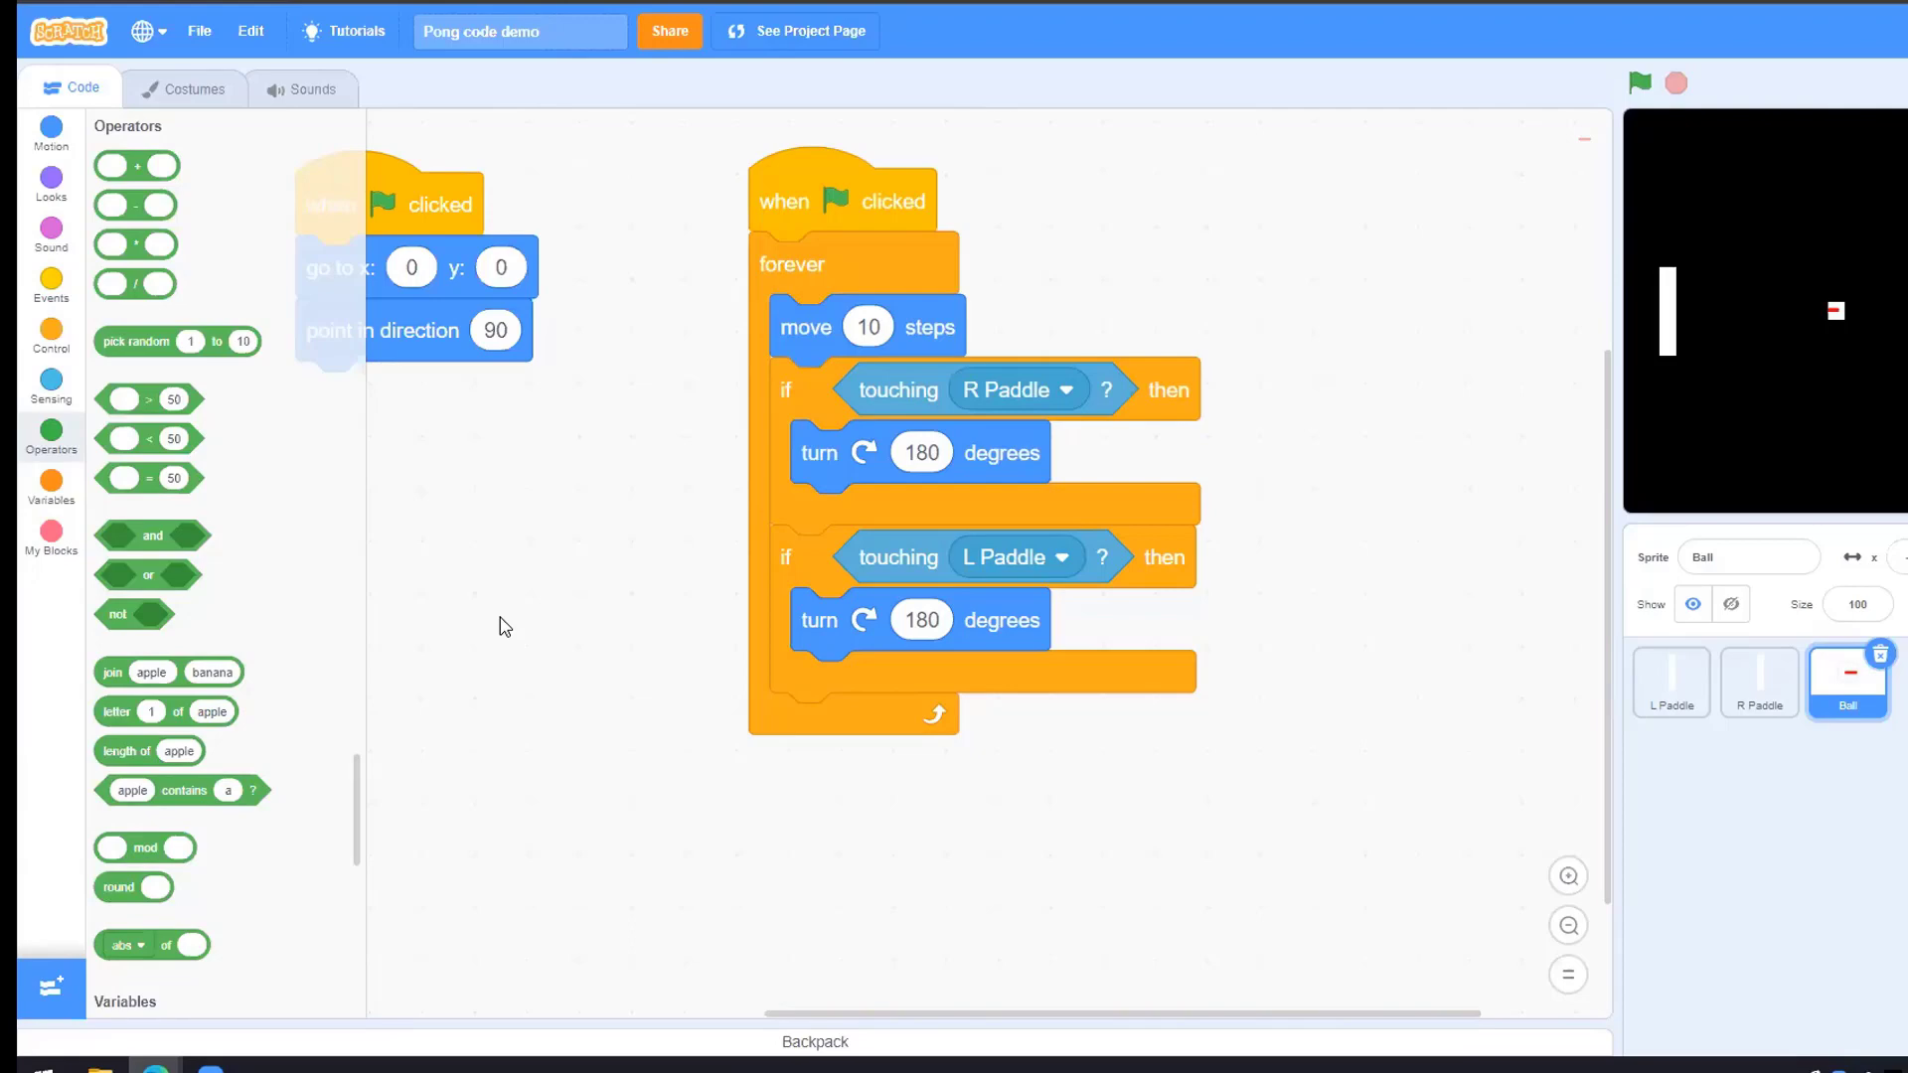
mouse_move(108, 399)
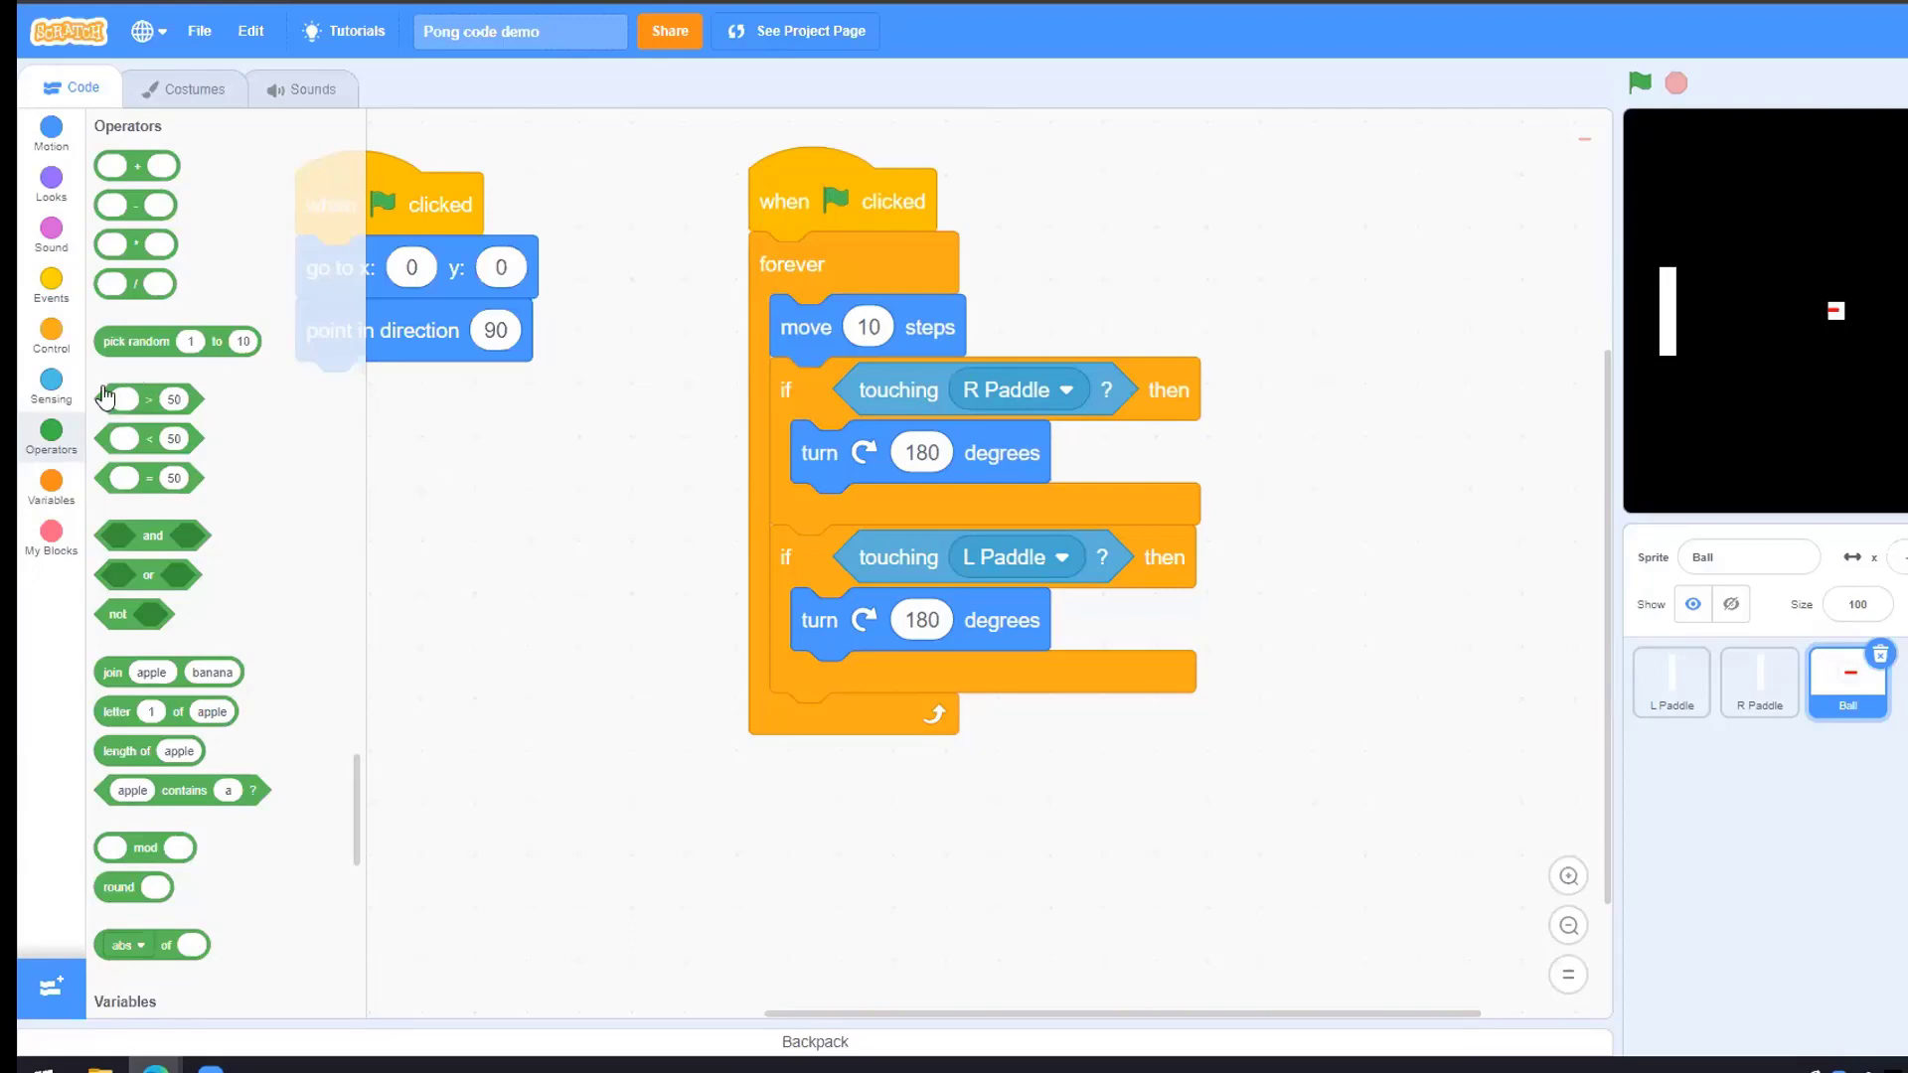
mouse_move(258, 414)
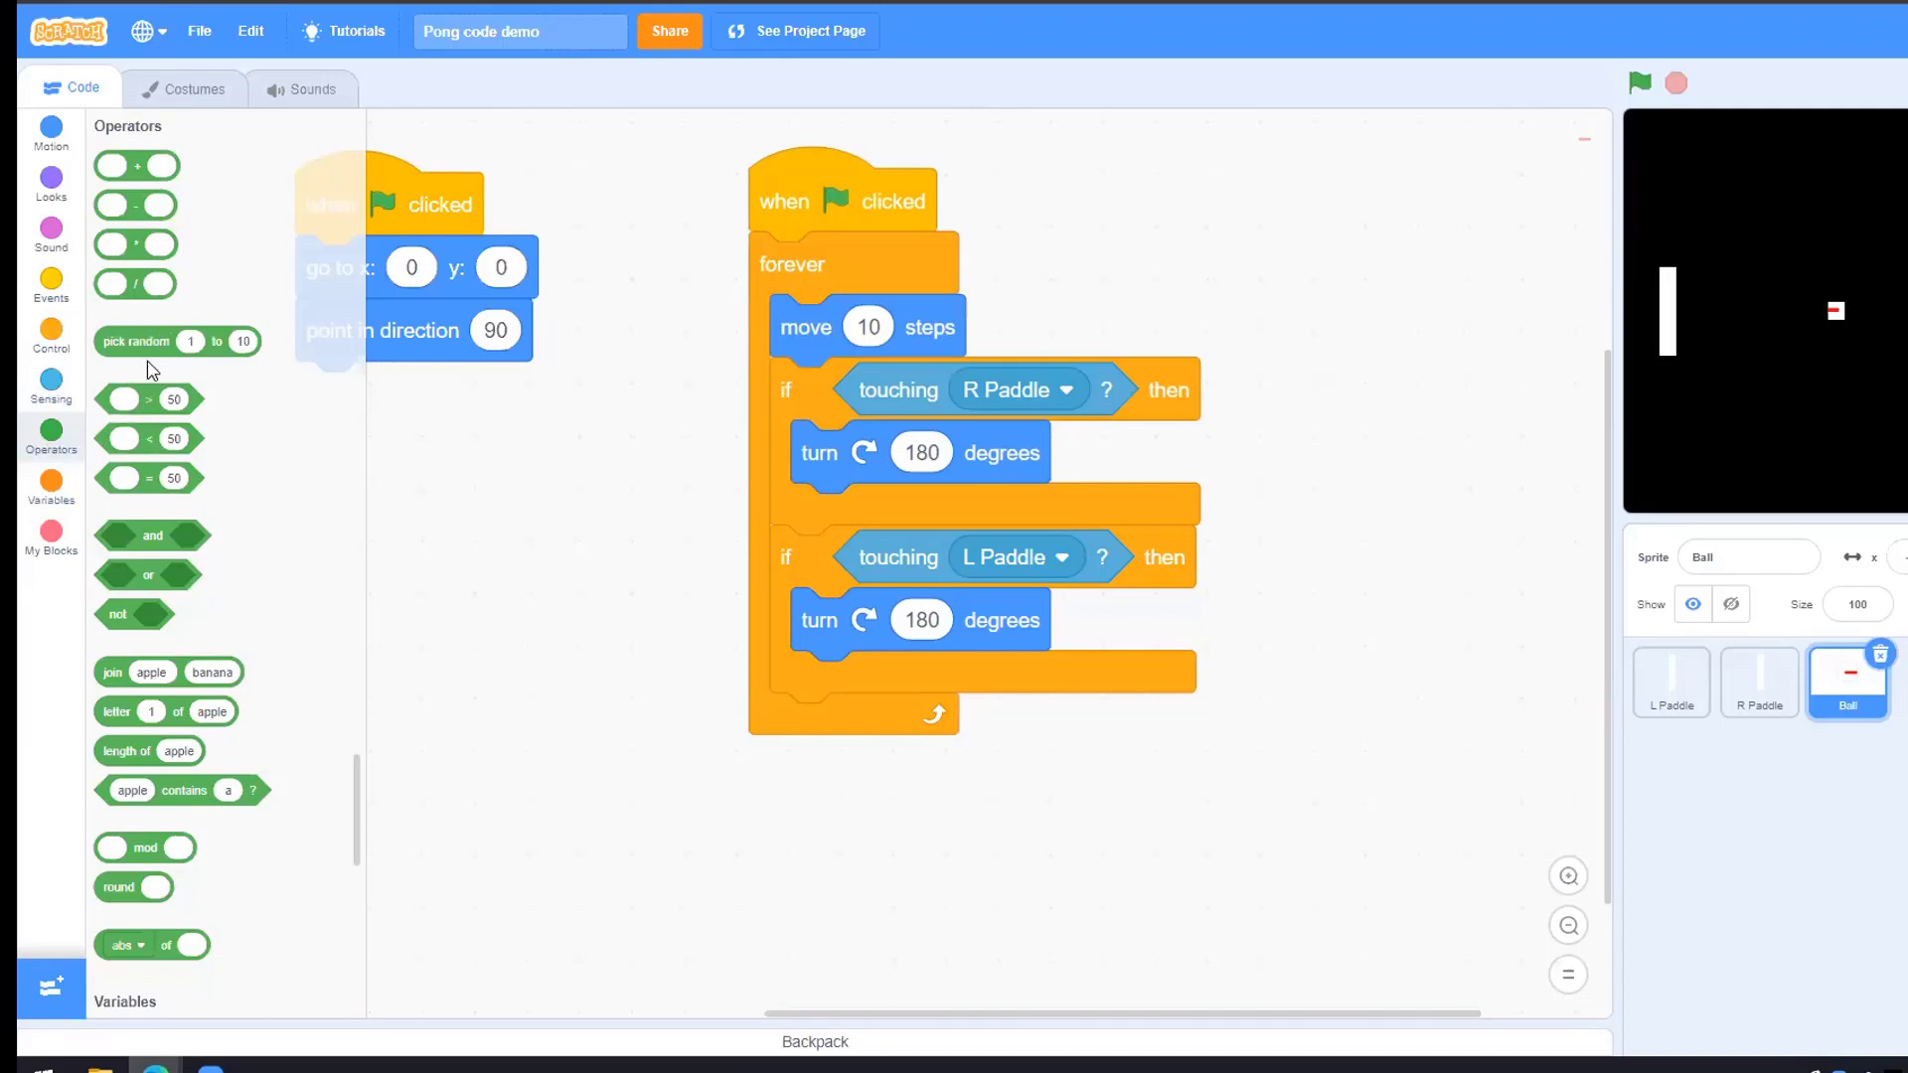
mouse_move(240, 391)
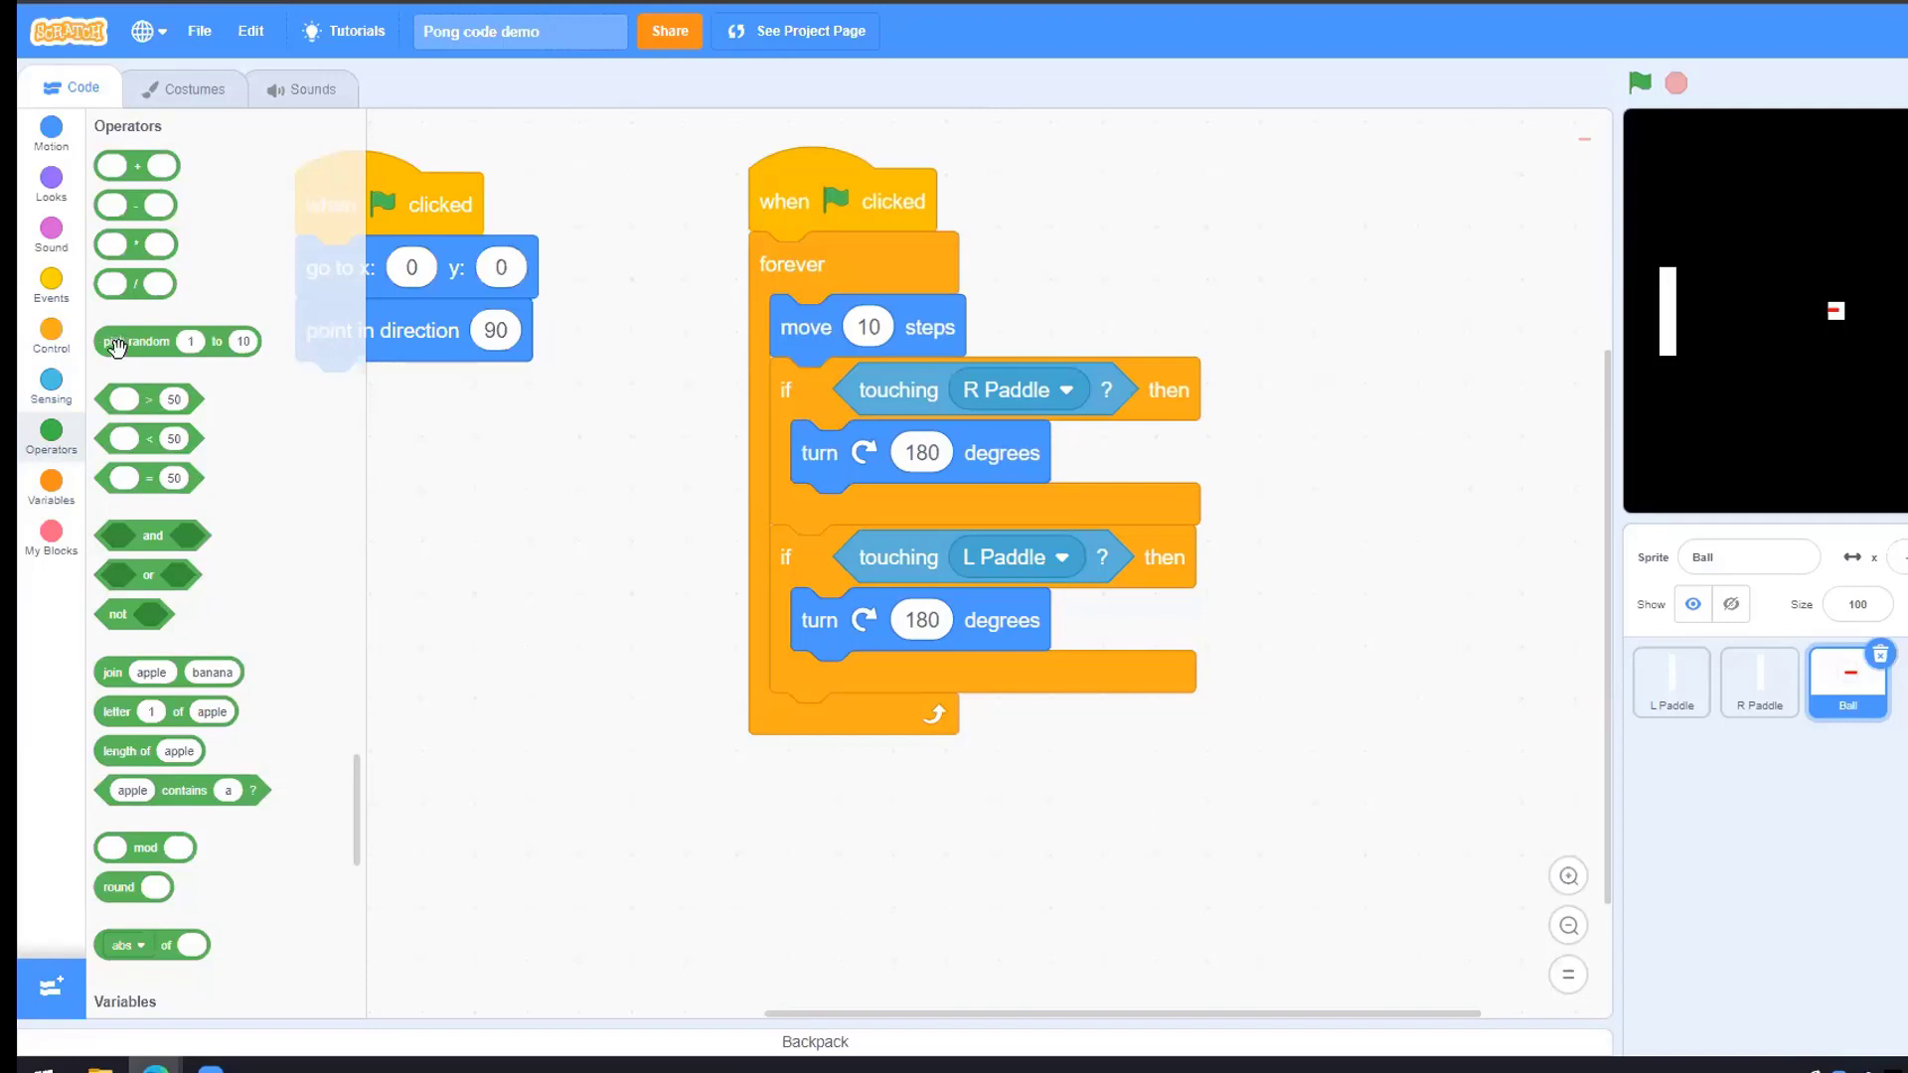
left_click_drag(177, 340, 1278, 536)
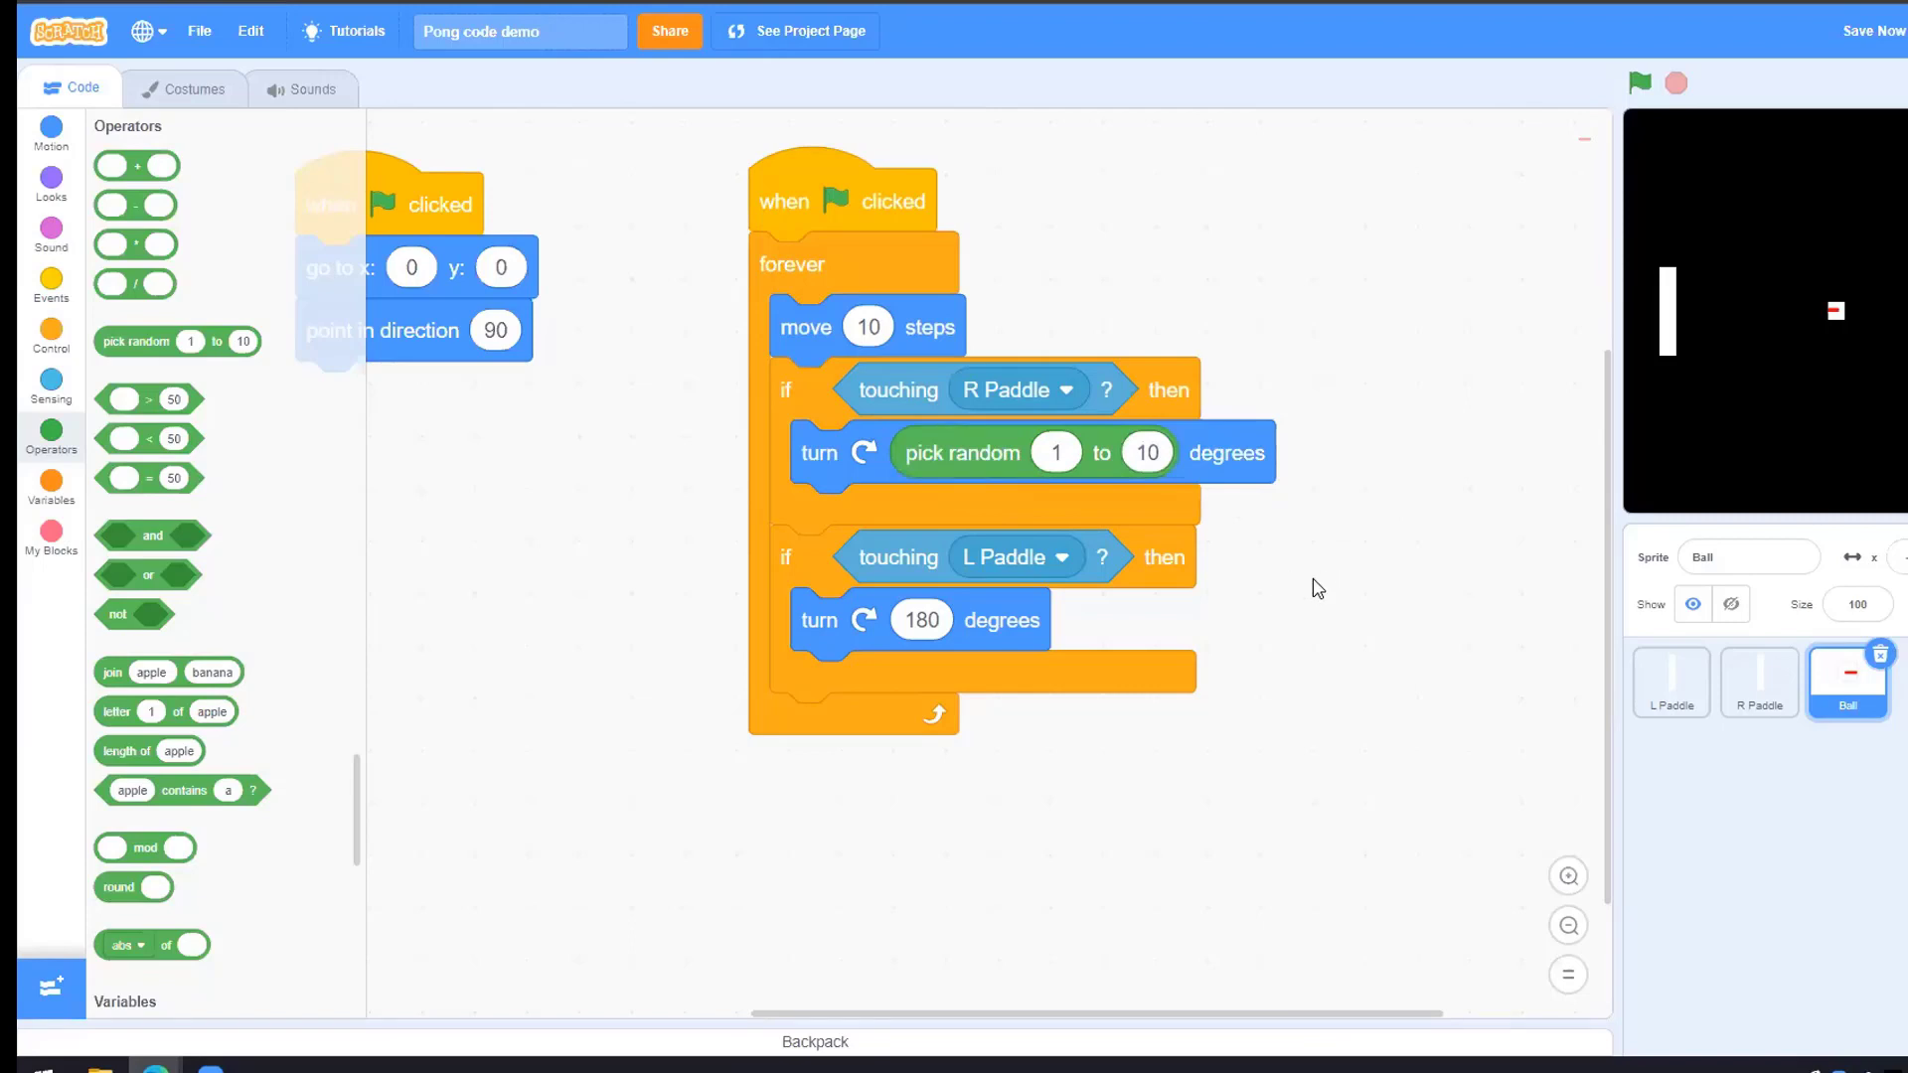
mouse_move(1395, 551)
type("160")
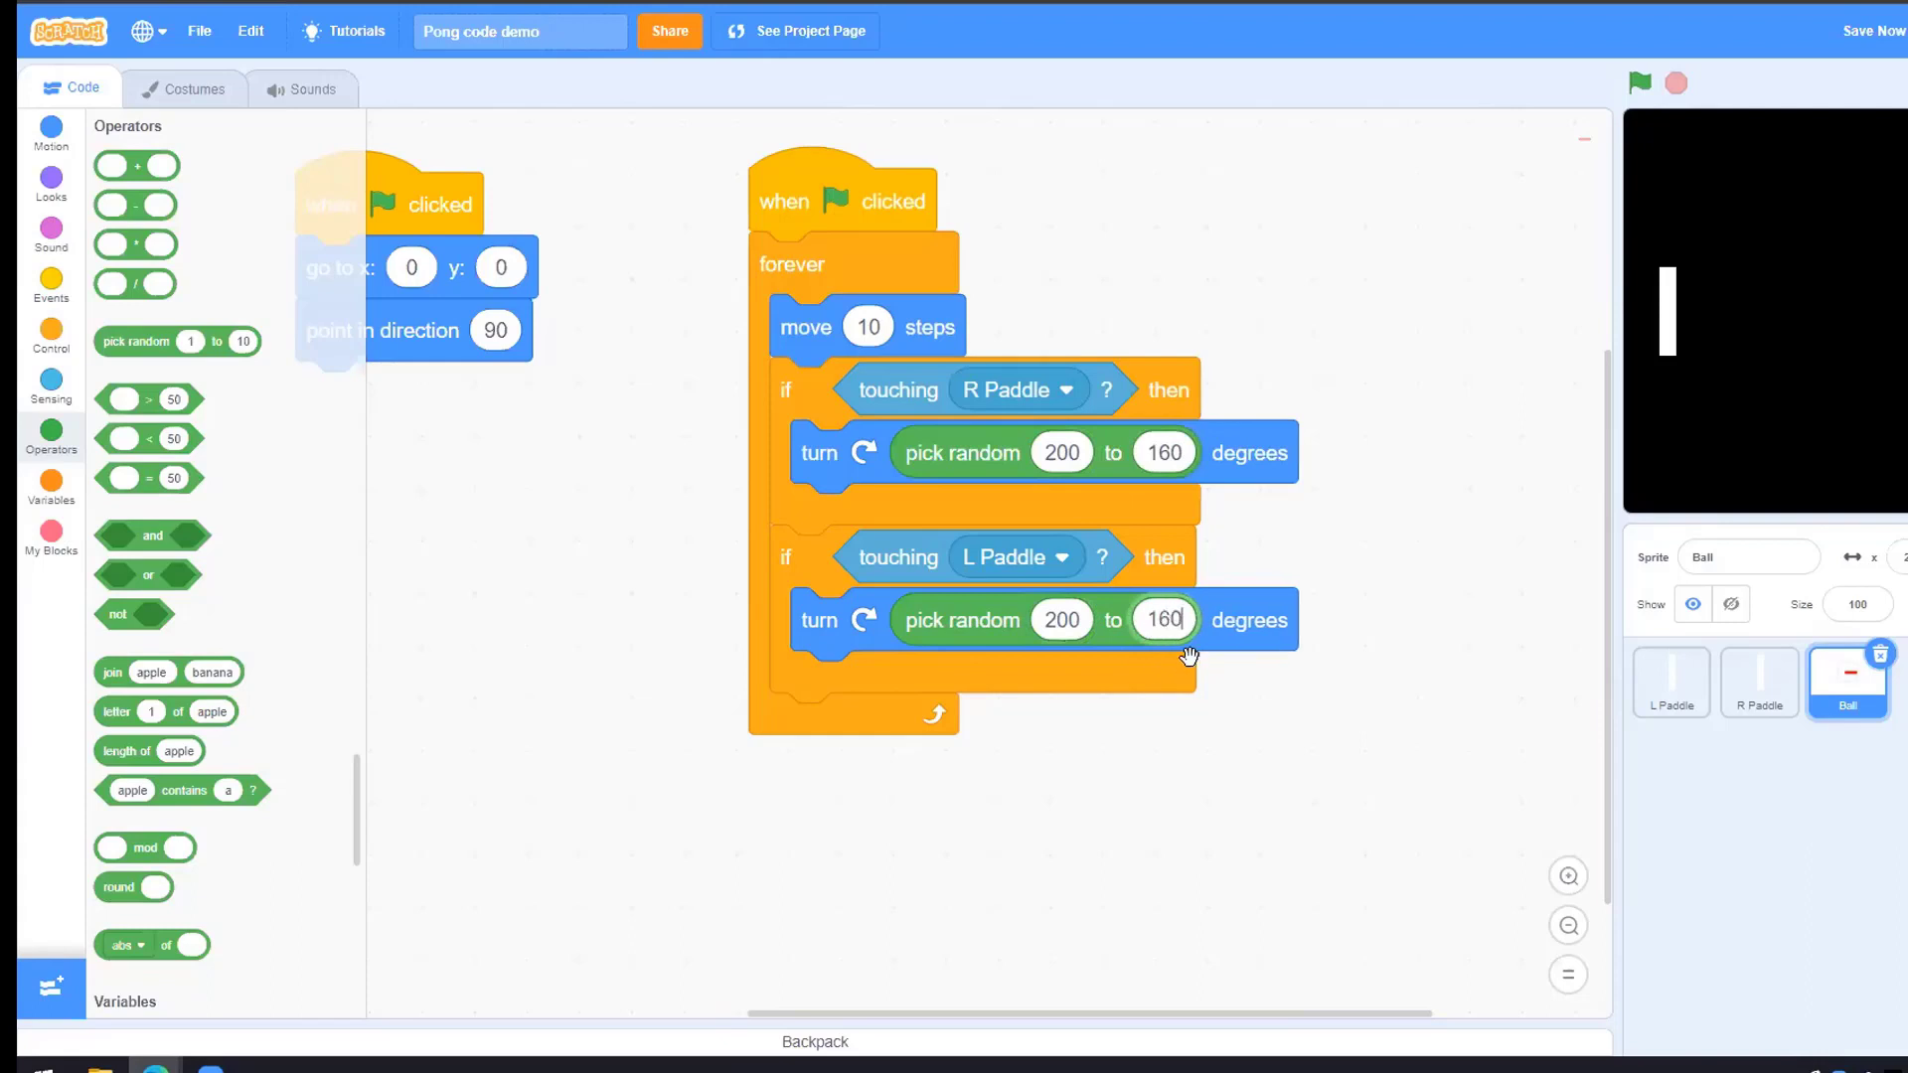
left_click(1641, 84)
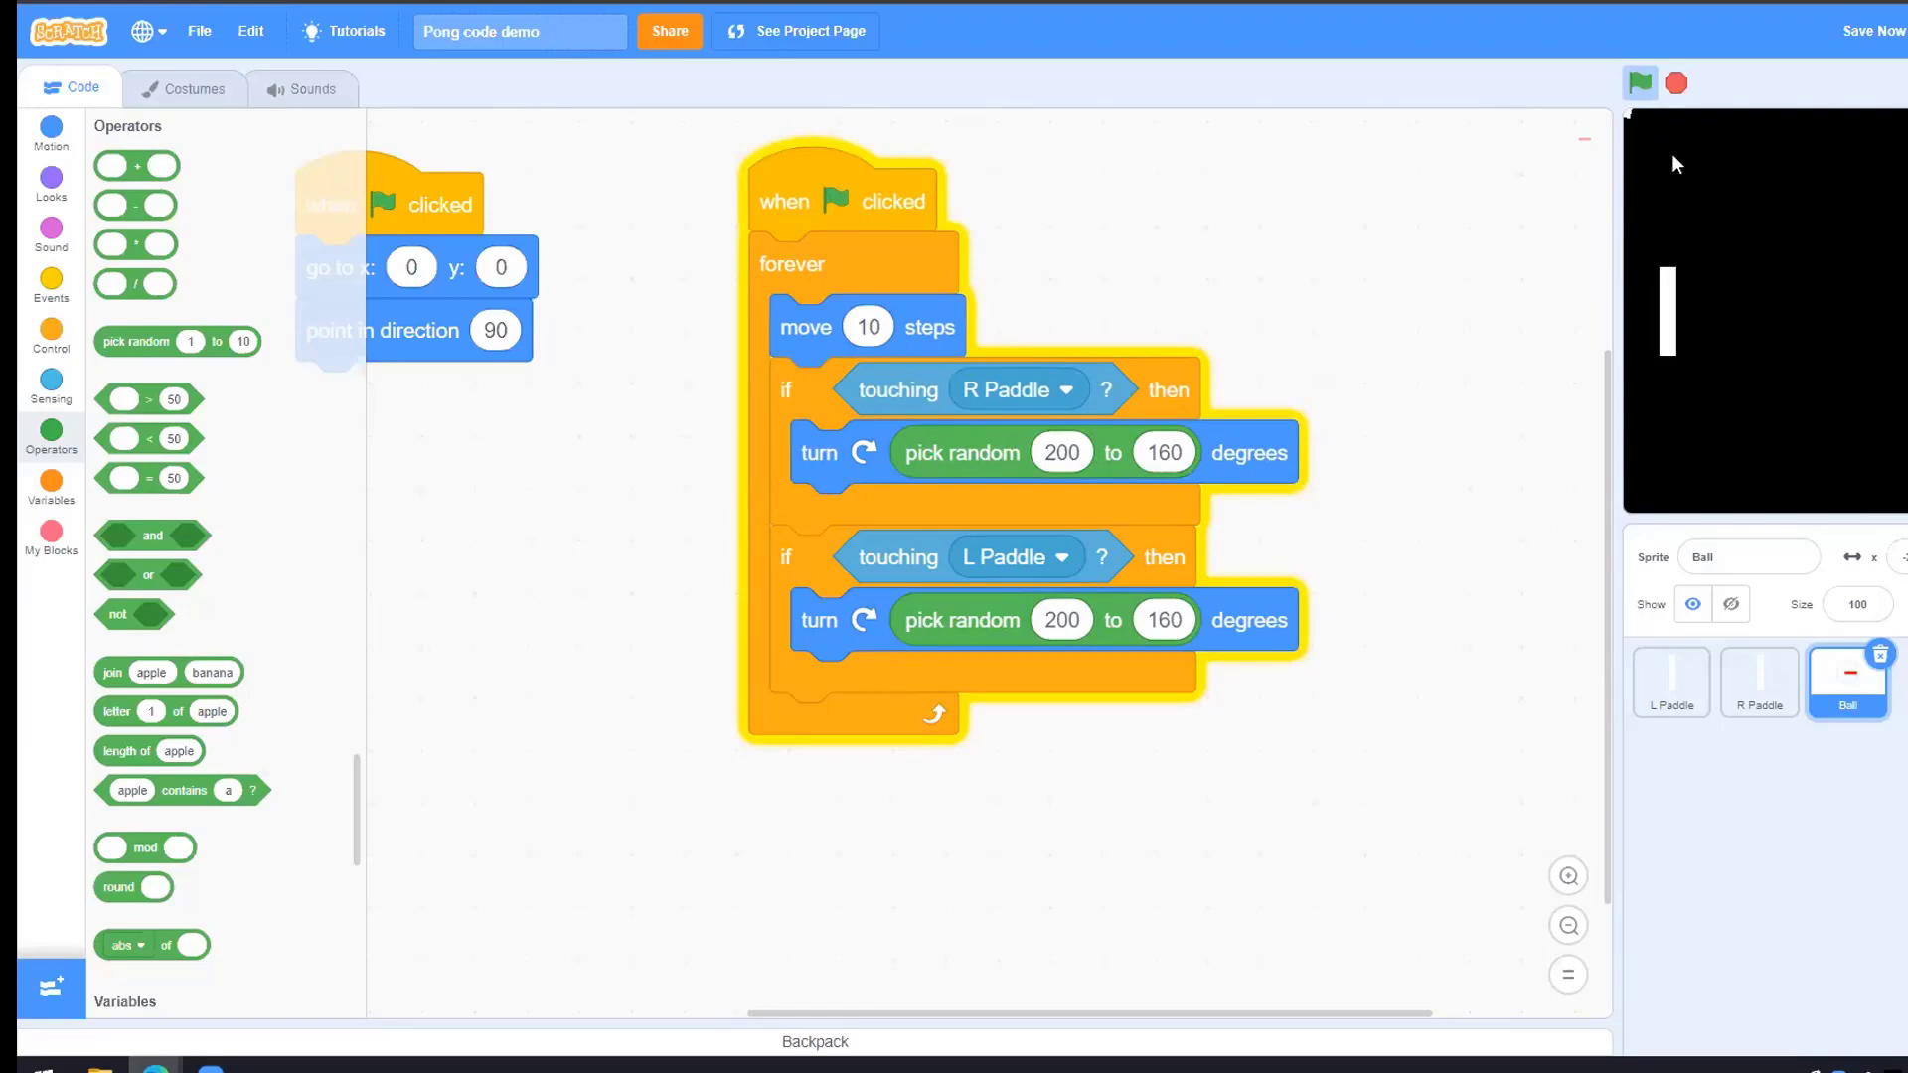
left_click(1642, 83)
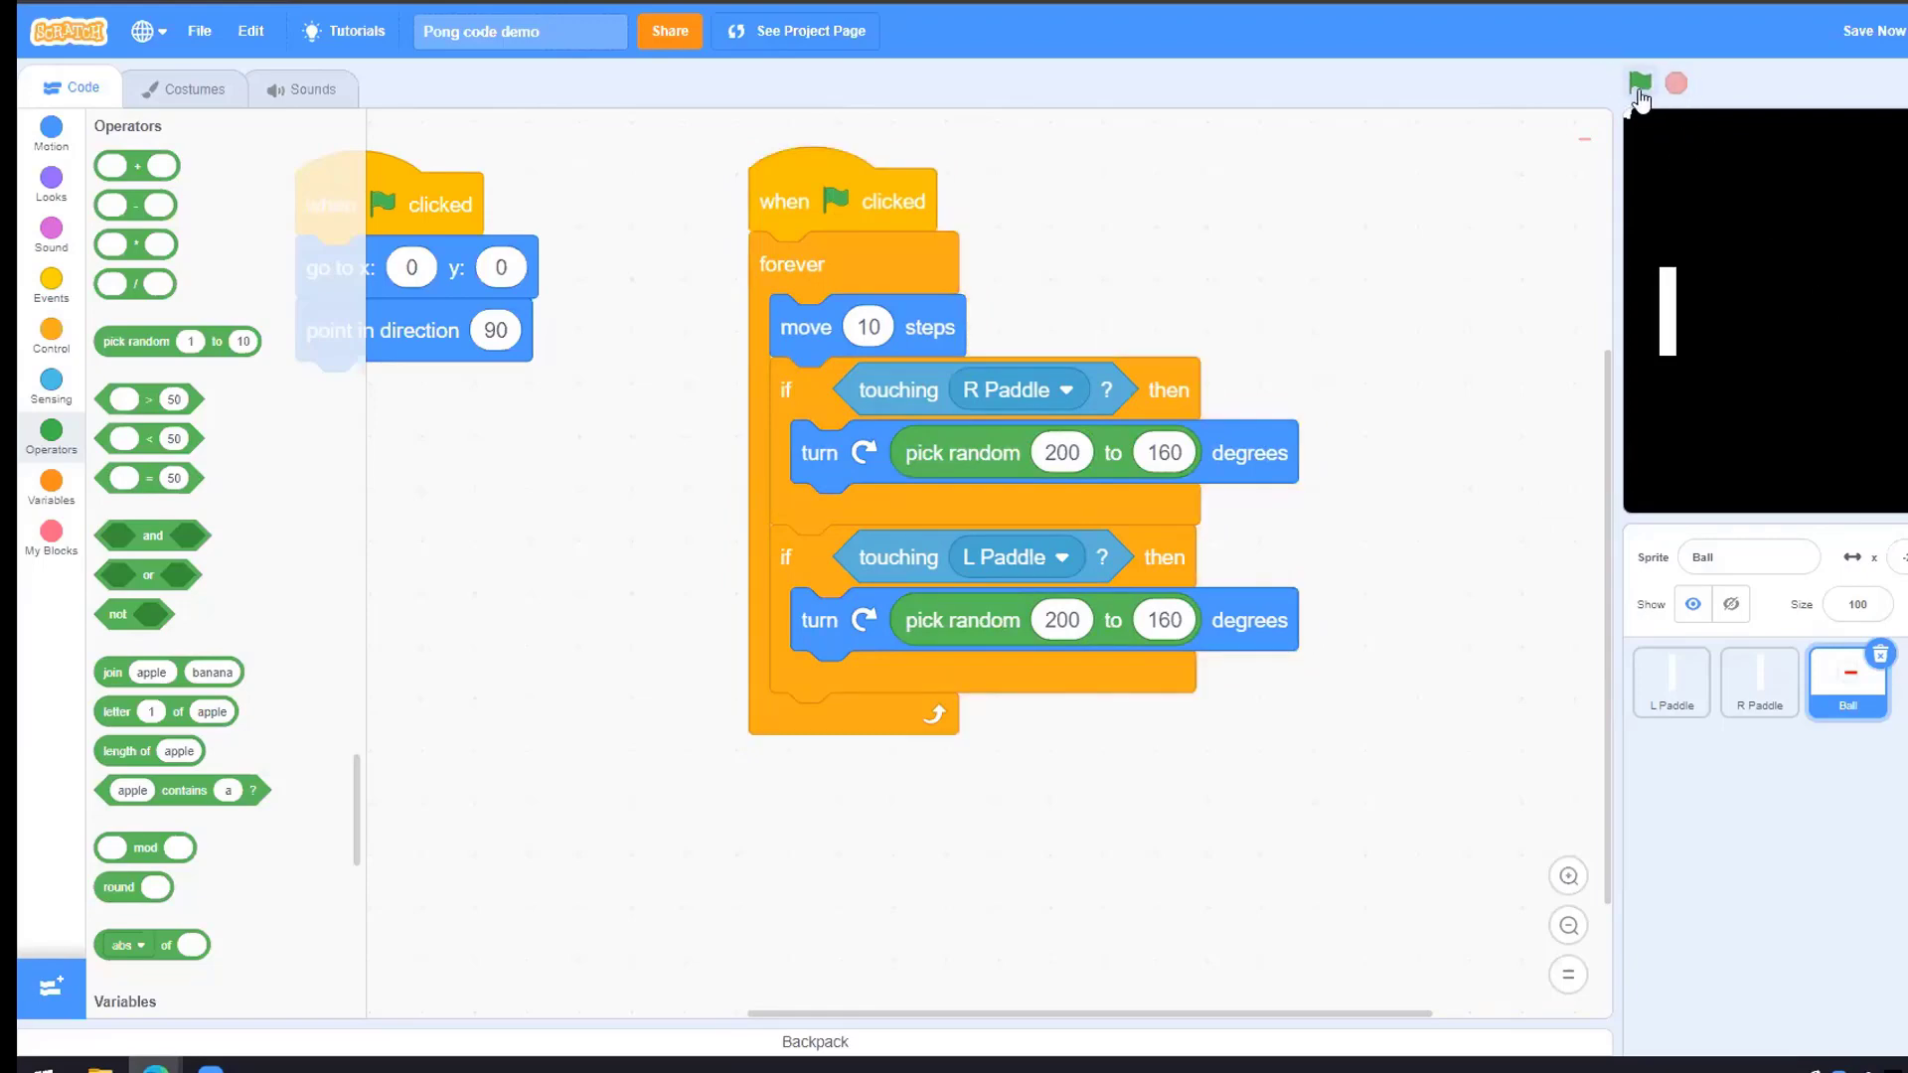
left_click(1639, 83)
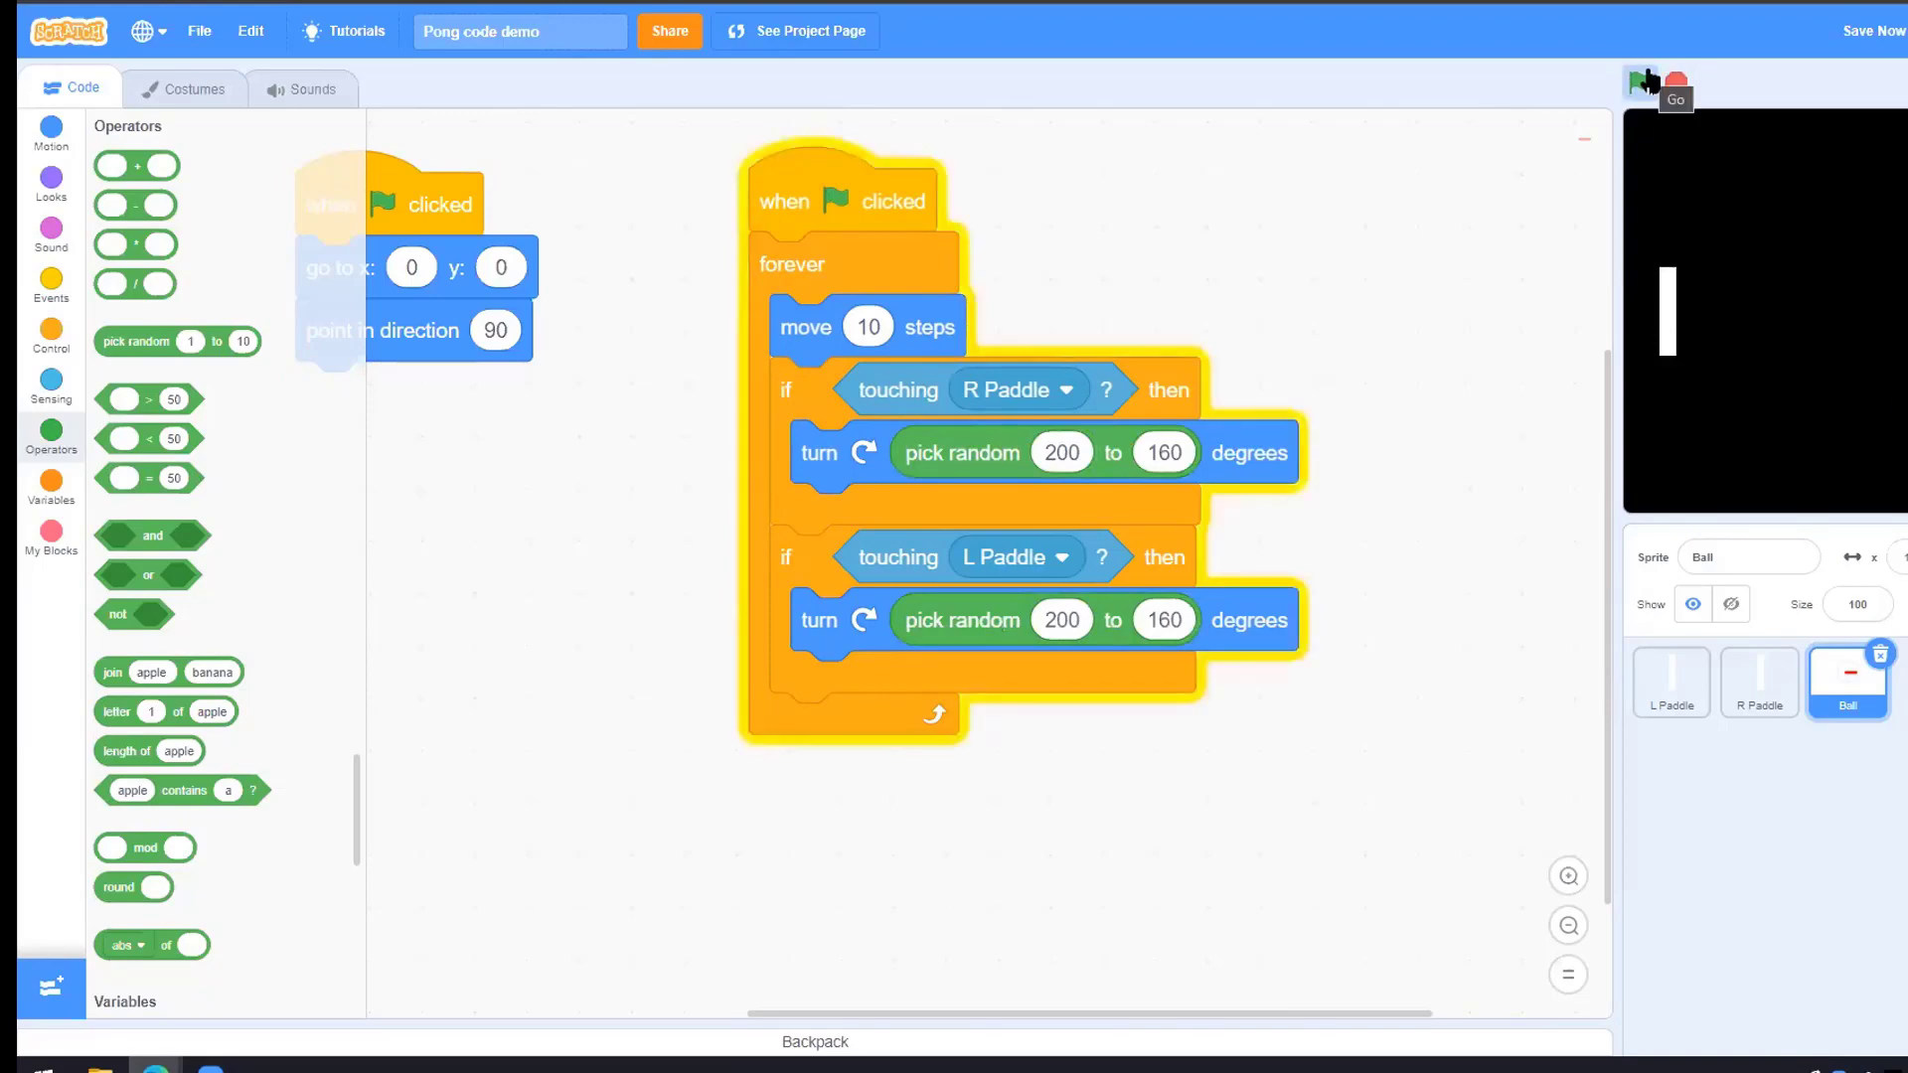
left_click(1640, 83)
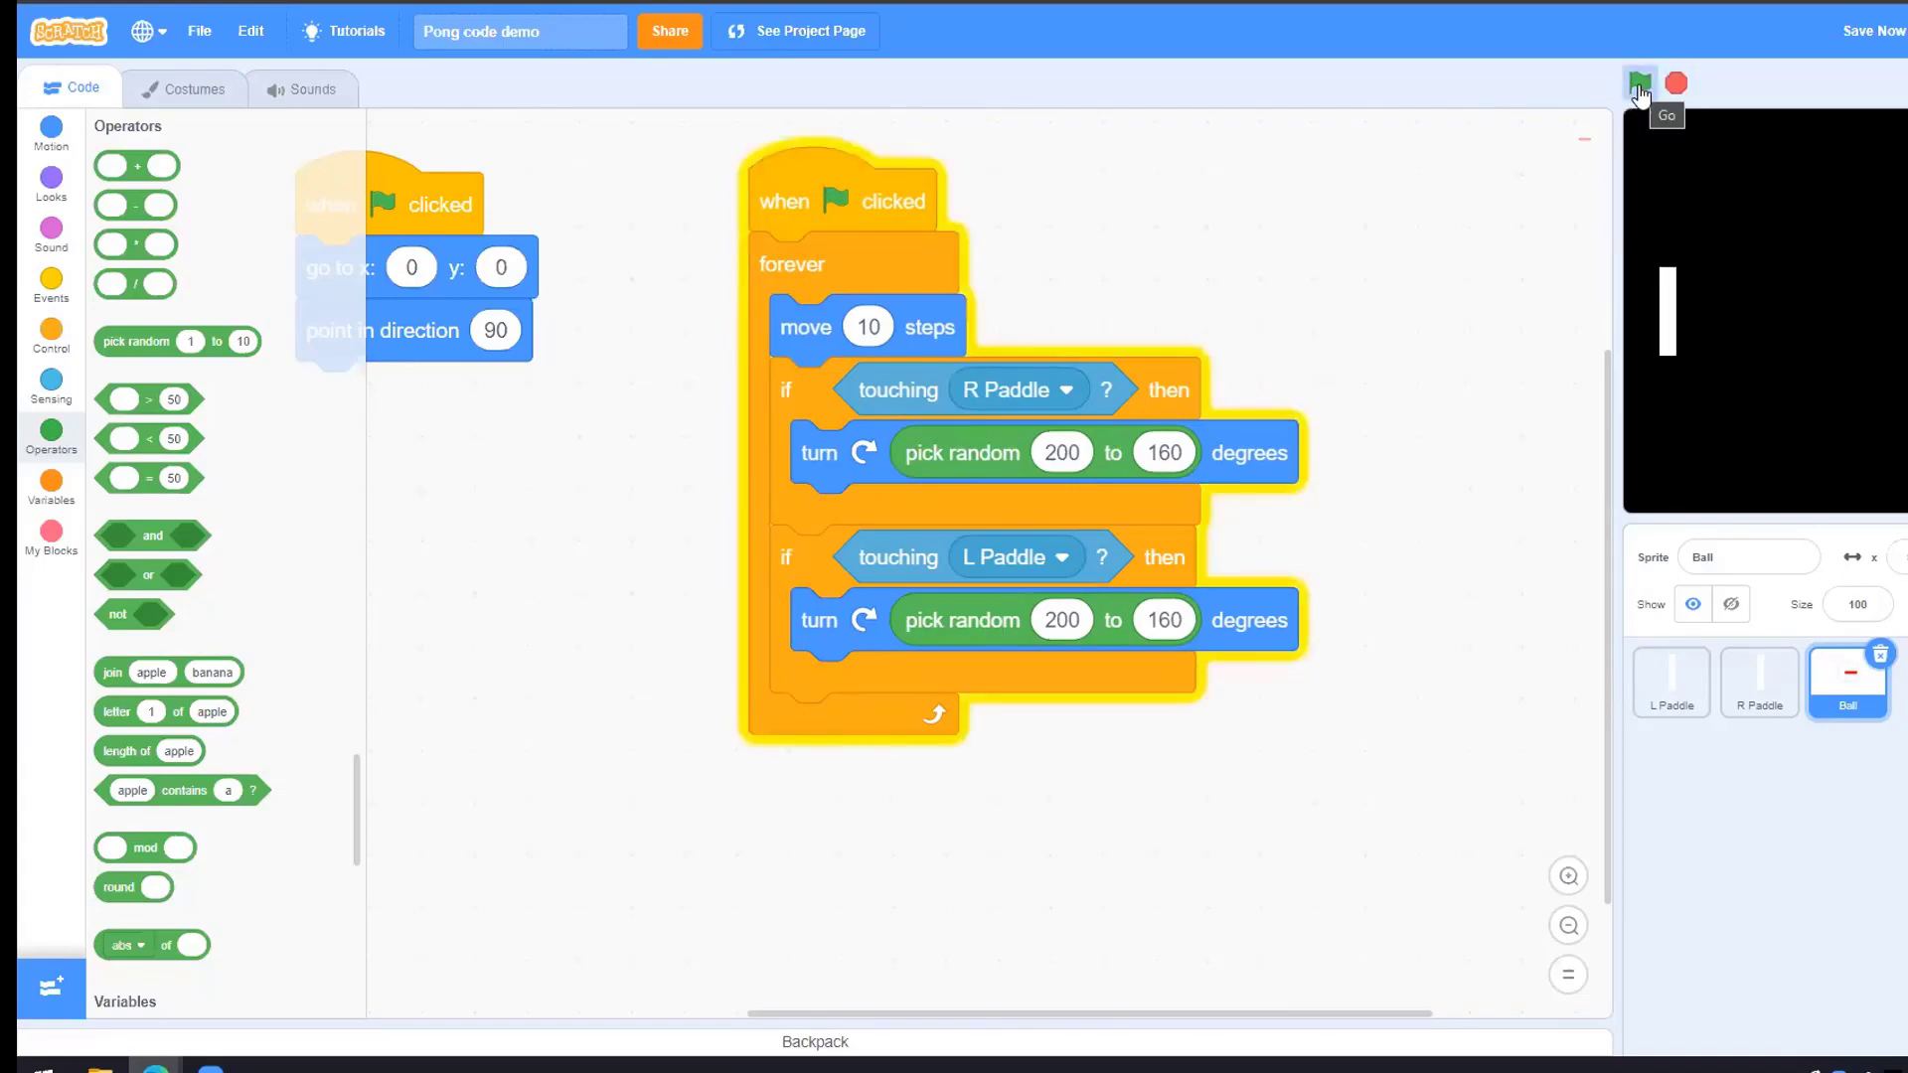
left_click(1638, 83)
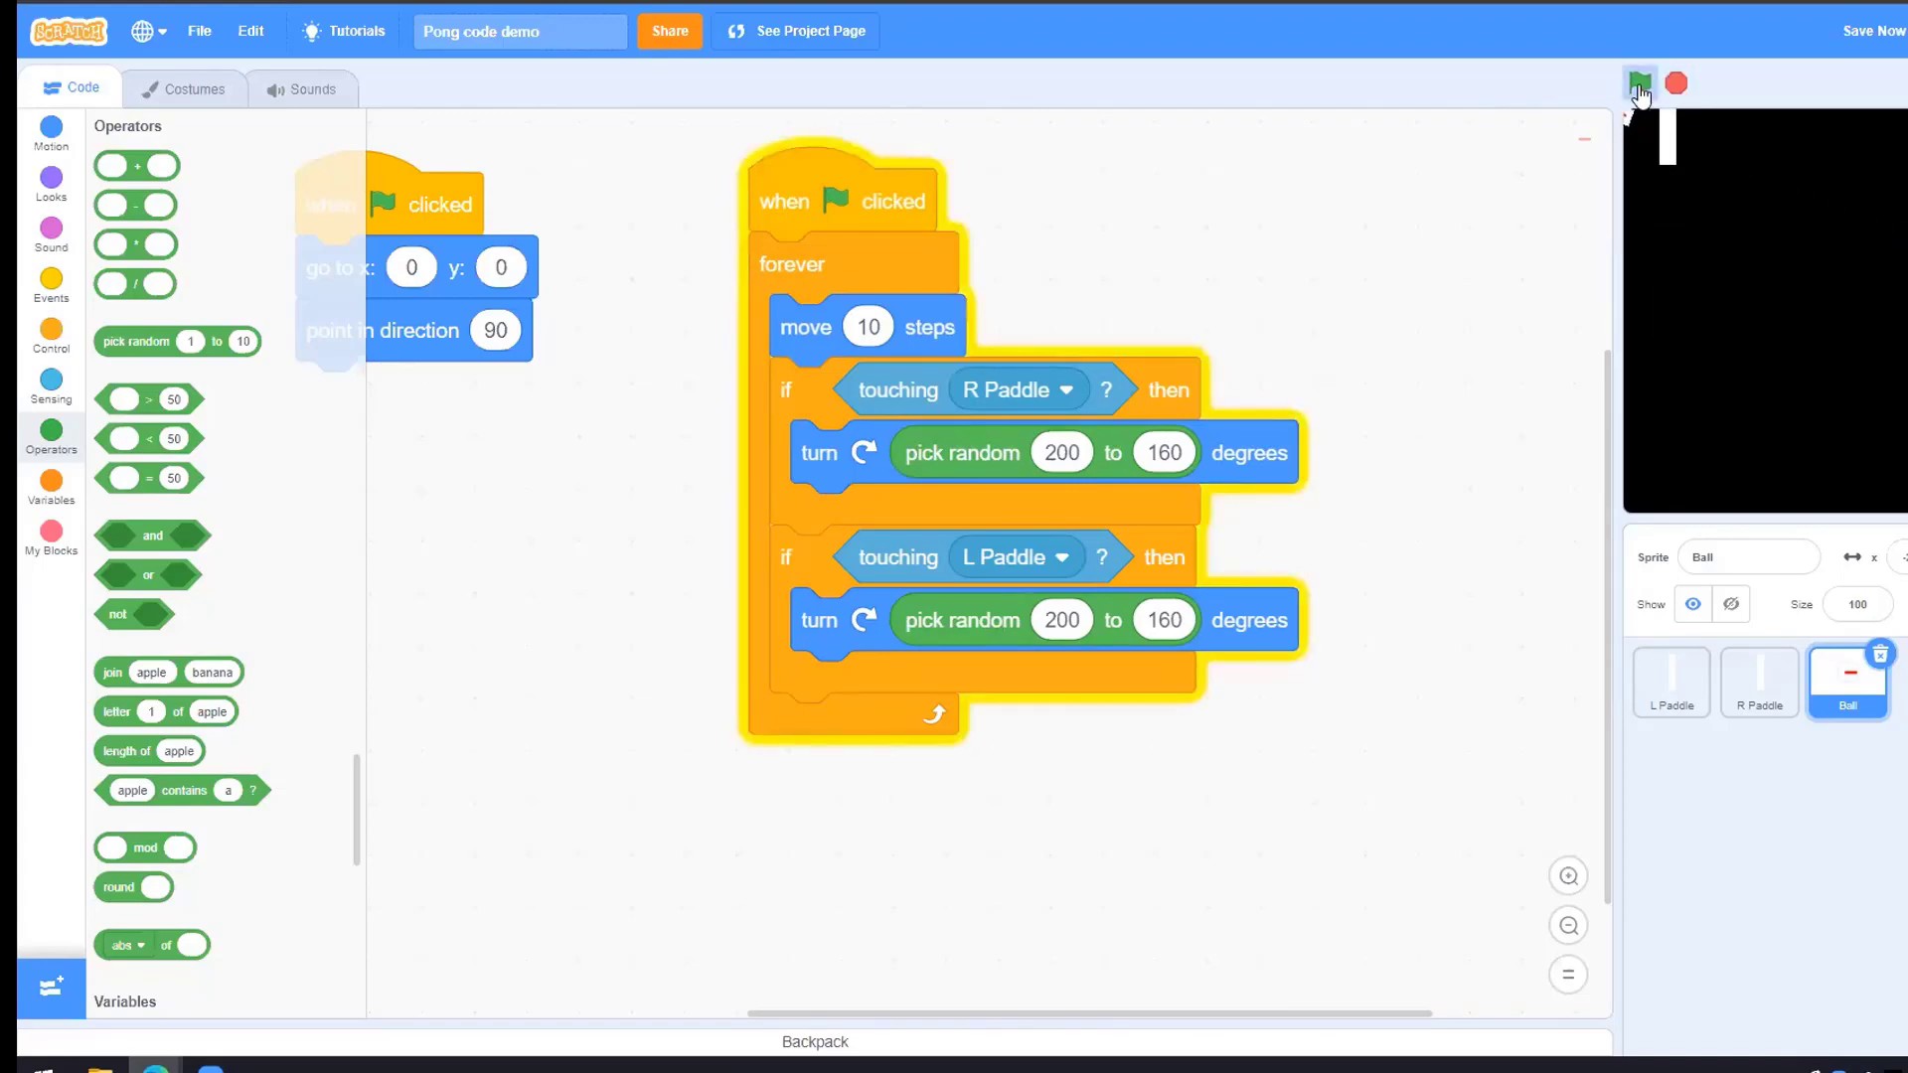
left_click(1638, 83)
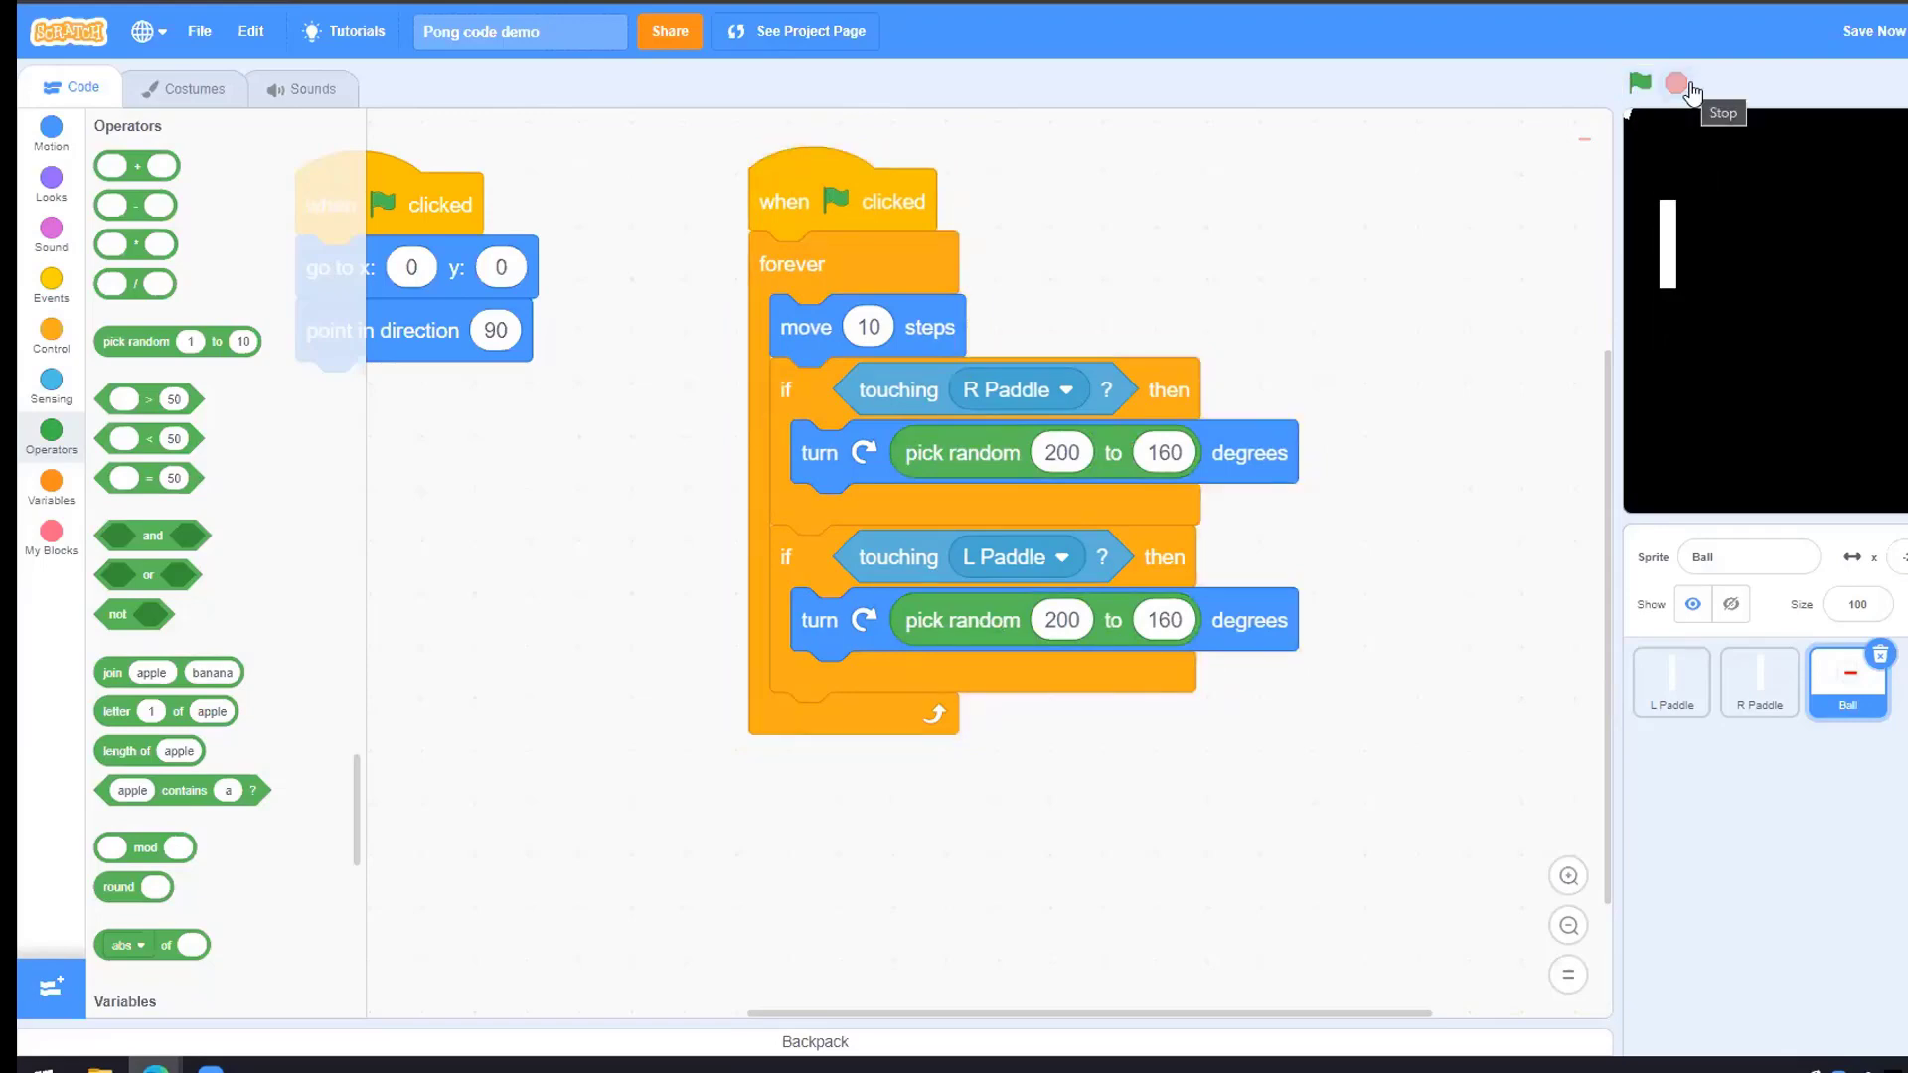
left_click(1637, 81)
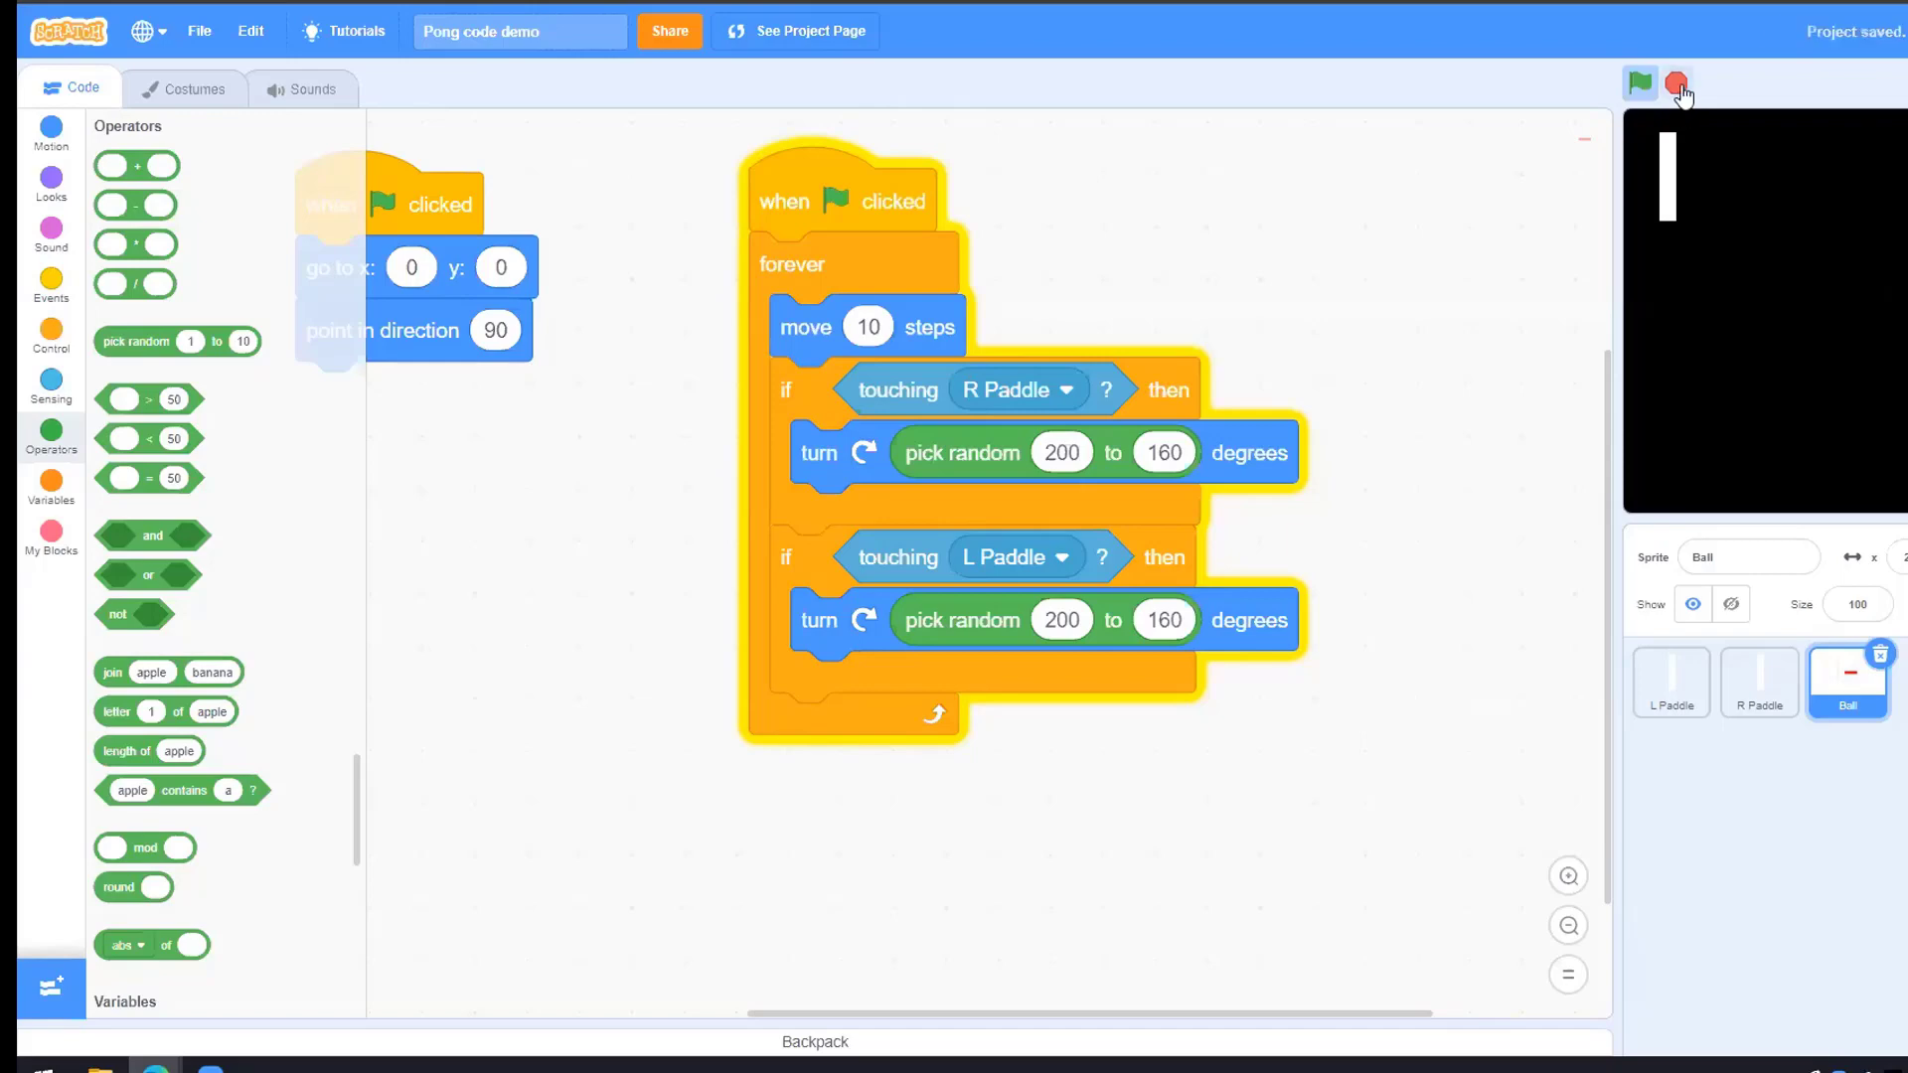
left_click(1678, 84)
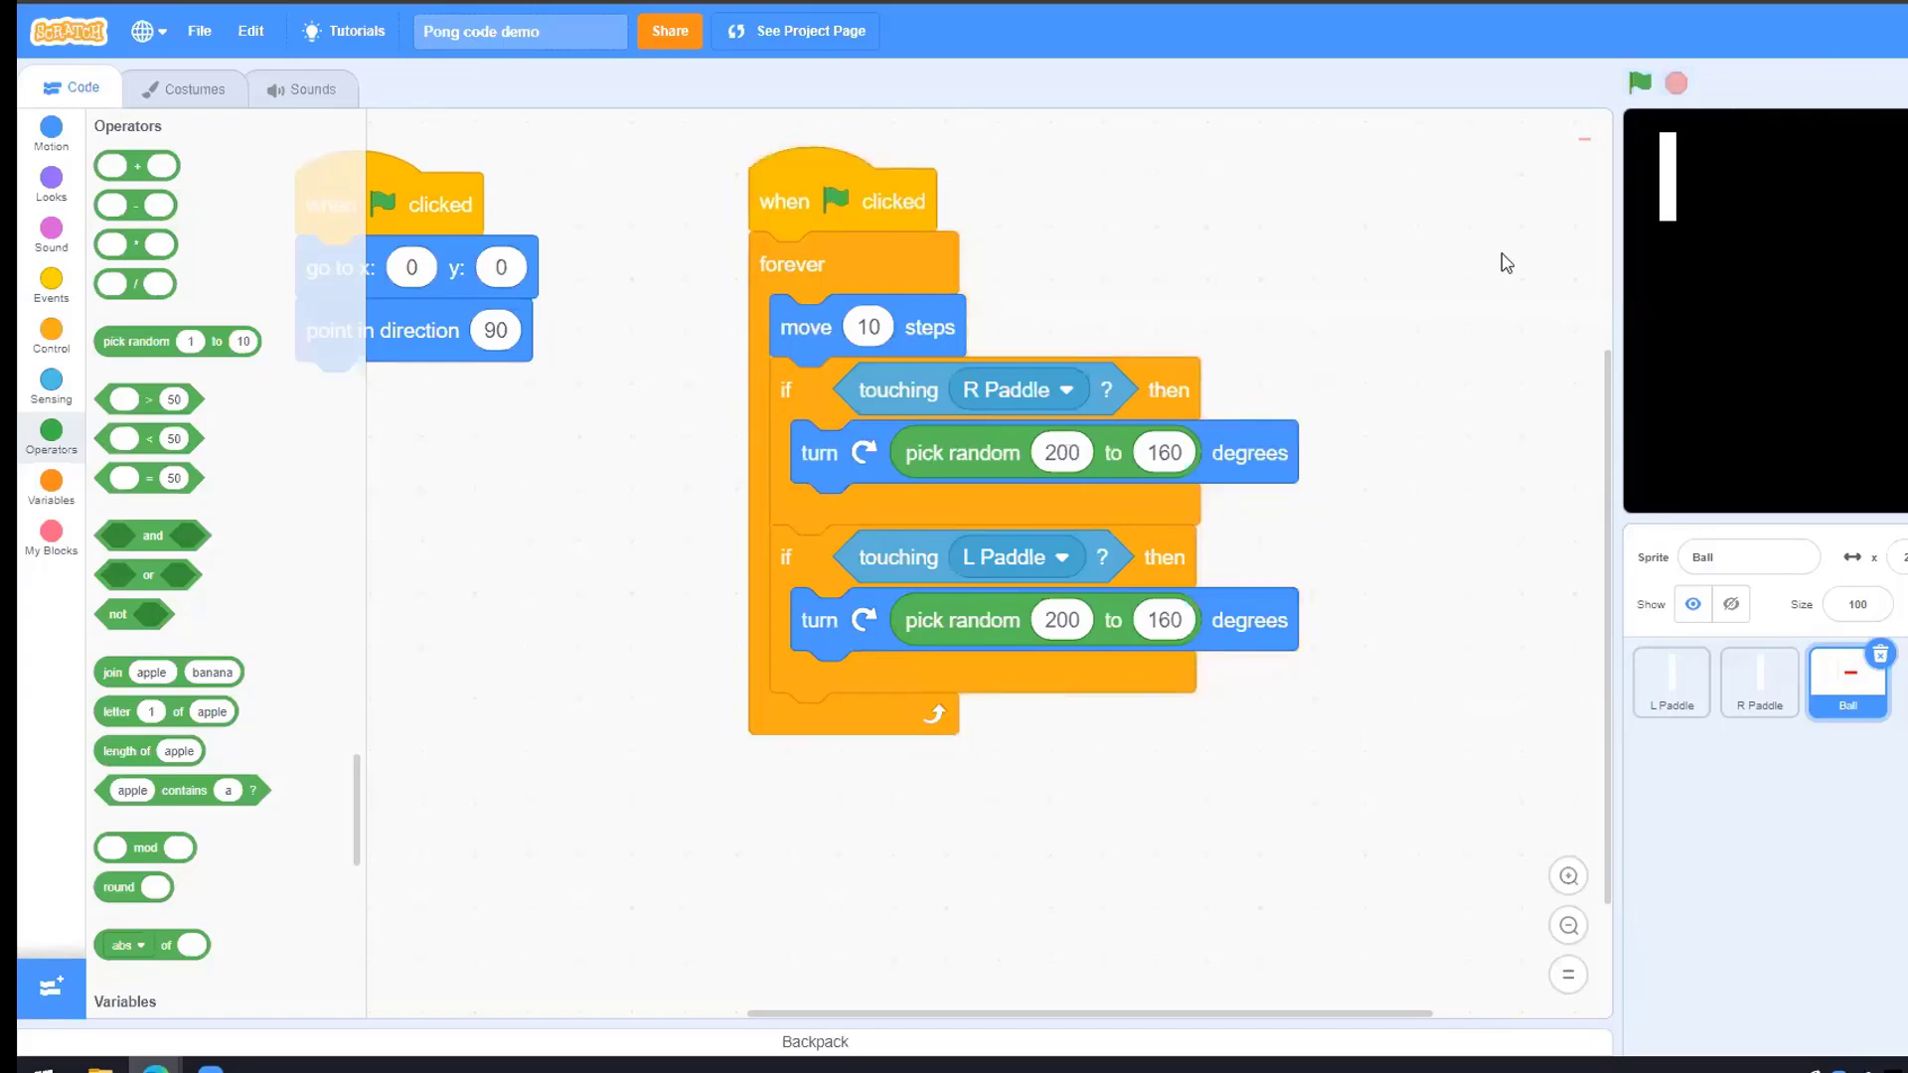